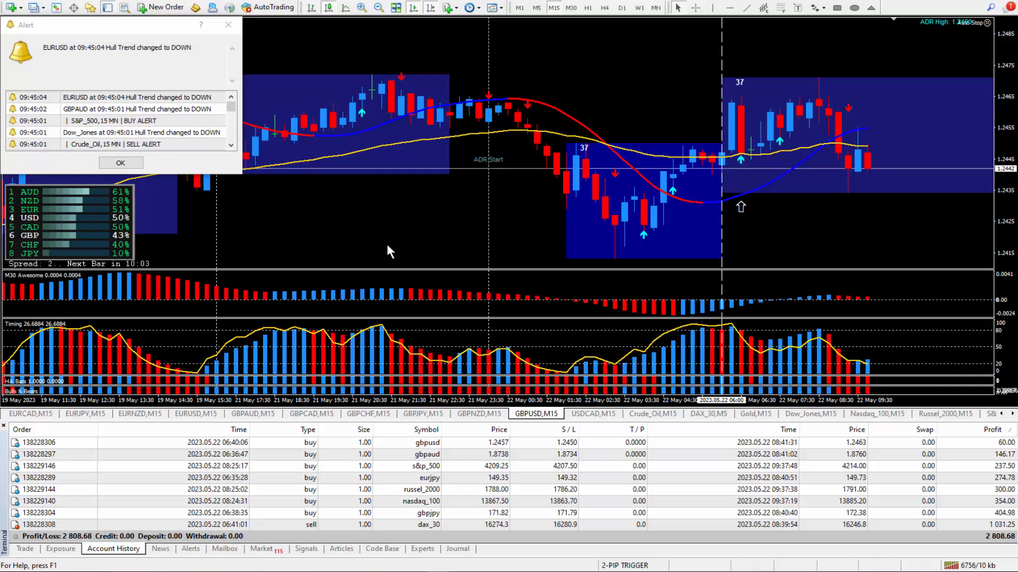
{"action": "mouse_move", "coordinate": [526, 370]}
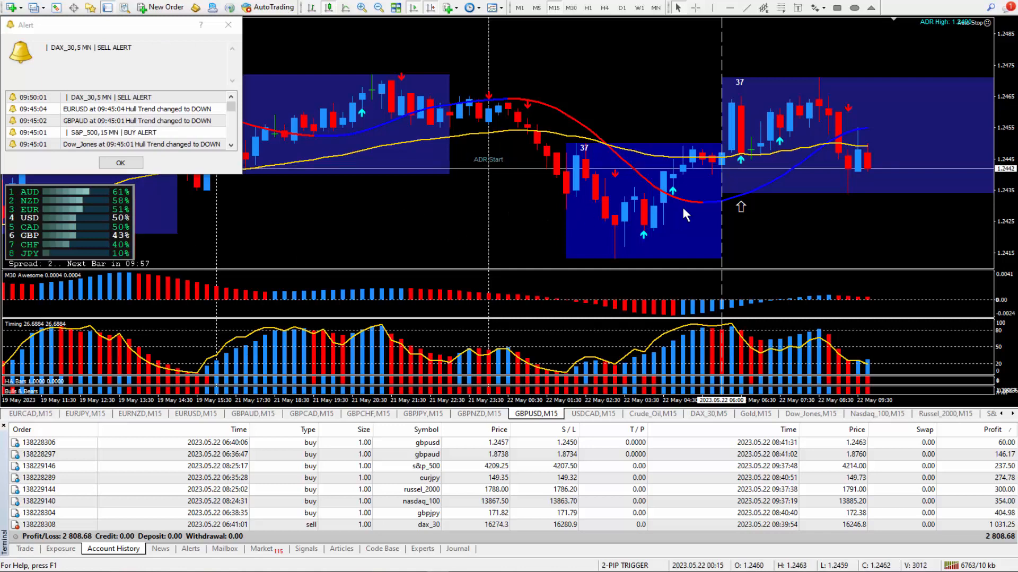
{"action": "mouse_move", "coordinate": [655, 123]}
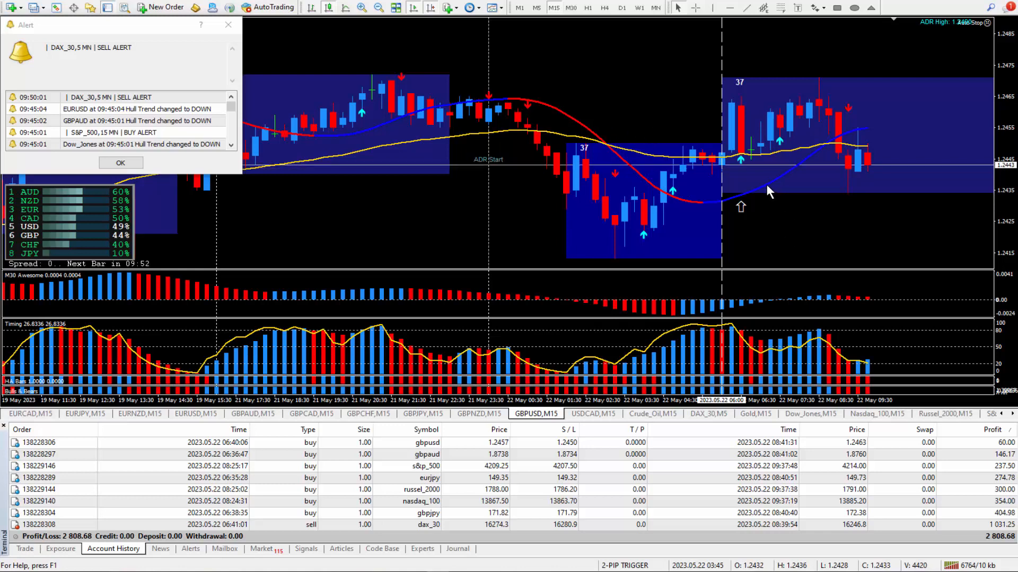
{"action": "mouse_move", "coordinate": [740, 205]}
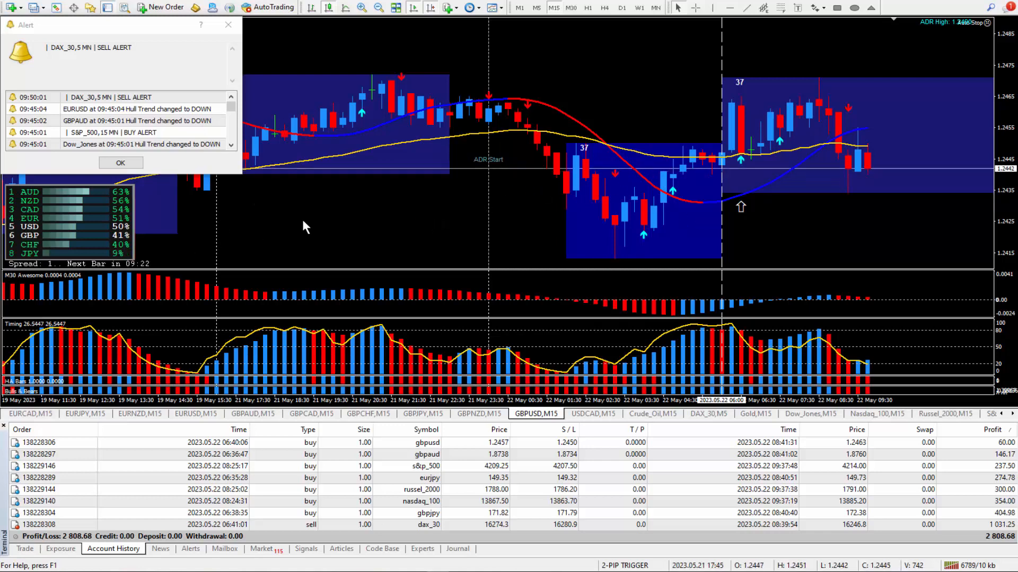
{"action": "mouse_move", "coordinate": [542, 297]}
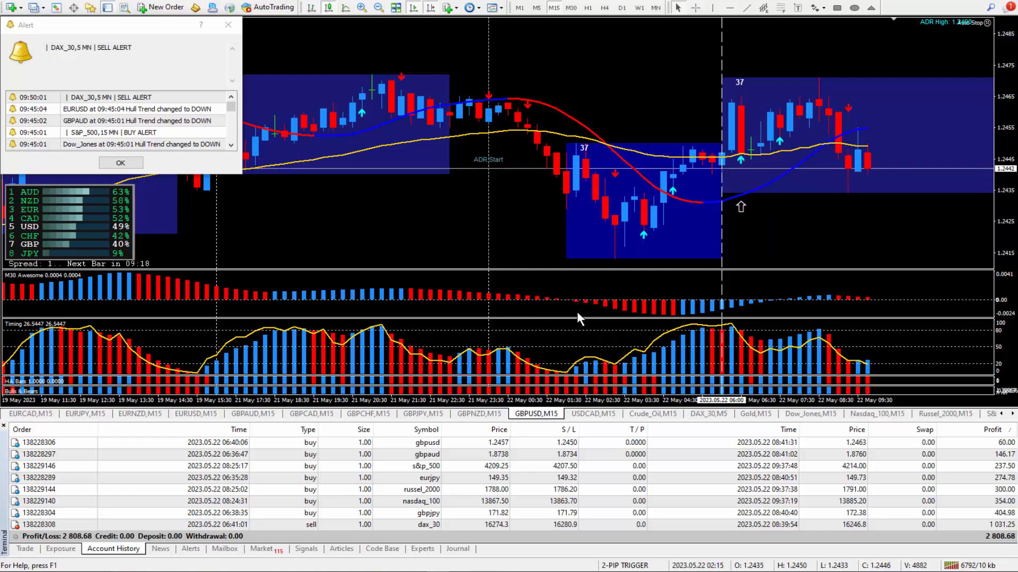
{"action": "mouse_move", "coordinate": [750, 234]}
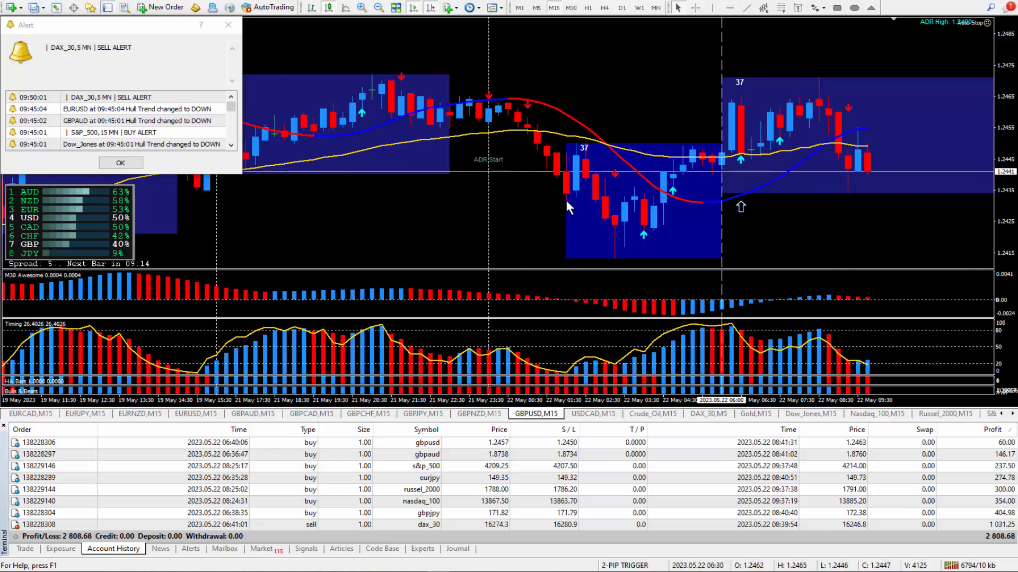
{"action": "mouse_move", "coordinate": [638, 229]}
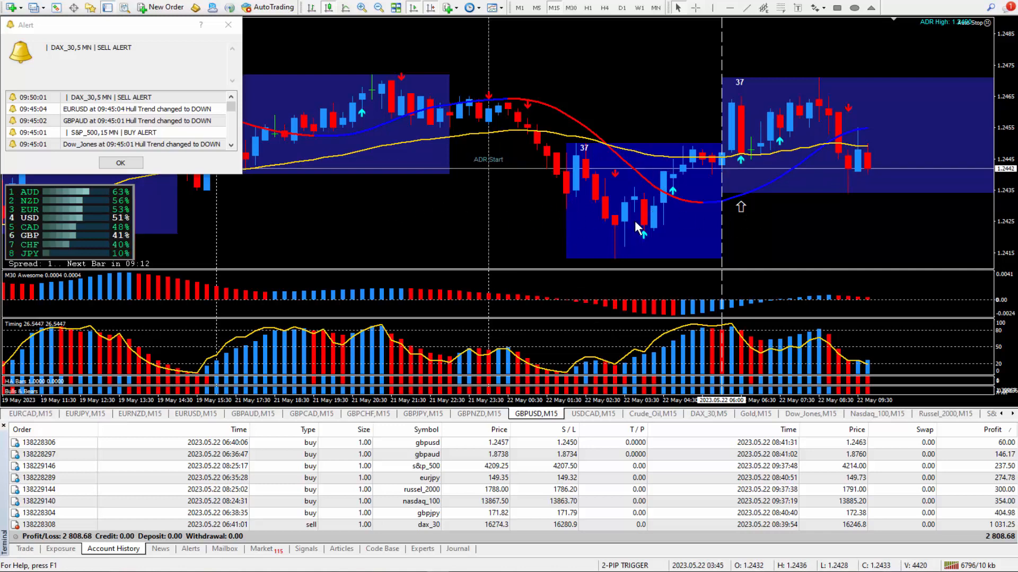
{"action": "mouse_move", "coordinate": [615, 184]}
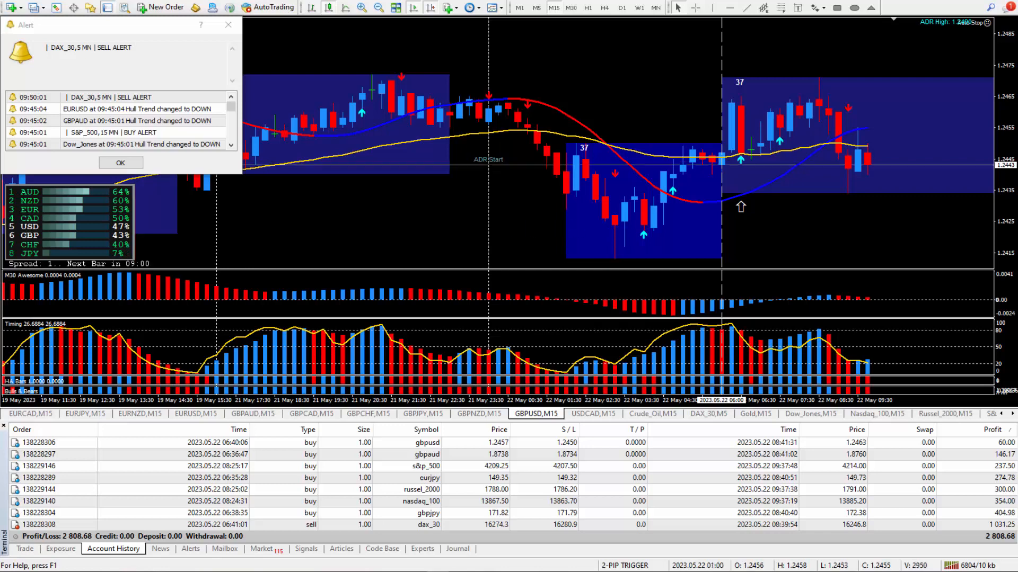
{"action": "mouse_move", "coordinate": [499, 241]}
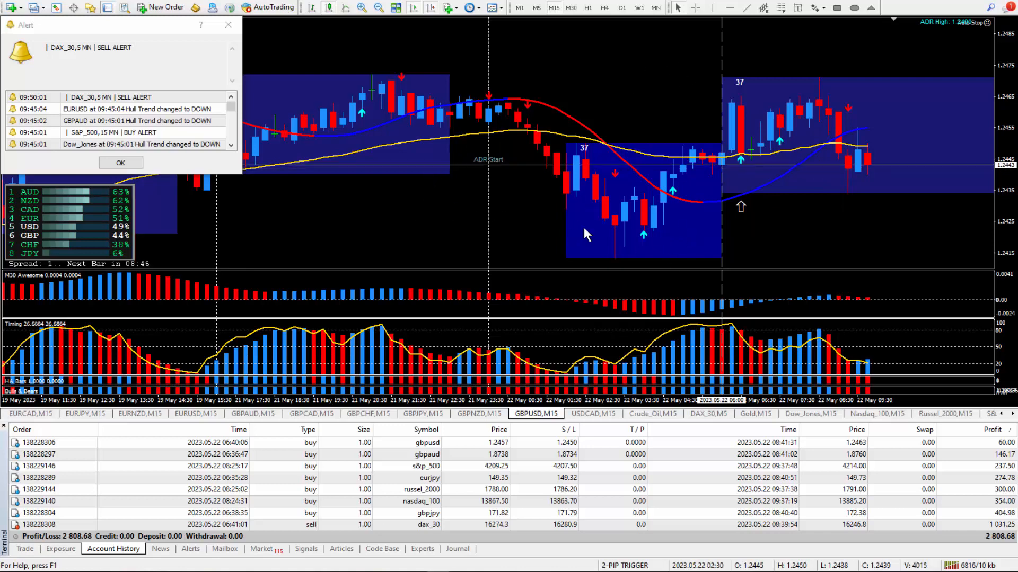
{"action": "mouse_move", "coordinate": [614, 257]}
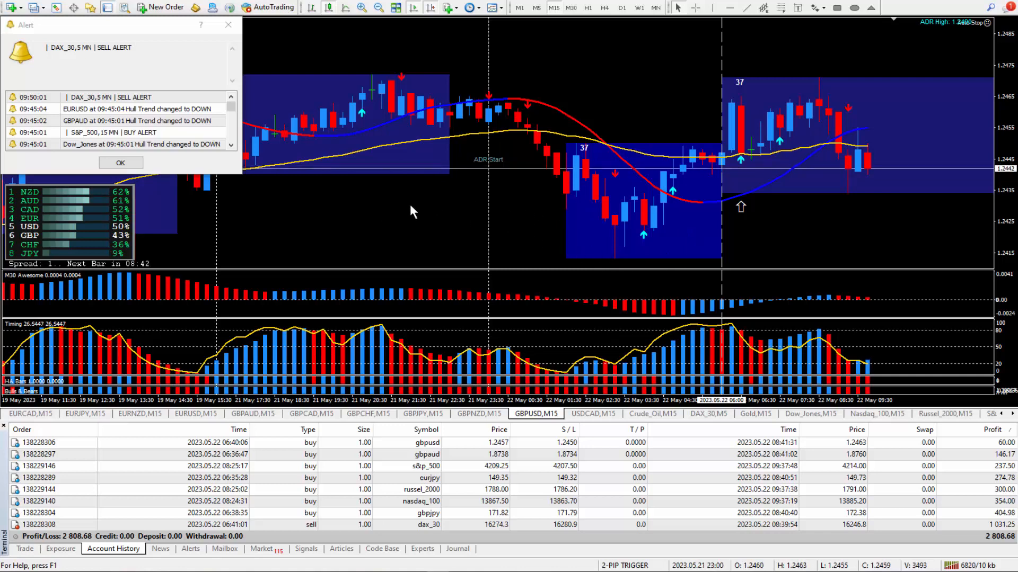
{"action": "mouse_move", "coordinate": [451, 222]}
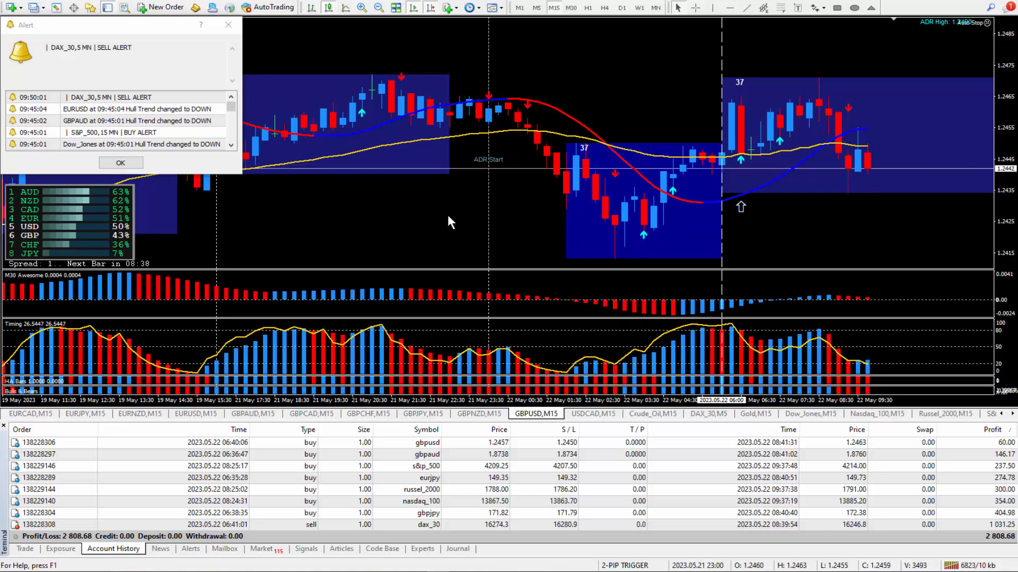
{"action": "mouse_move", "coordinate": [441, 224]}
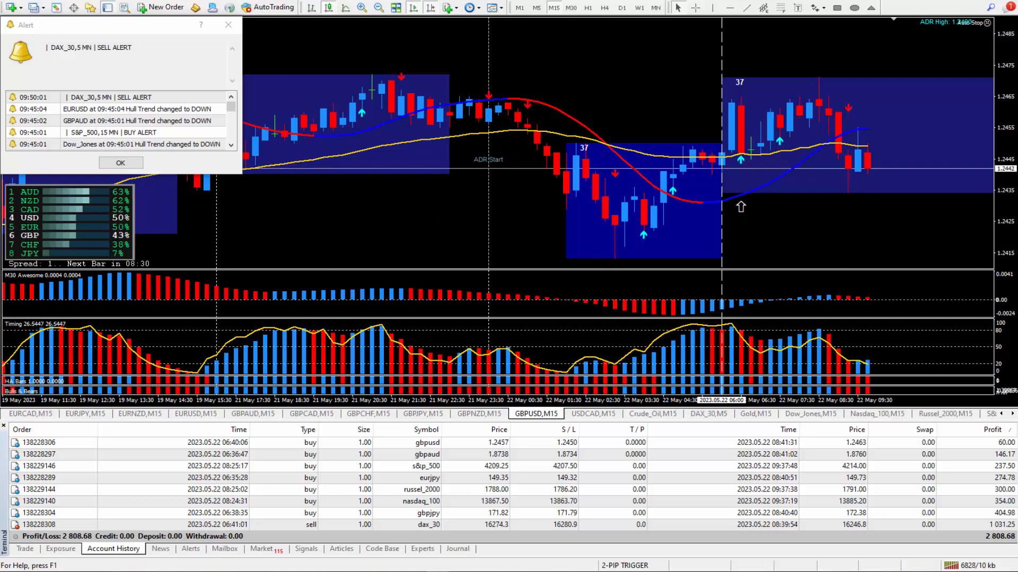
{"action": "mouse_move", "coordinate": [467, 234]}
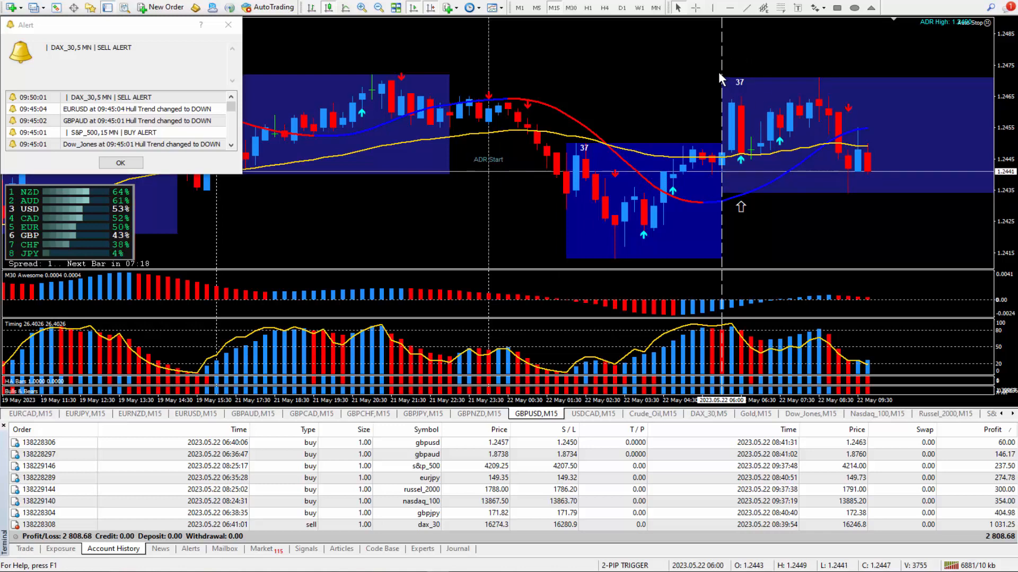
{"action": "mouse_move", "coordinate": [753, 189]}
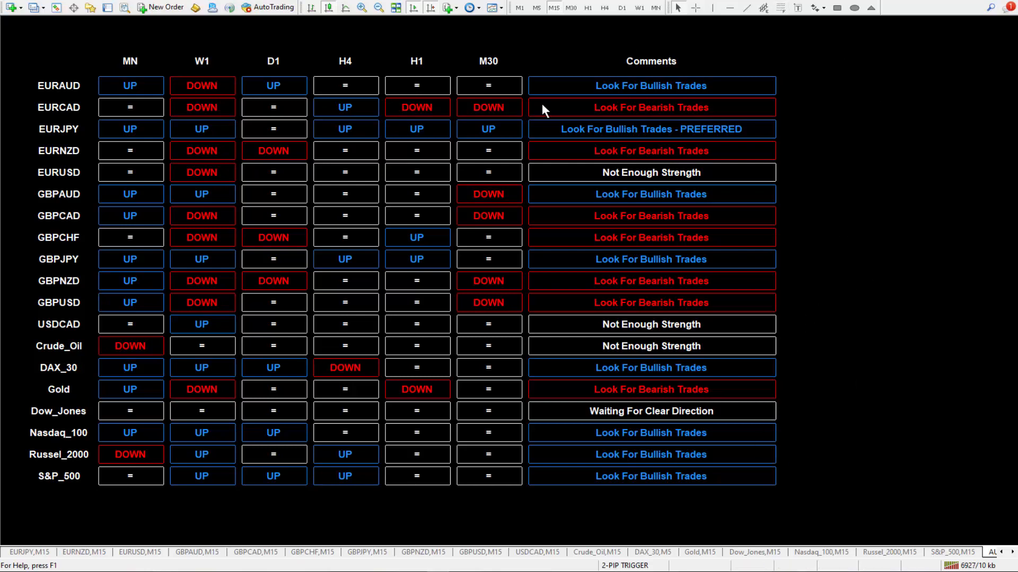
{"action": "mouse_move", "coordinate": [657, 108]}
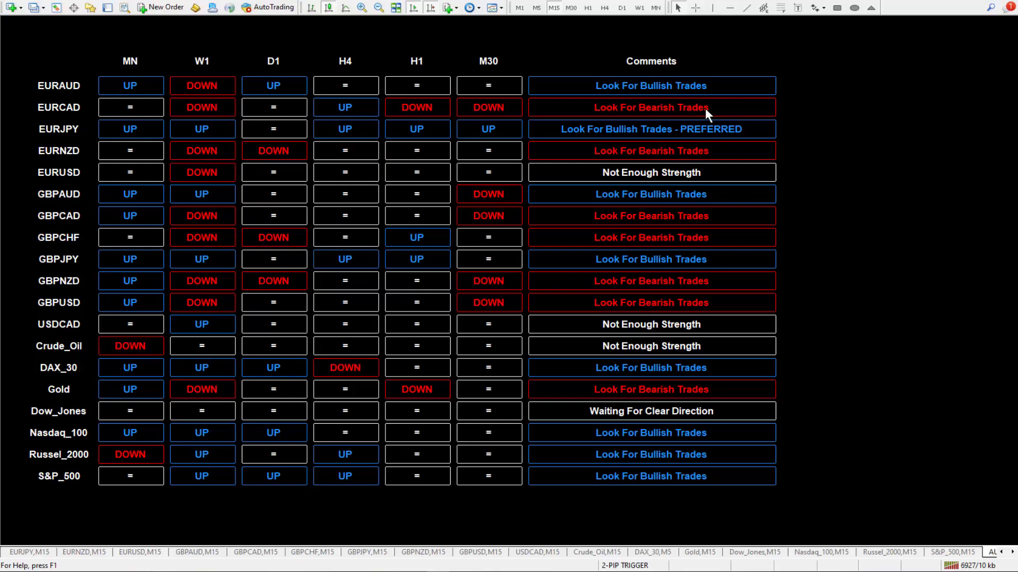
{"action": "mouse_move", "coordinate": [725, 130]}
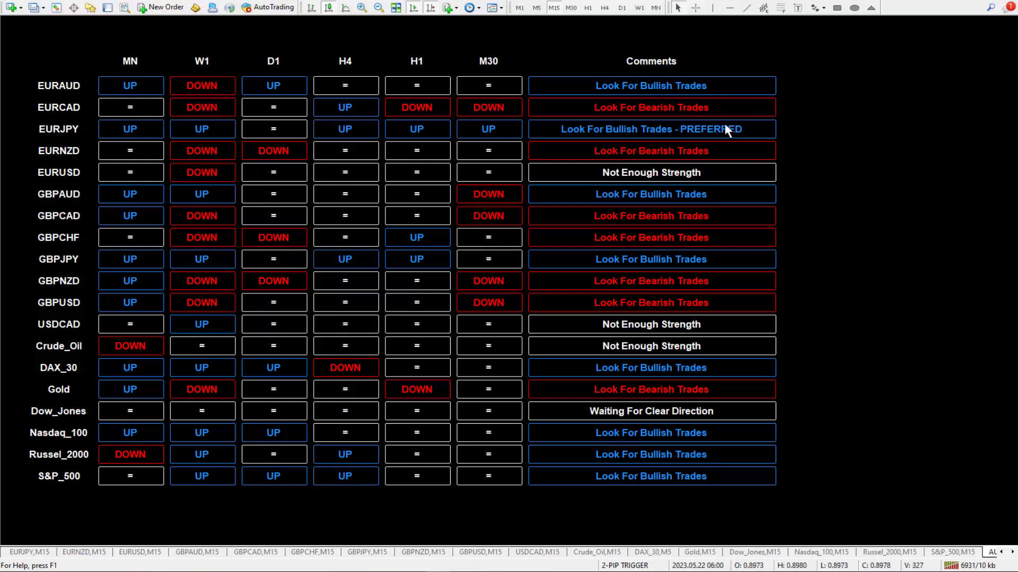
{"action": "mouse_move", "coordinate": [325, 168]}
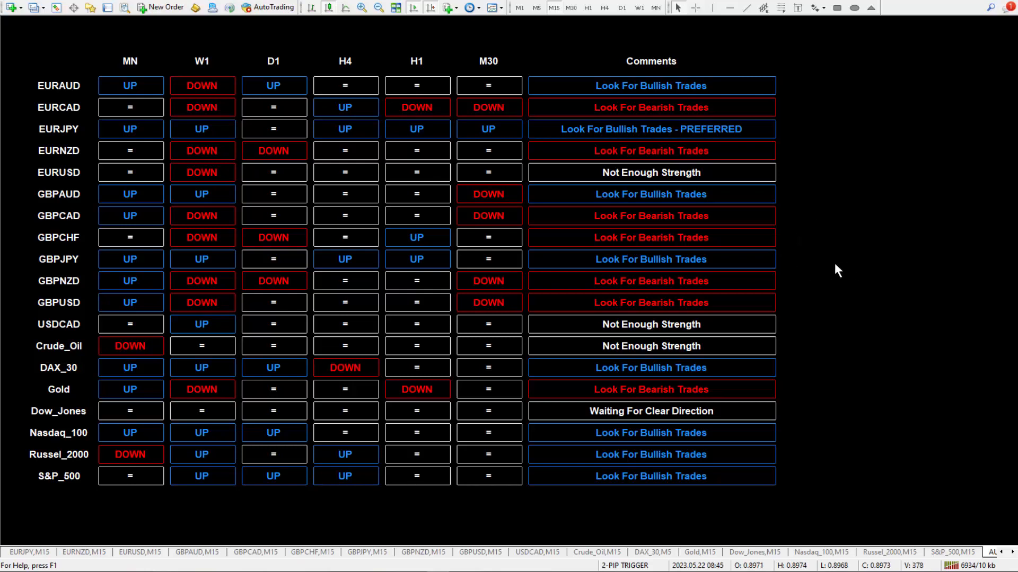
{"action": "mouse_move", "coordinate": [842, 208]}
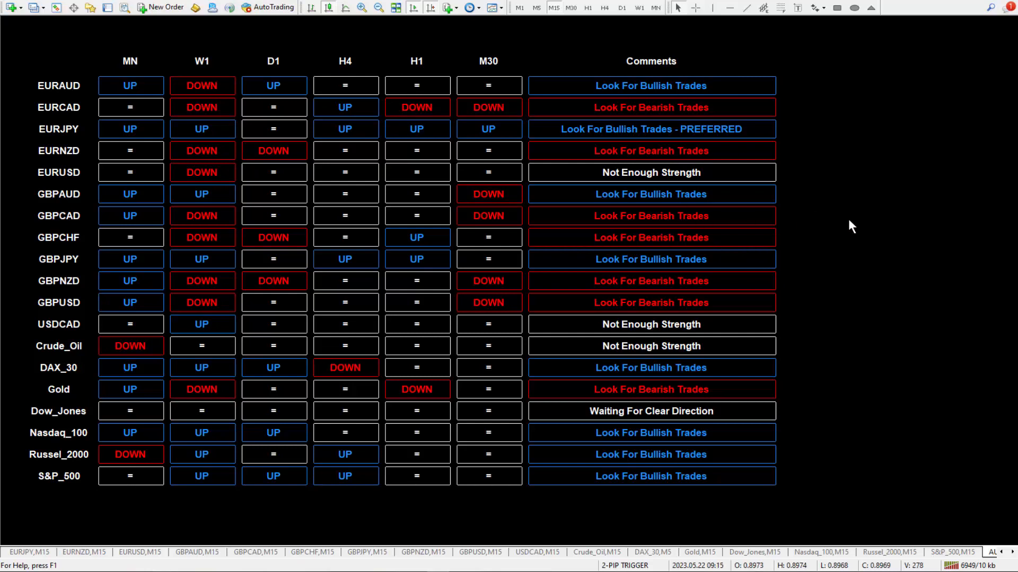
{"action": "mouse_move", "coordinate": [867, 170]}
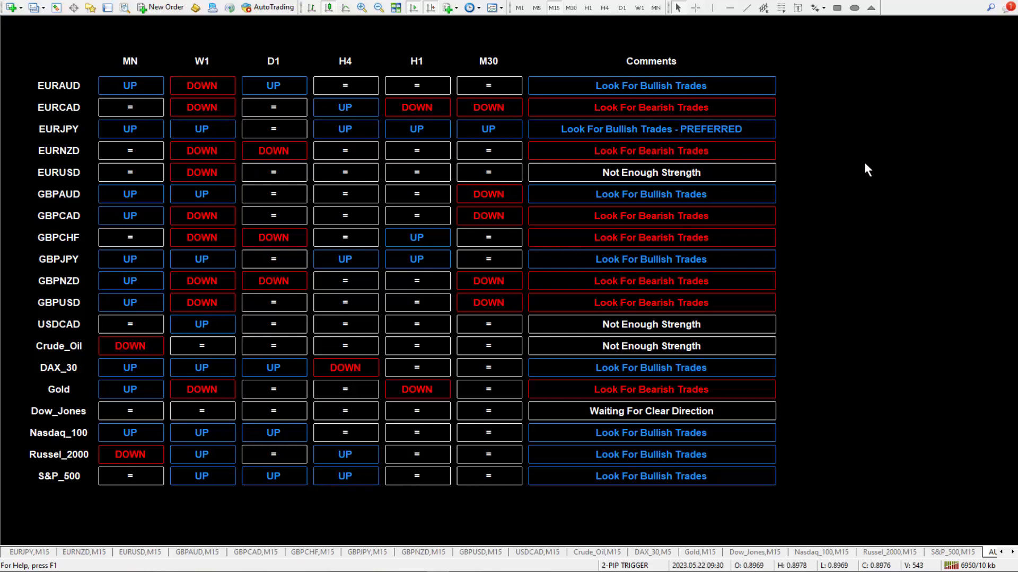
{"action": "mouse_move", "coordinate": [853, 182]}
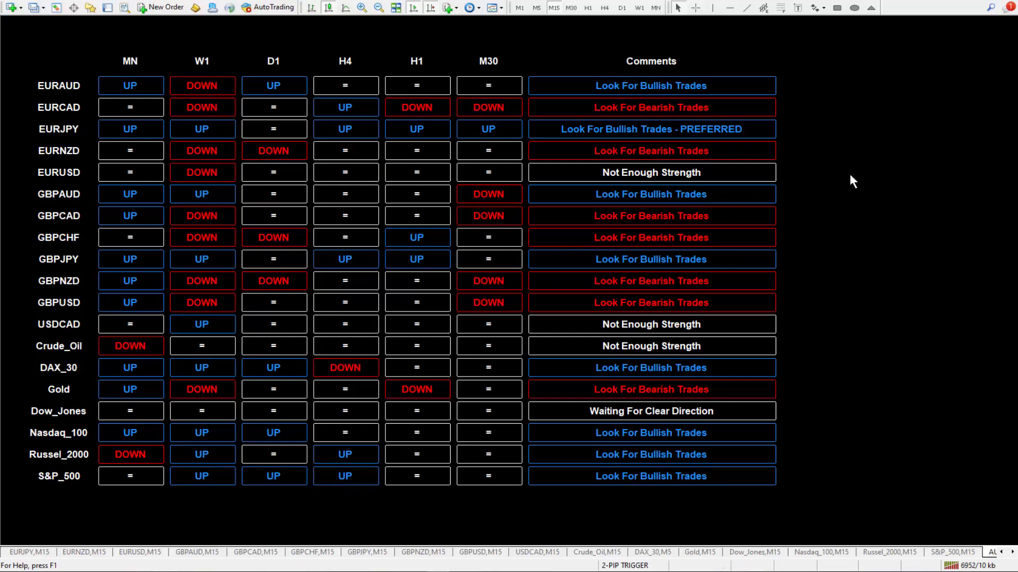
{"action": "mouse_move", "coordinate": [840, 181]}
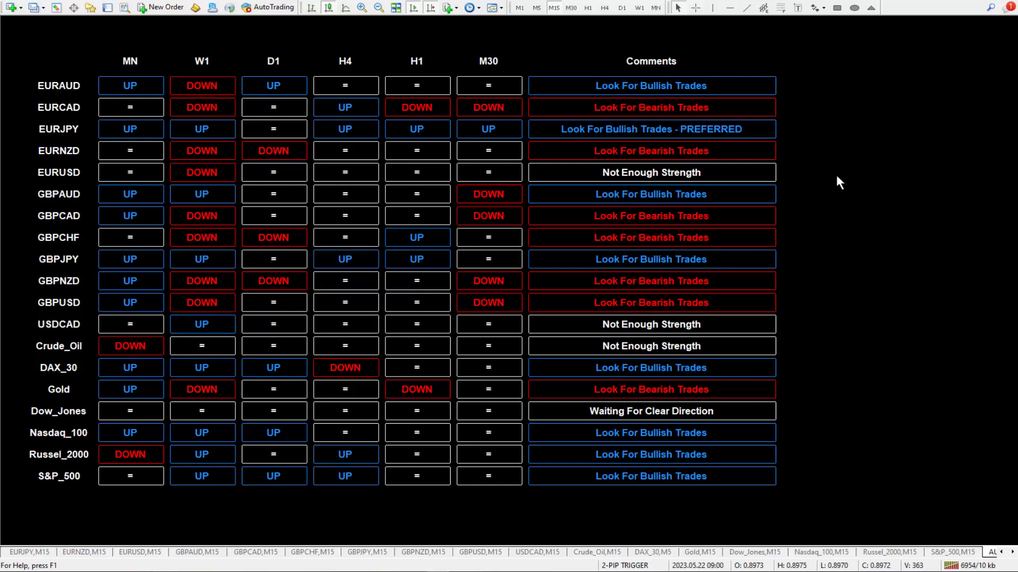
{"action": "mouse_move", "coordinate": [833, 206]}
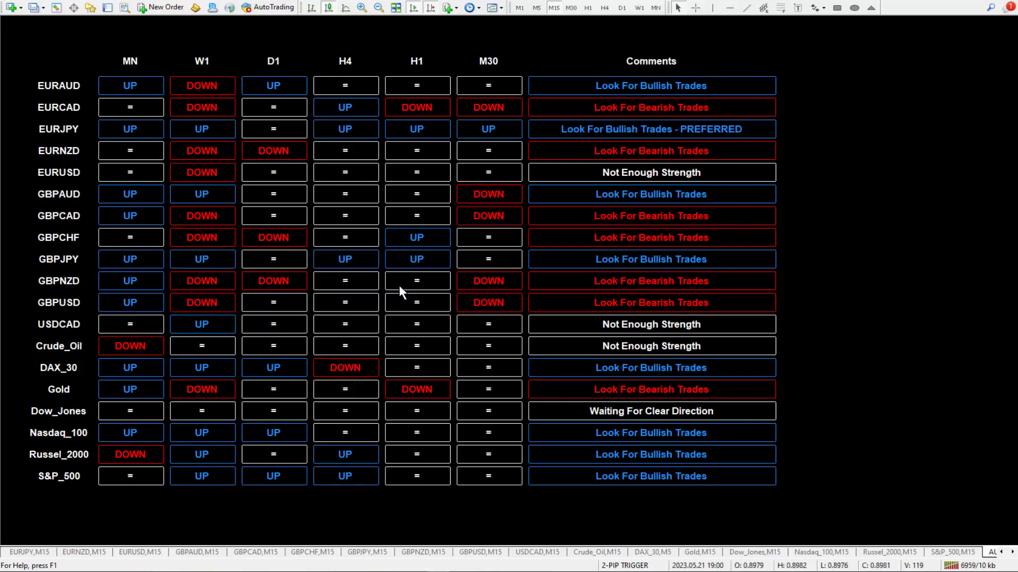
{"action": "mouse_move", "coordinate": [892, 296]}
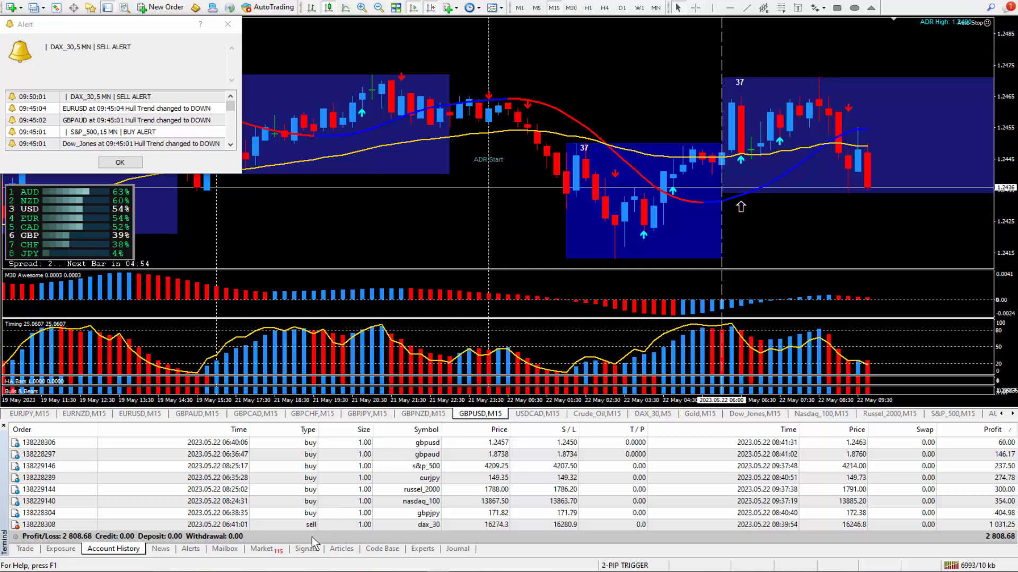
{"action": "mouse_move", "coordinate": [458, 446]}
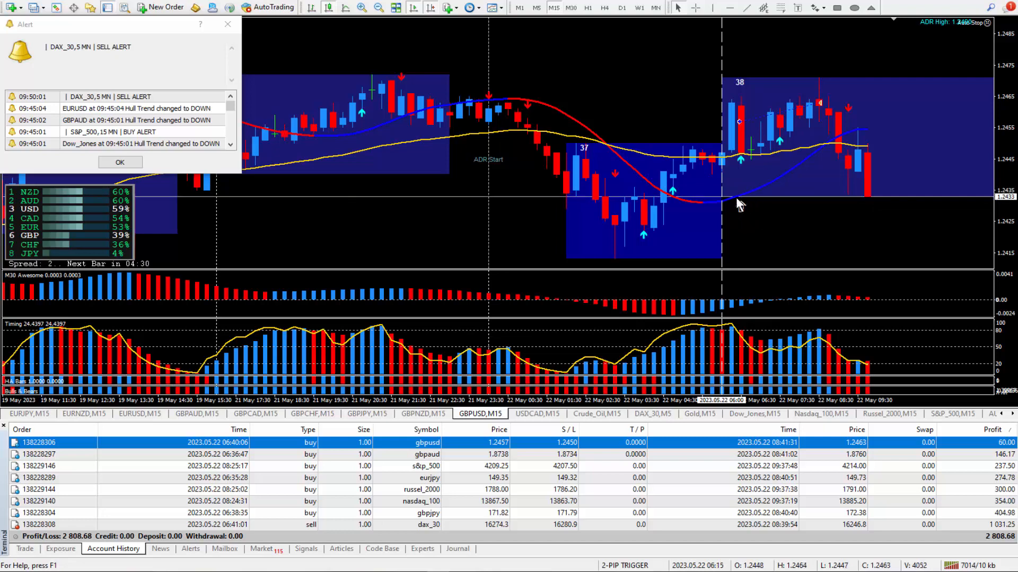
{"action": "mouse_move", "coordinate": [764, 215]}
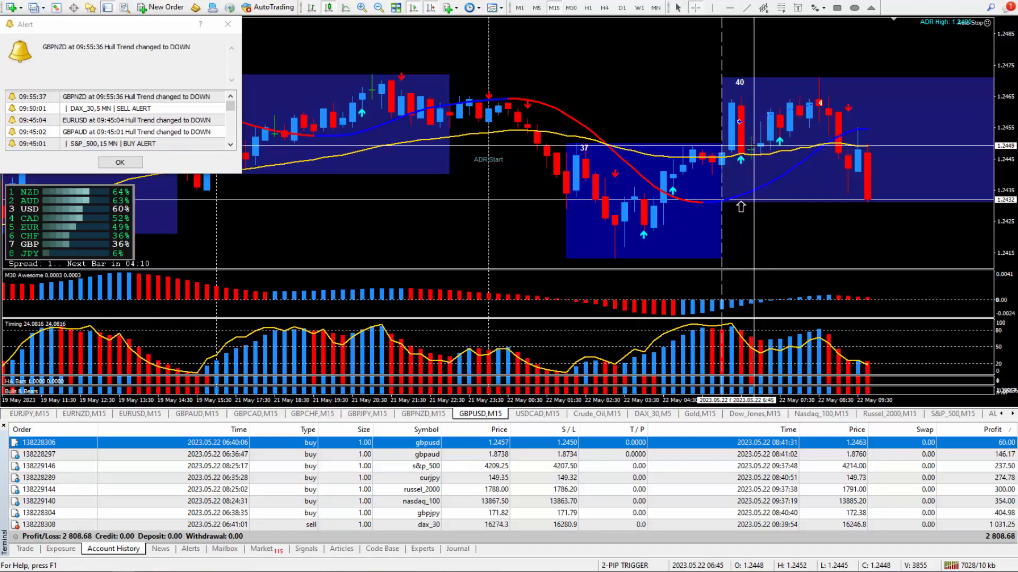
{"action": "mouse_move", "coordinate": [739, 130]}
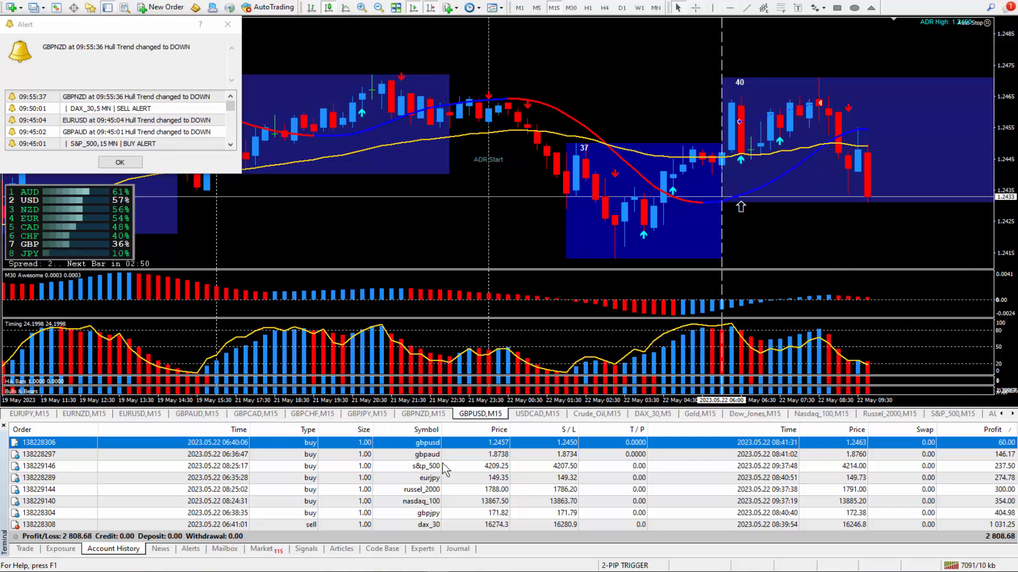
Select the closed gbpaud trade in the history and show its GBPAUD,M15 chart
{"action": "left_click", "coordinate": [426, 454]}
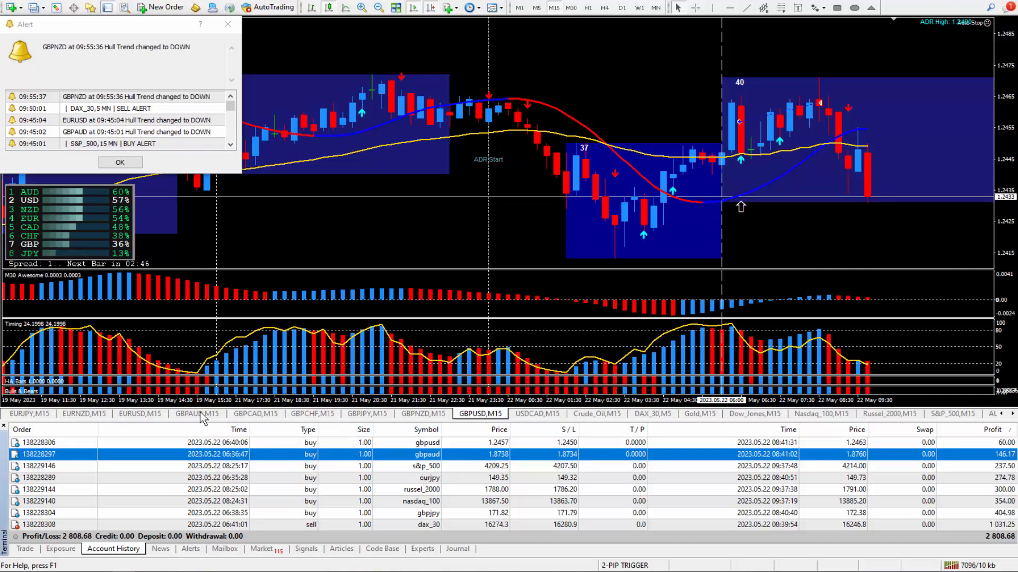
{"action": "left_click", "coordinate": [197, 414]}
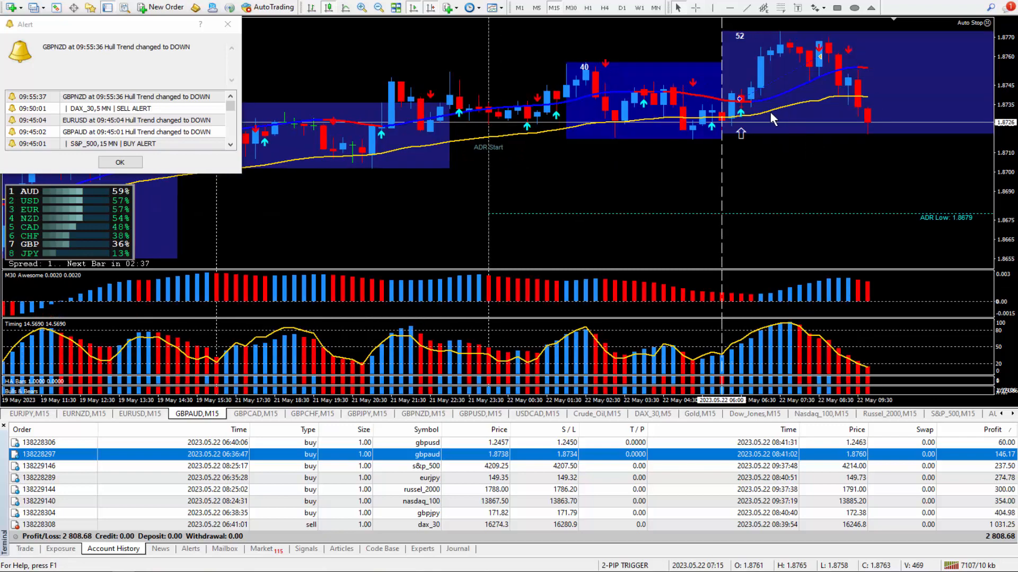
{"action": "mouse_move", "coordinate": [772, 59]}
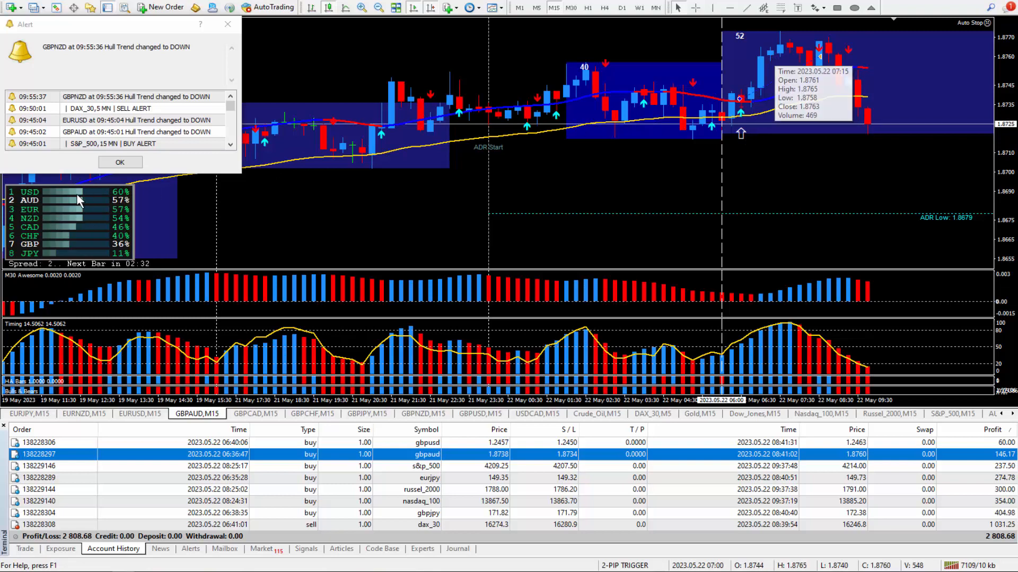
{"action": "mouse_move", "coordinate": [96, 189]}
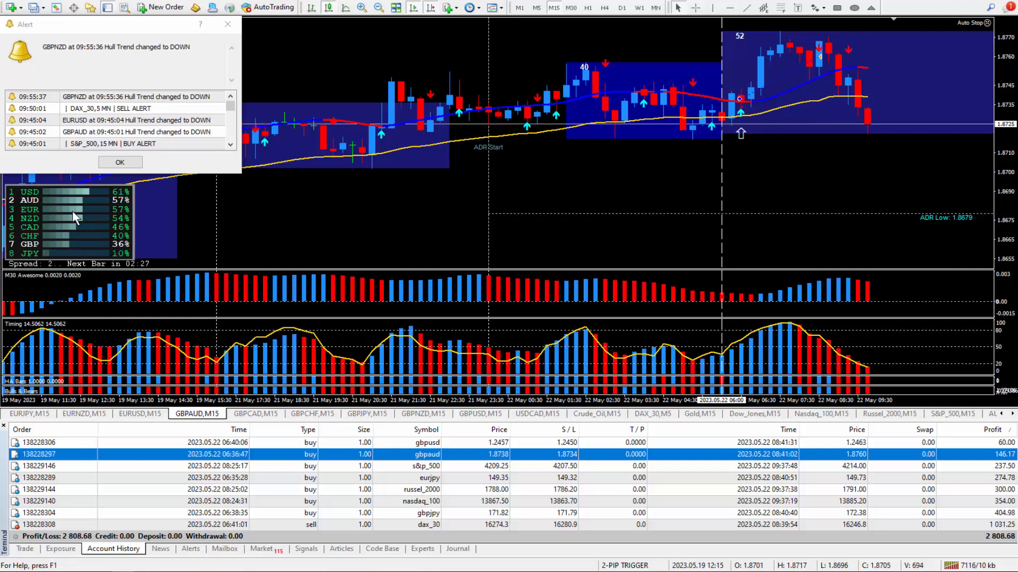
{"action": "mouse_move", "coordinate": [777, 109]}
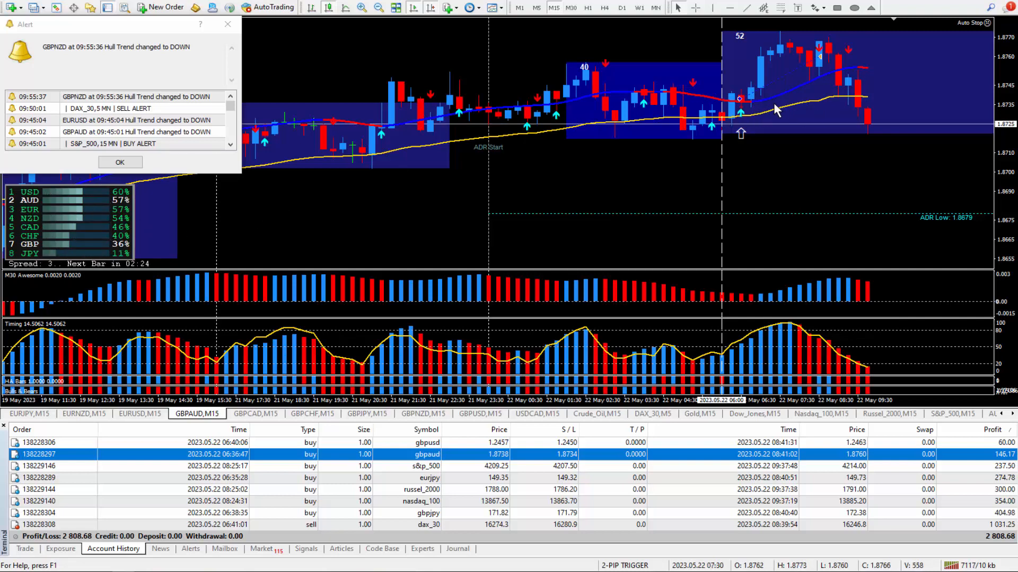
{"action": "mouse_move", "coordinate": [778, 137]}
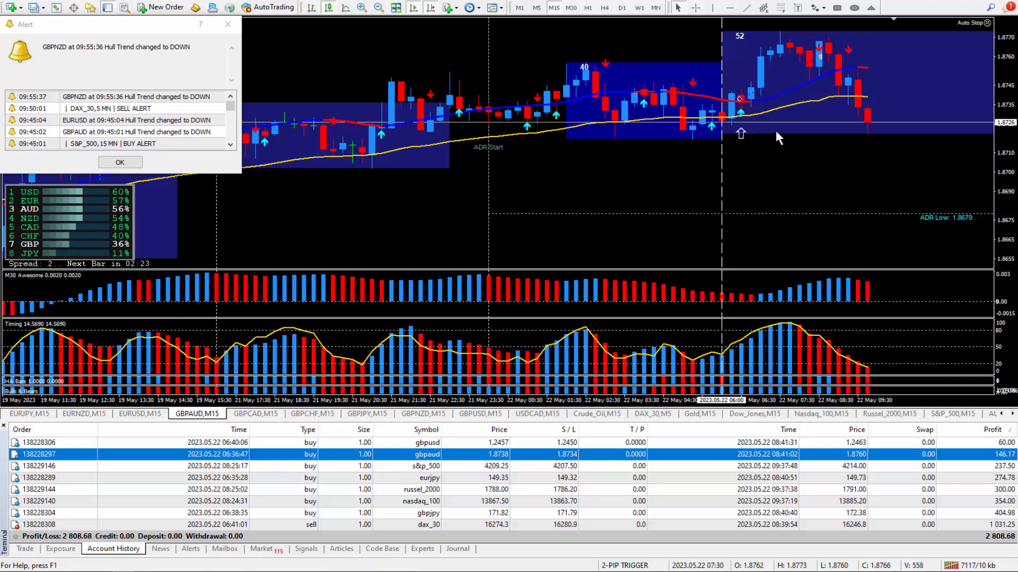
{"action": "left_click_drag", "start_coordinate": [739, 98], "coordinate": [820, 85]}
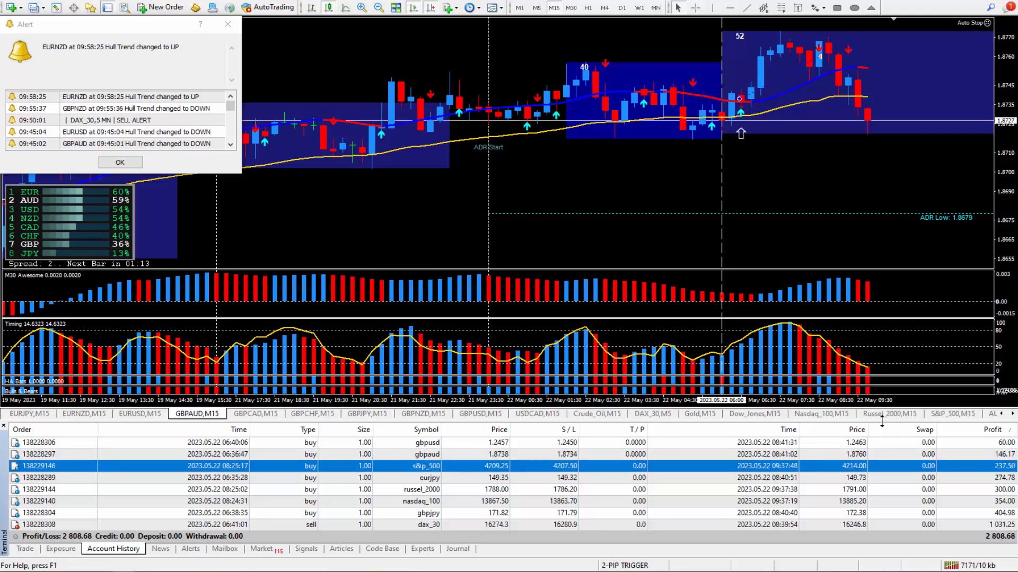
Show the S&P_500,M15 chart for the closed s&p_500 buy trade
{"action": "left_click", "coordinate": [952, 413]}
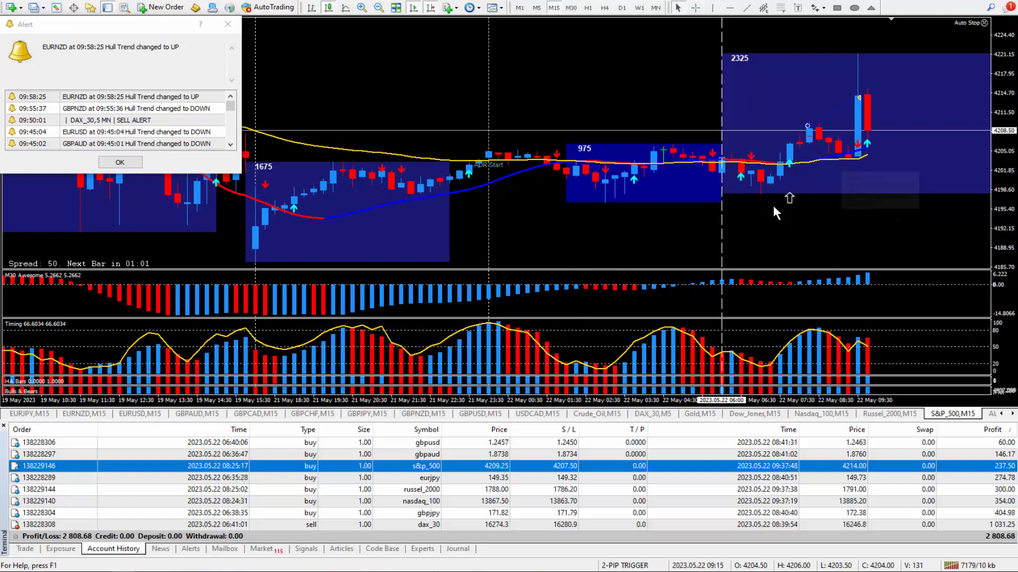
{"action": "mouse_move", "coordinate": [865, 215]}
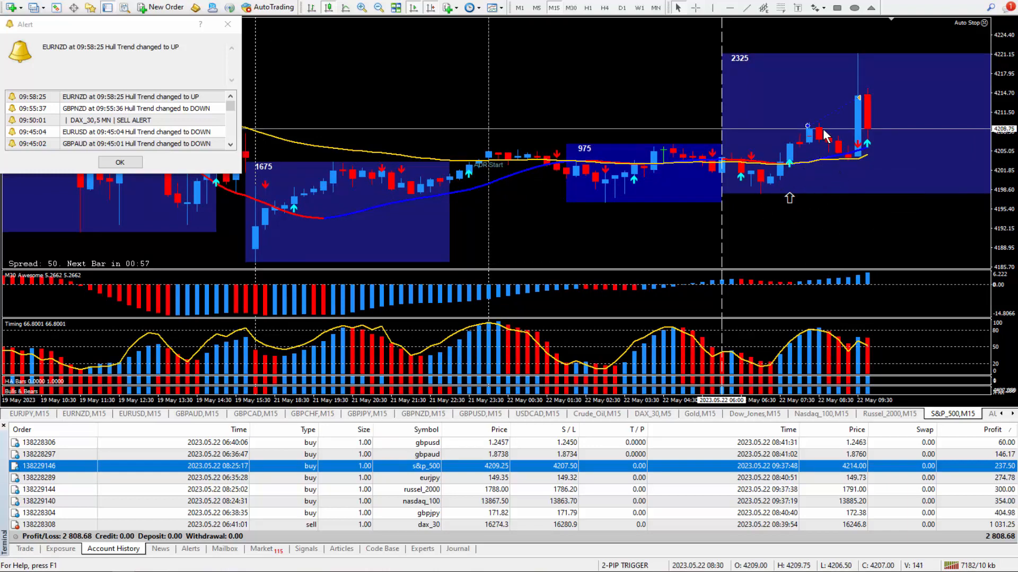
{"action": "mouse_move", "coordinate": [811, 159]}
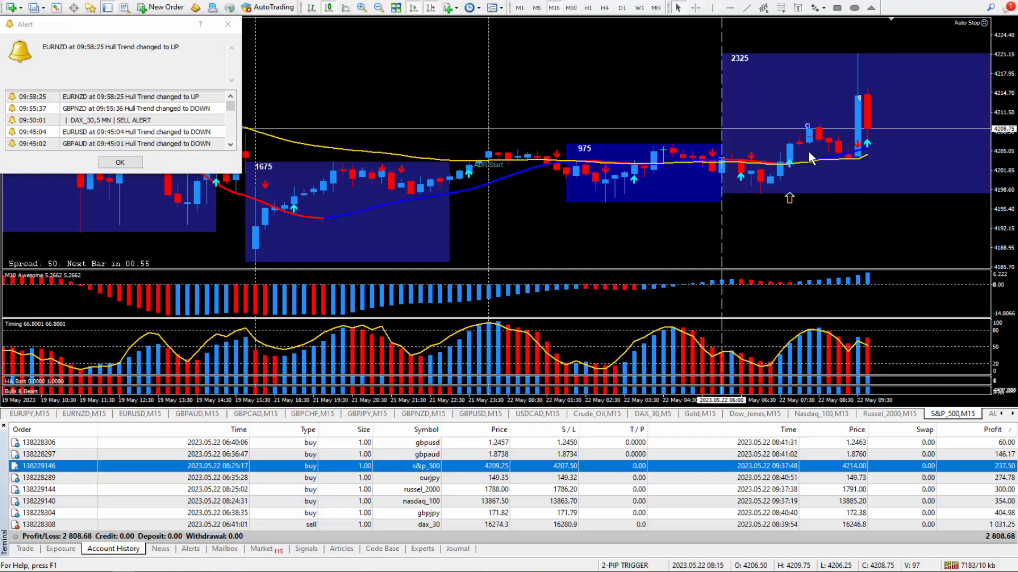
{"action": "mouse_move", "coordinate": [808, 159]}
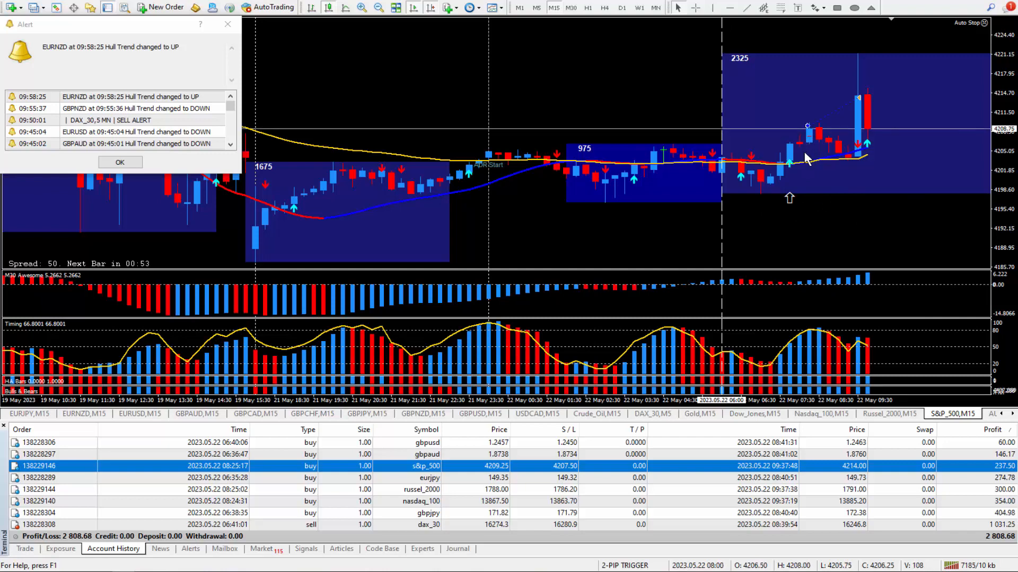
{"action": "mouse_move", "coordinate": [810, 132]}
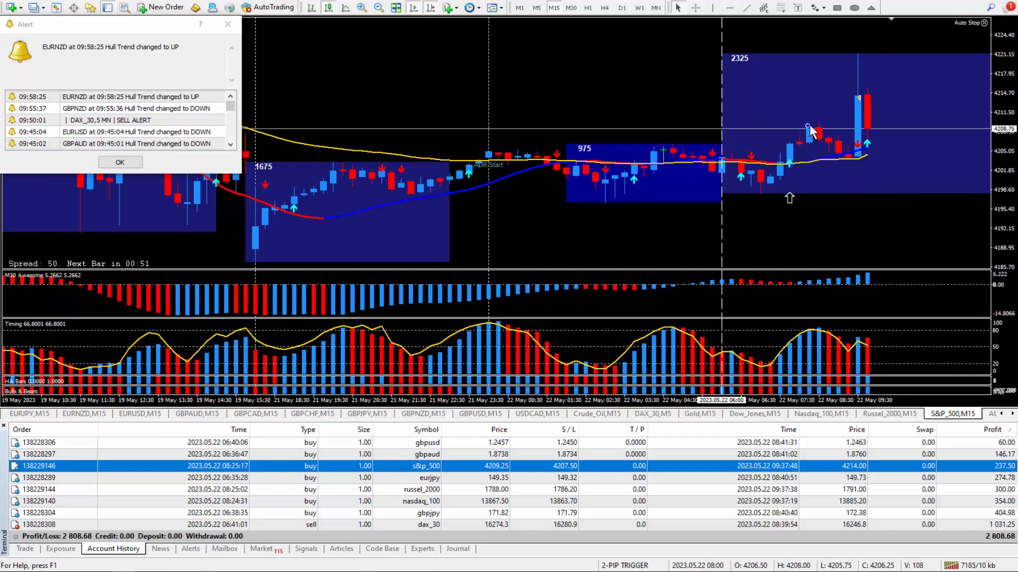
{"action": "mouse_move", "coordinate": [868, 230]}
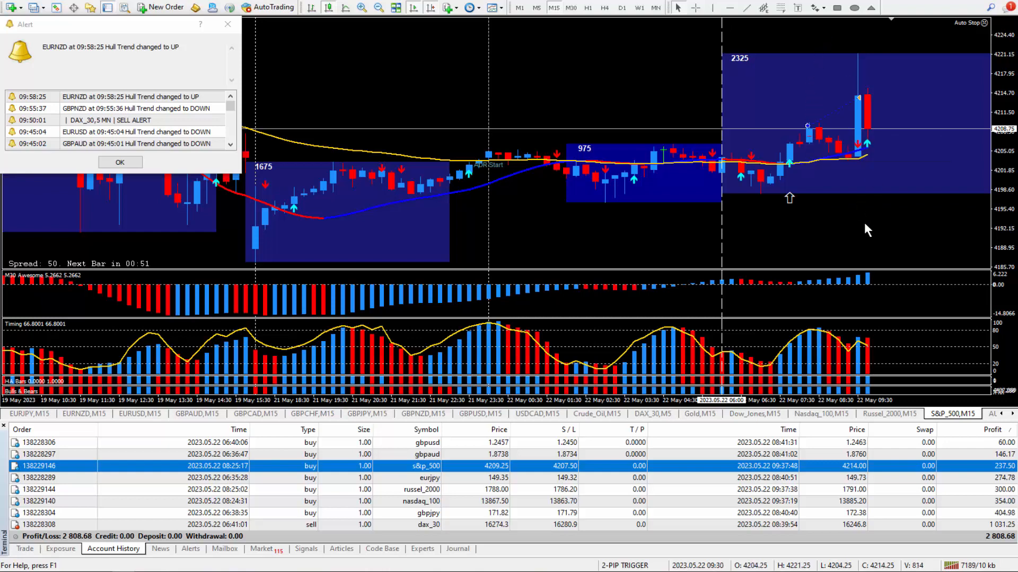
{"action": "mouse_move", "coordinate": [816, 129]}
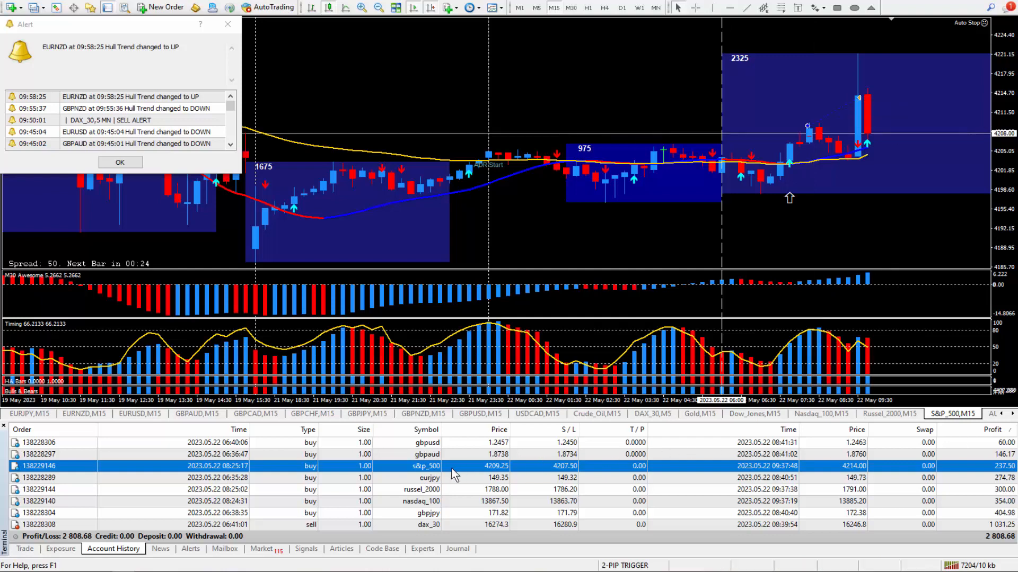
{"action": "mouse_move", "coordinate": [904, 409]}
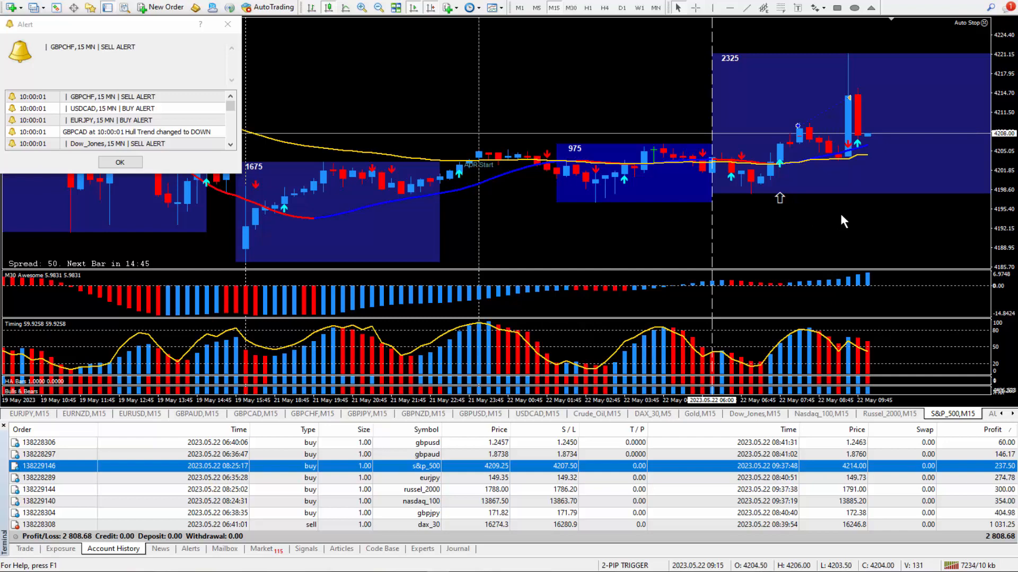
{"action": "mouse_move", "coordinate": [863, 225]}
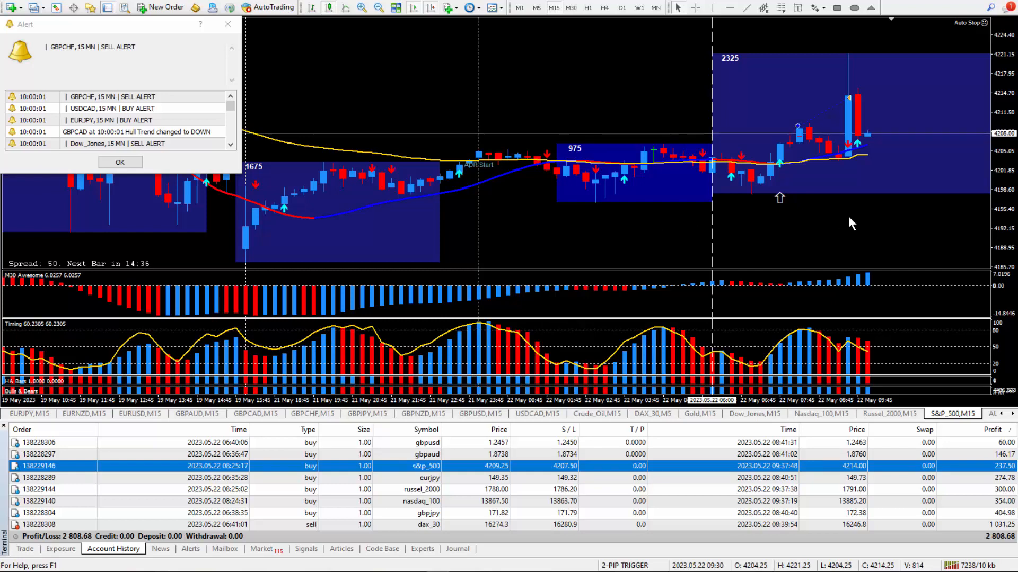
{"action": "mouse_move", "coordinate": [872, 185]}
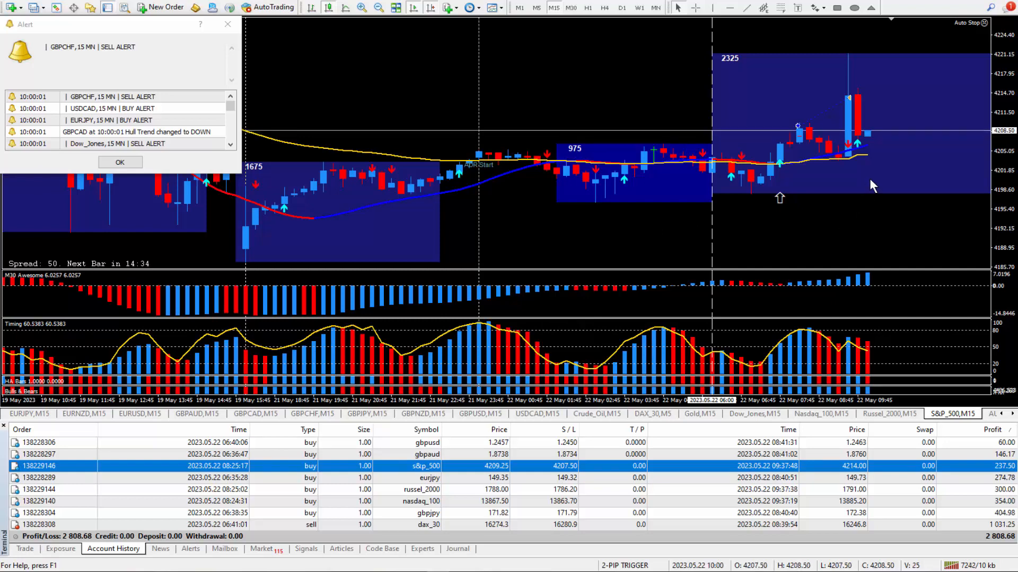
{"action": "mouse_move", "coordinate": [809, 248]}
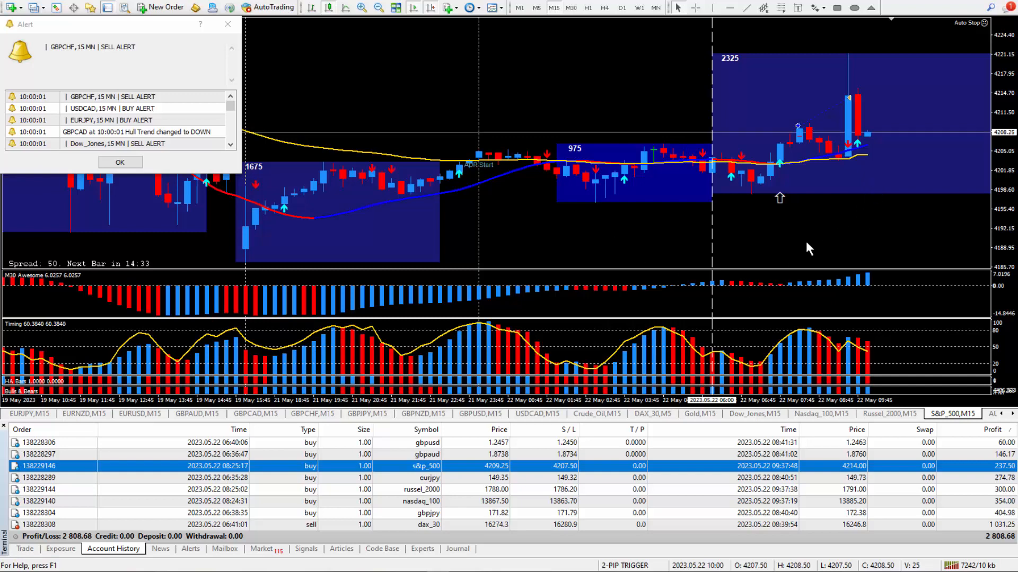
{"action": "mouse_move", "coordinate": [920, 233]}
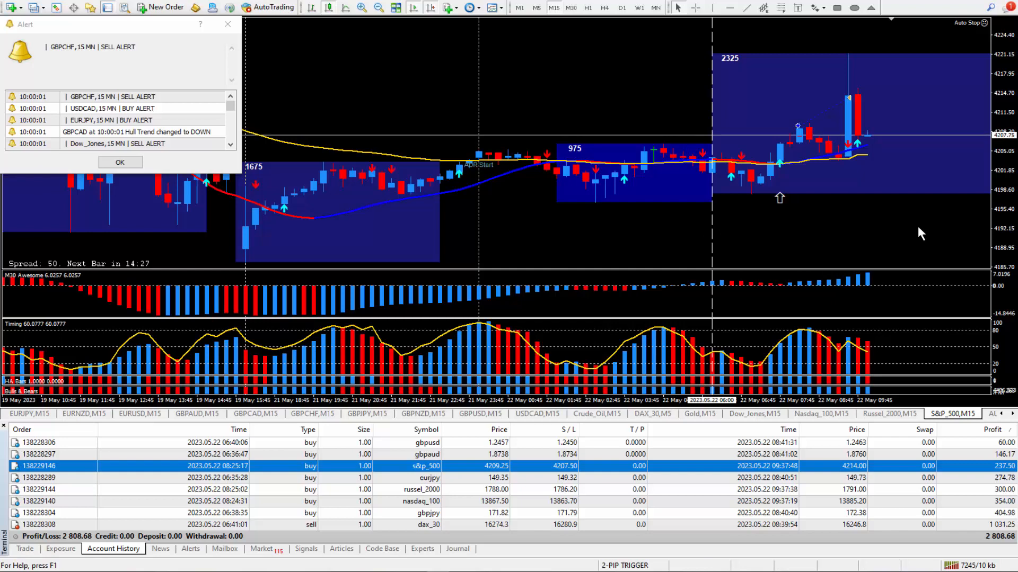
{"action": "mouse_move", "coordinate": [881, 236]}
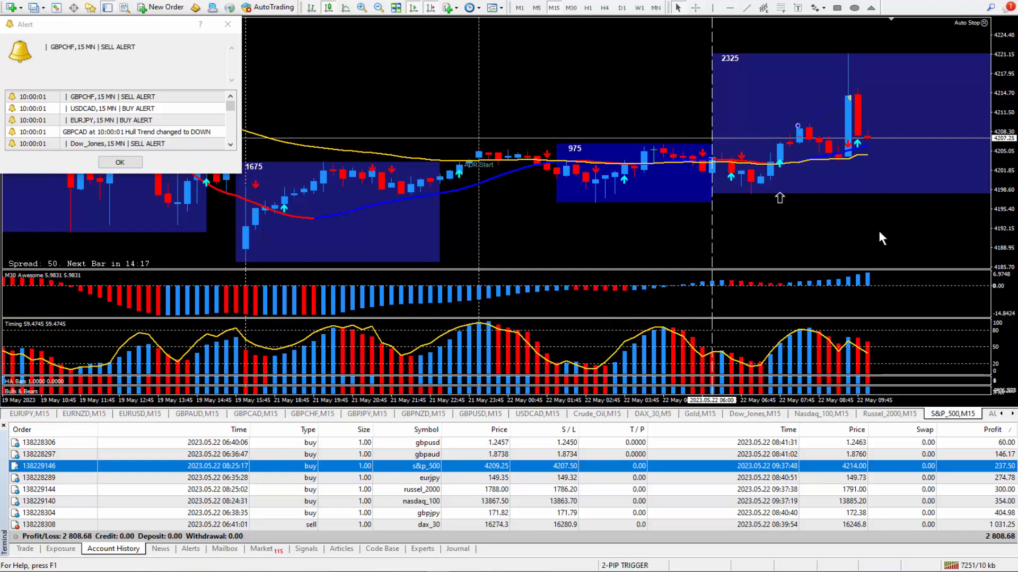
{"action": "mouse_move", "coordinate": [875, 241]}
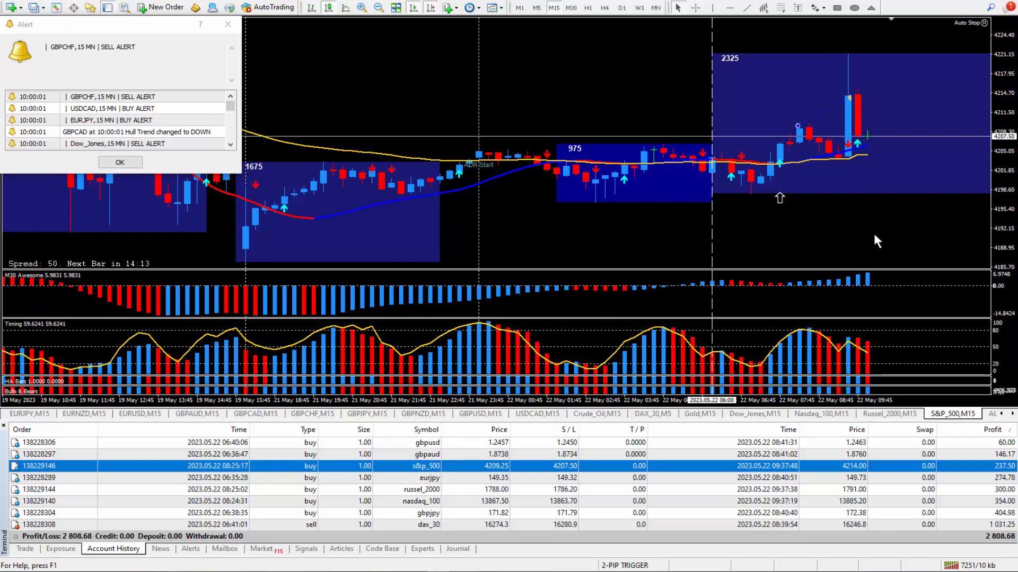
{"action": "mouse_move", "coordinate": [418, 327]}
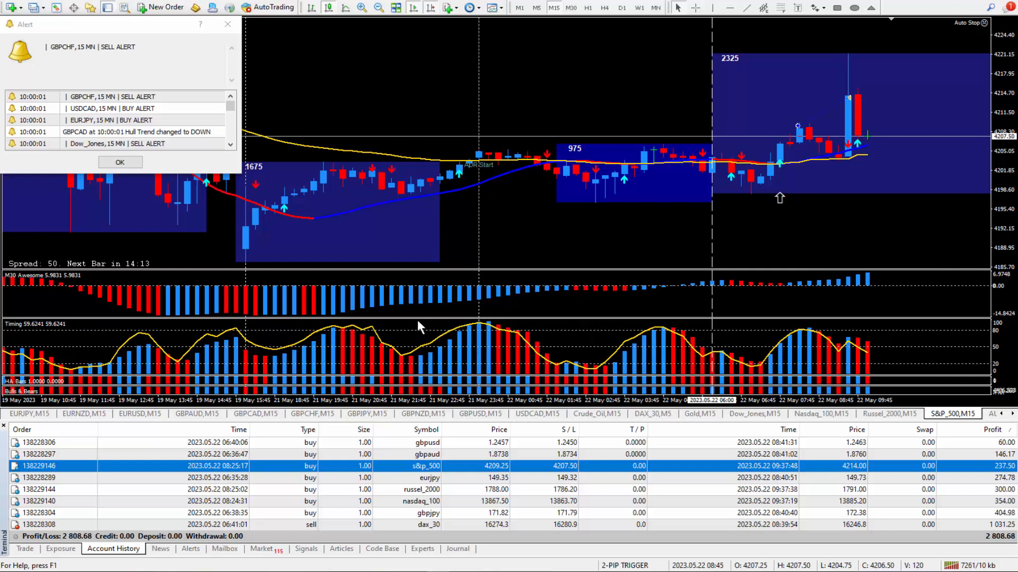
{"action": "mouse_move", "coordinate": [453, 484]}
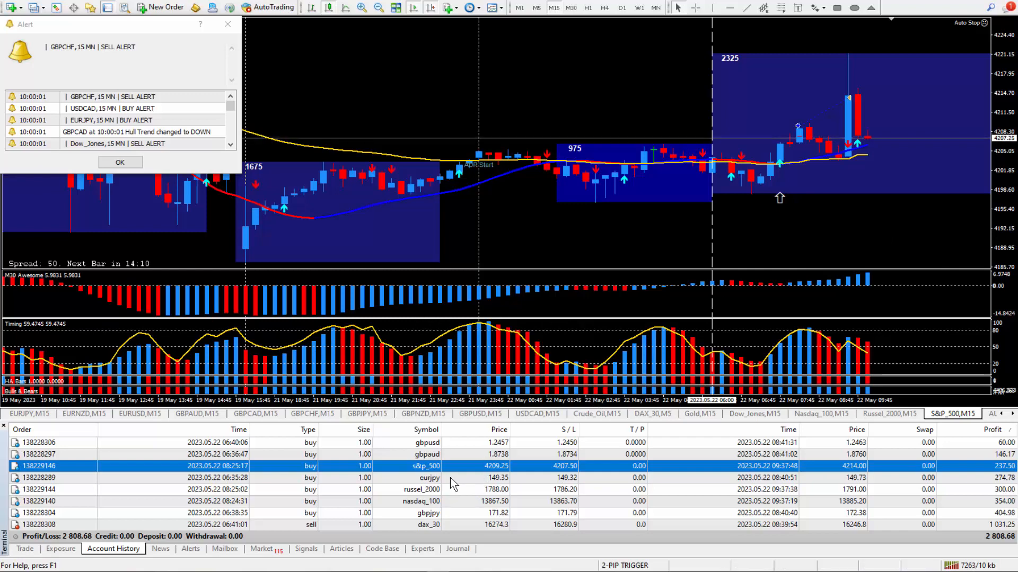
Select the closed eurjpy buy trade and show its EURJPY,M15 chart
{"action": "left_click", "coordinate": [428, 478]}
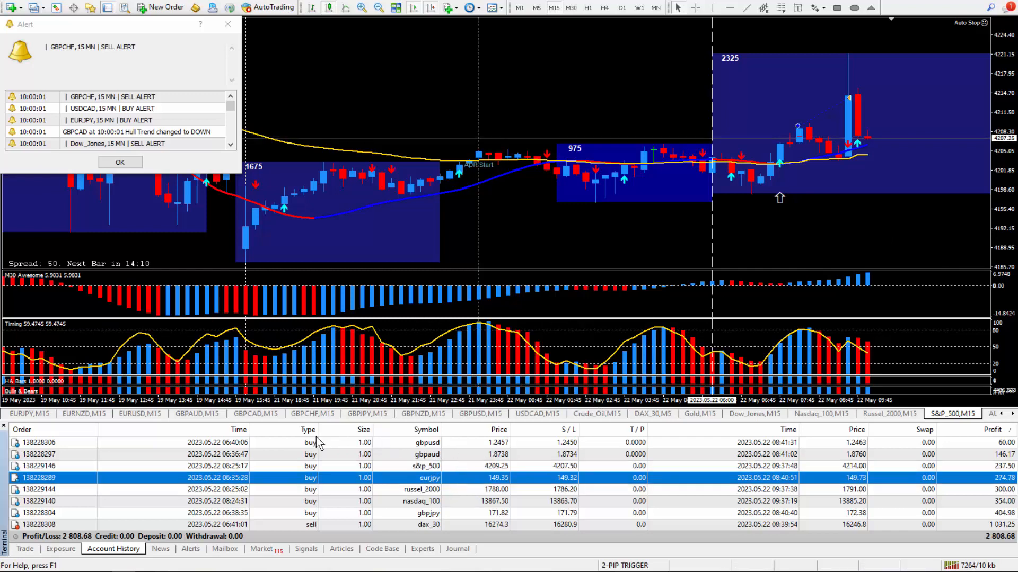
{"action": "left_click", "coordinate": [29, 414]}
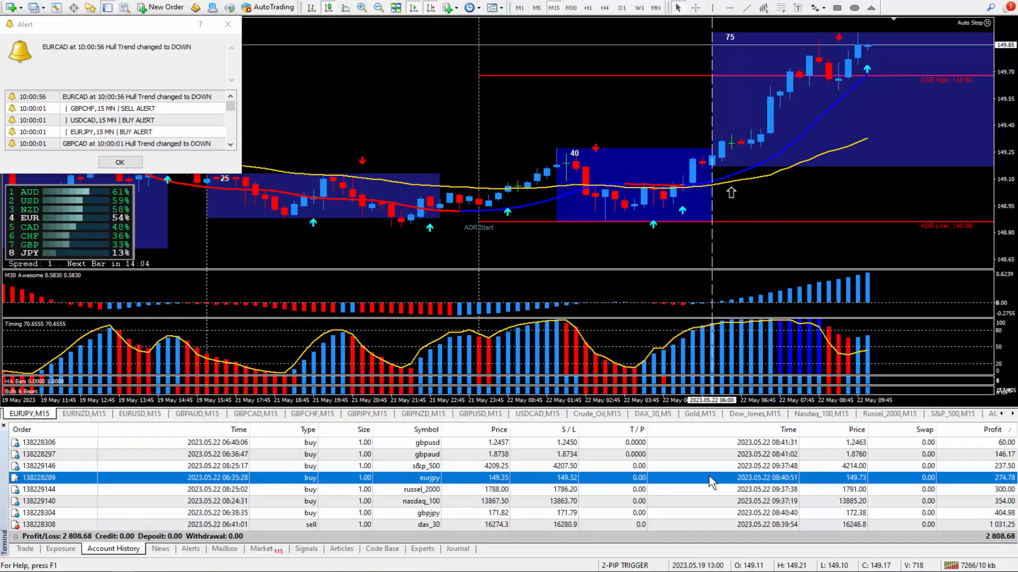
{"action": "mouse_move", "coordinate": [816, 187]}
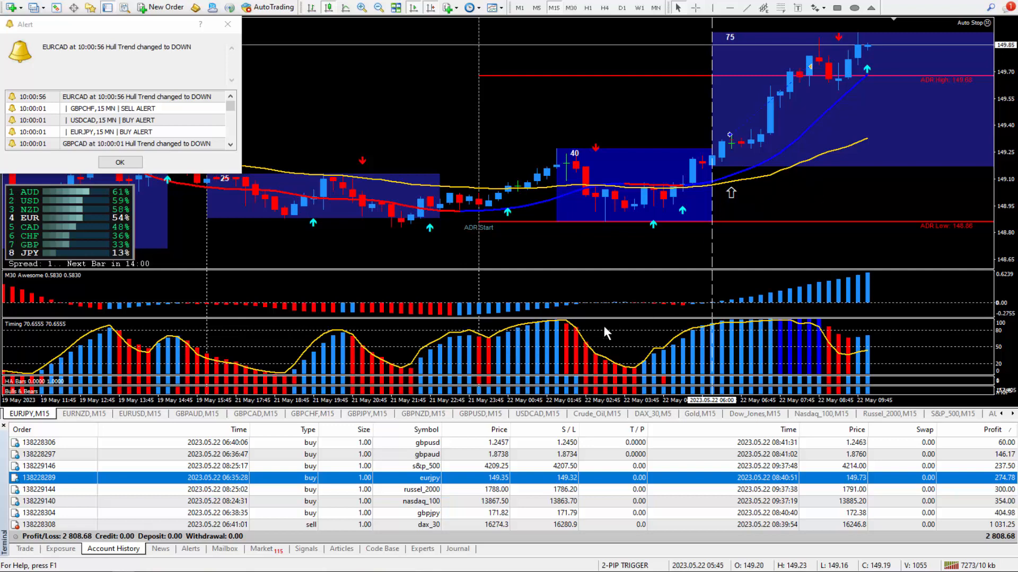
{"action": "mouse_move", "coordinate": [807, 144]}
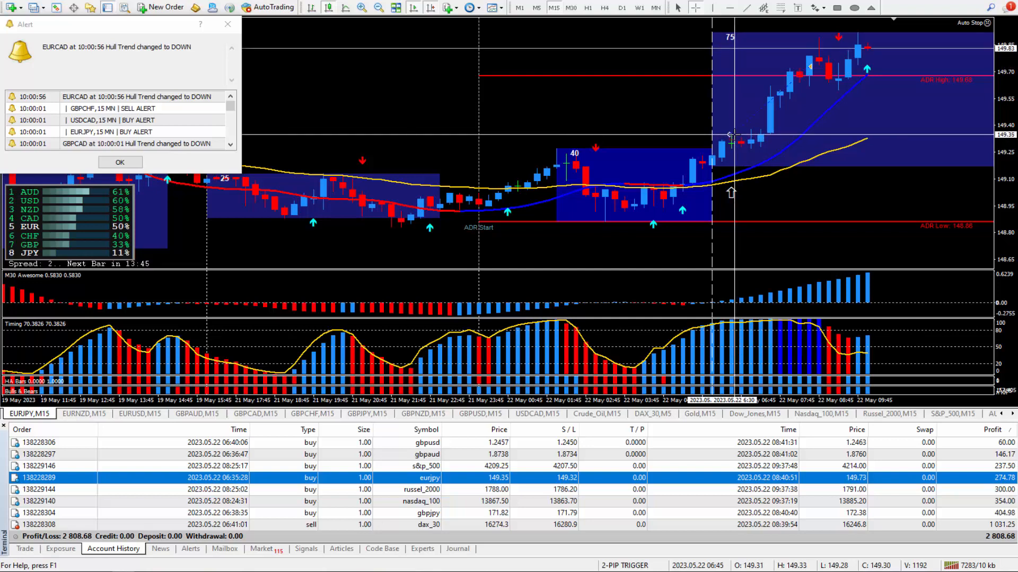
{"action": "mouse_move", "coordinate": [731, 134]}
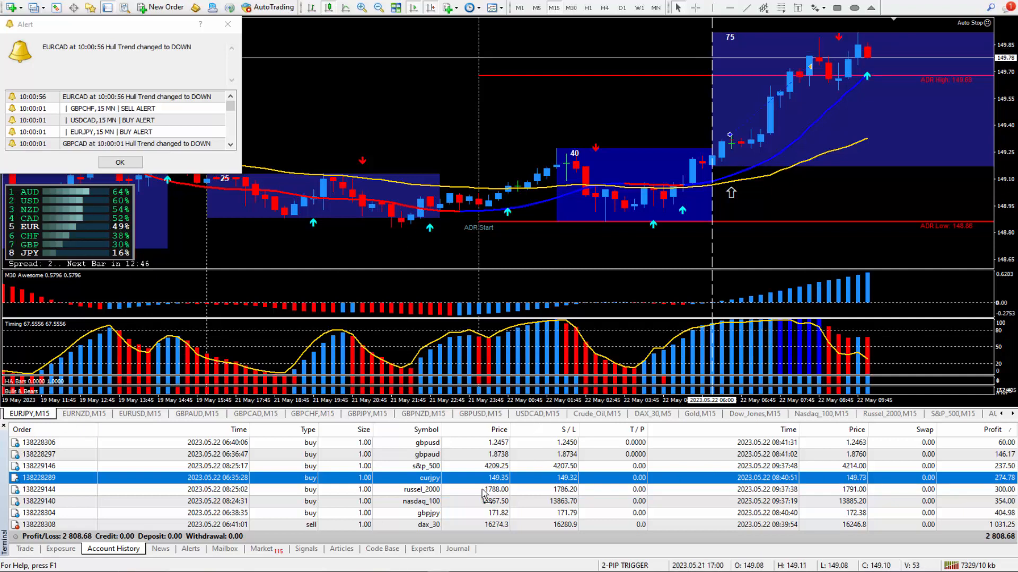
Select the closed russel_2000 buy trade and show its Russel_2000,M15 chart
{"action": "left_click", "coordinate": [421, 490]}
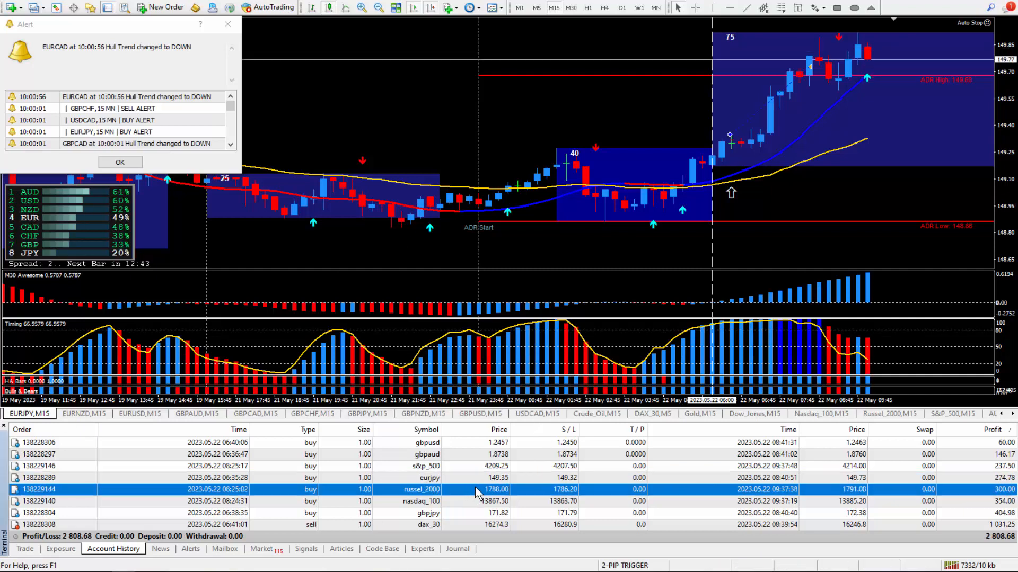
{"action": "left_click", "coordinate": [887, 414]}
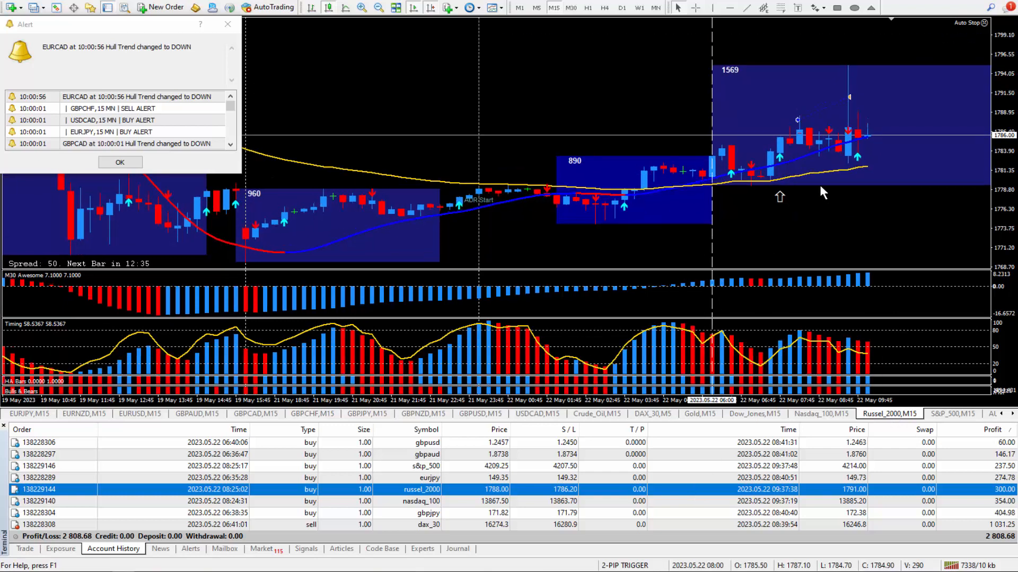
{"action": "mouse_move", "coordinate": [813, 128]}
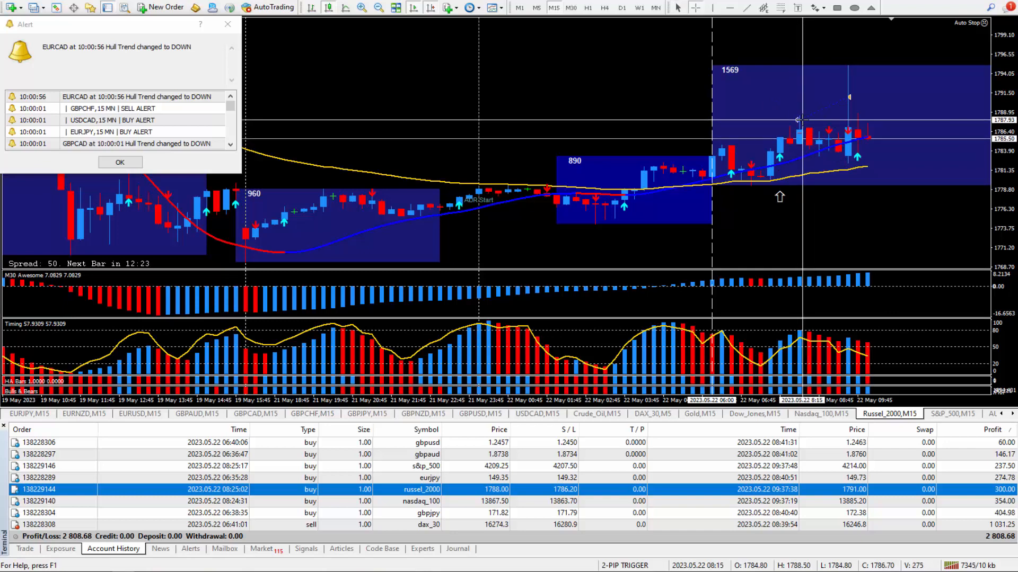
{"action": "mouse_move", "coordinate": [796, 123]}
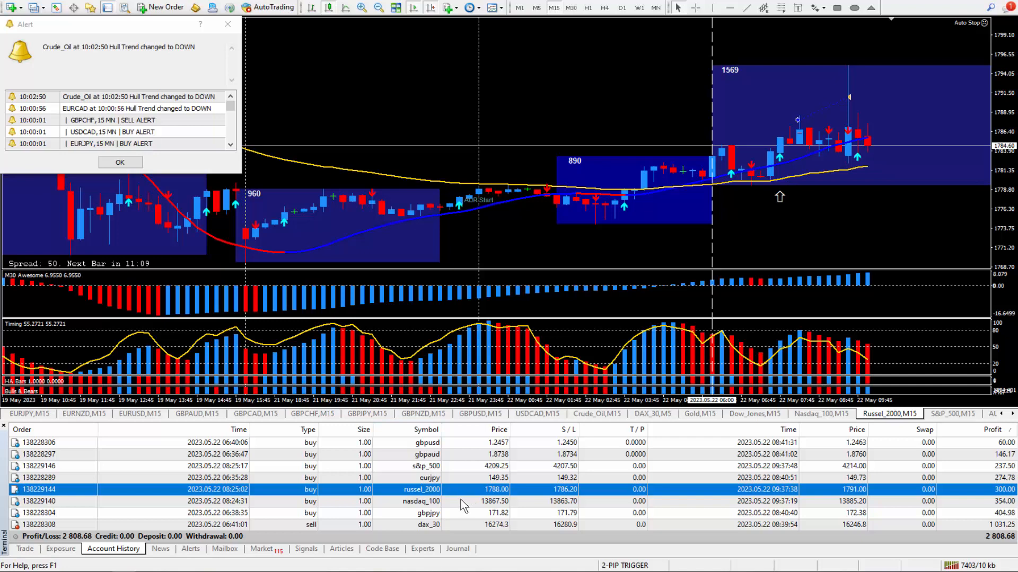
Select the nasdaq_100 buy trade (354.00 profit) and show its Nasdaq_100,M15 chart
{"action": "left_click", "coordinate": [422, 502]}
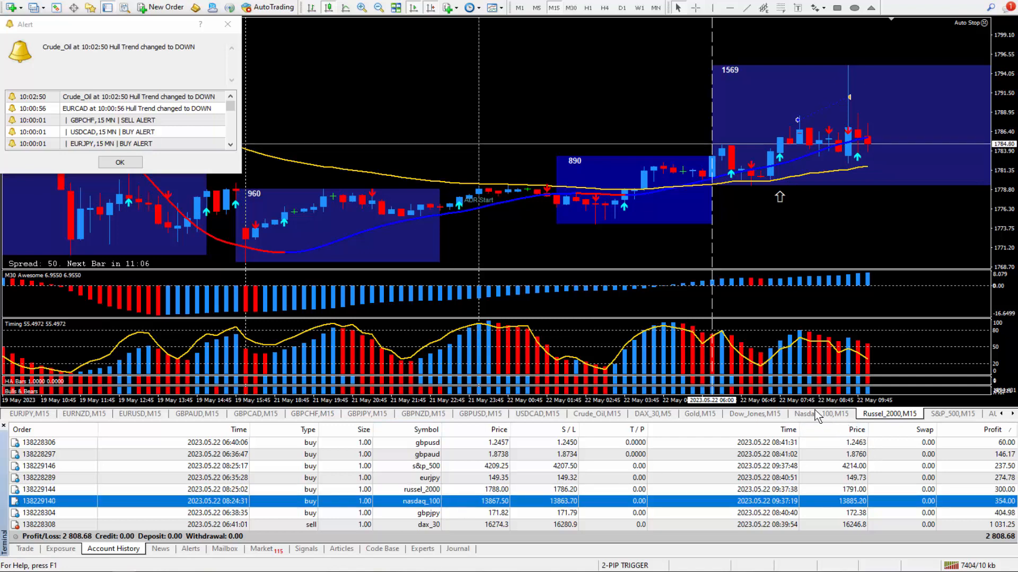
{"action": "left_click", "coordinate": [819, 414]}
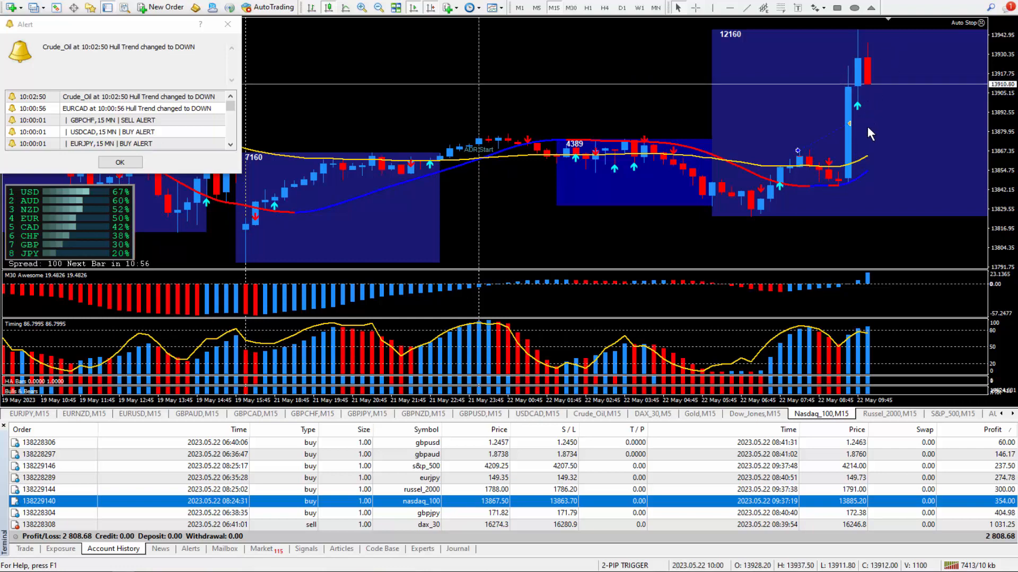
{"action": "mouse_move", "coordinate": [858, 123]}
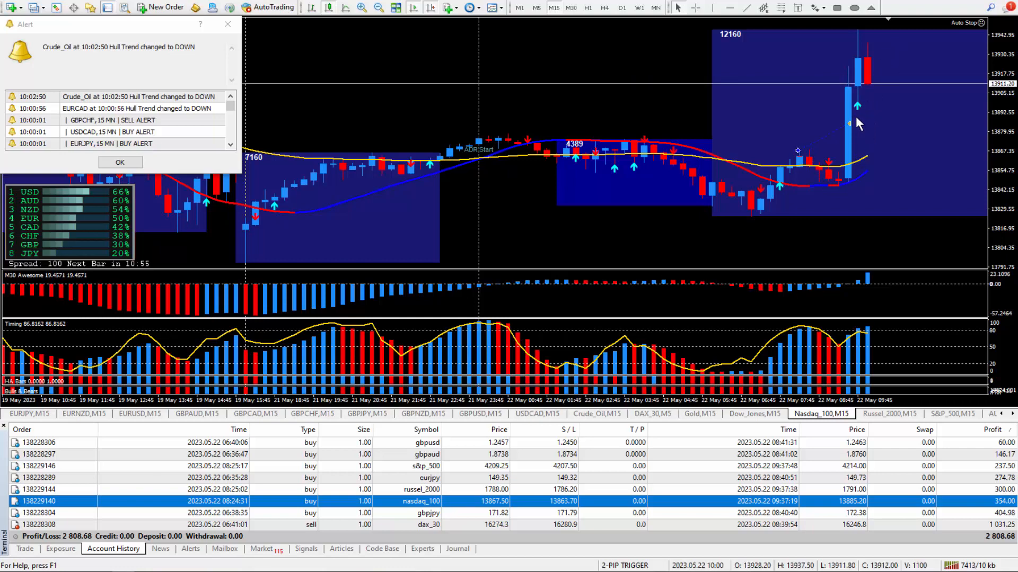
{"action": "mouse_move", "coordinate": [874, 96]}
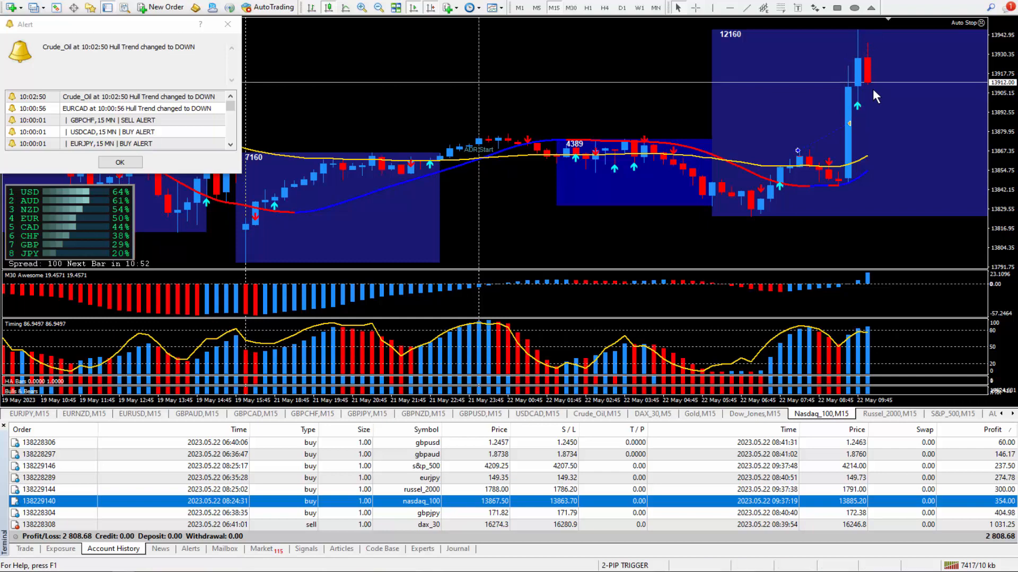
{"action": "mouse_move", "coordinate": [823, 148]}
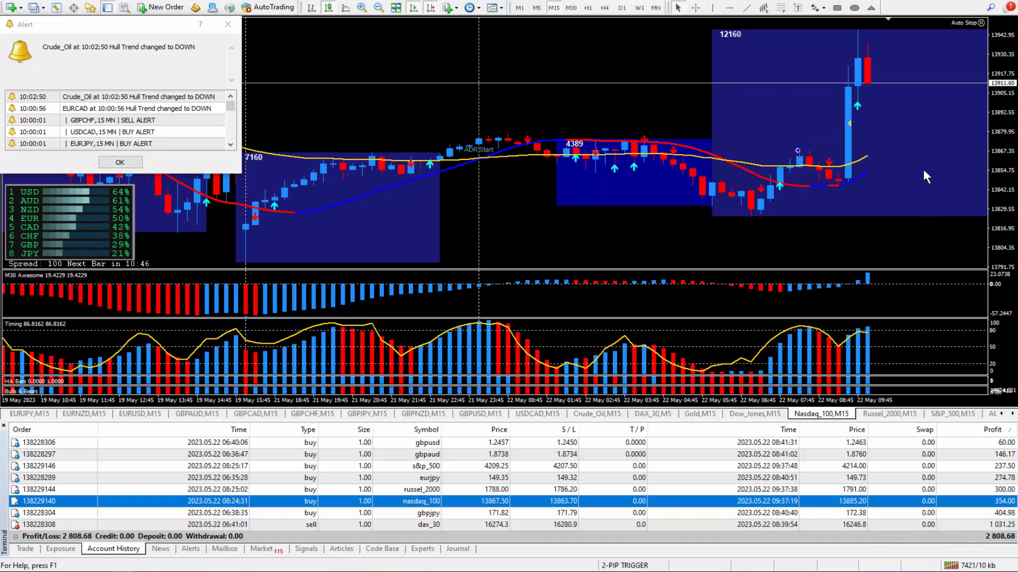
{"action": "mouse_move", "coordinate": [949, 252]}
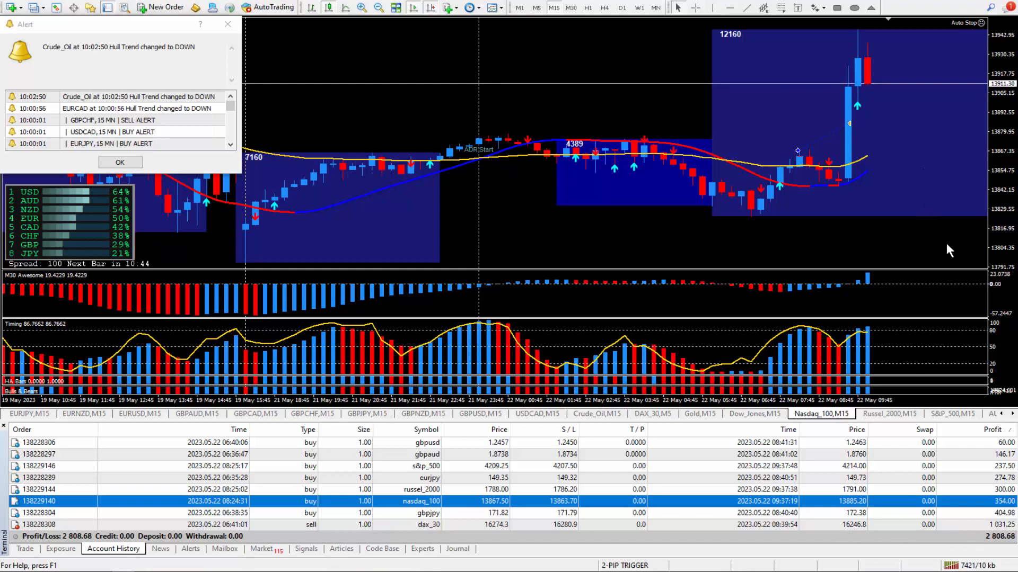
{"action": "mouse_move", "coordinate": [920, 176]}
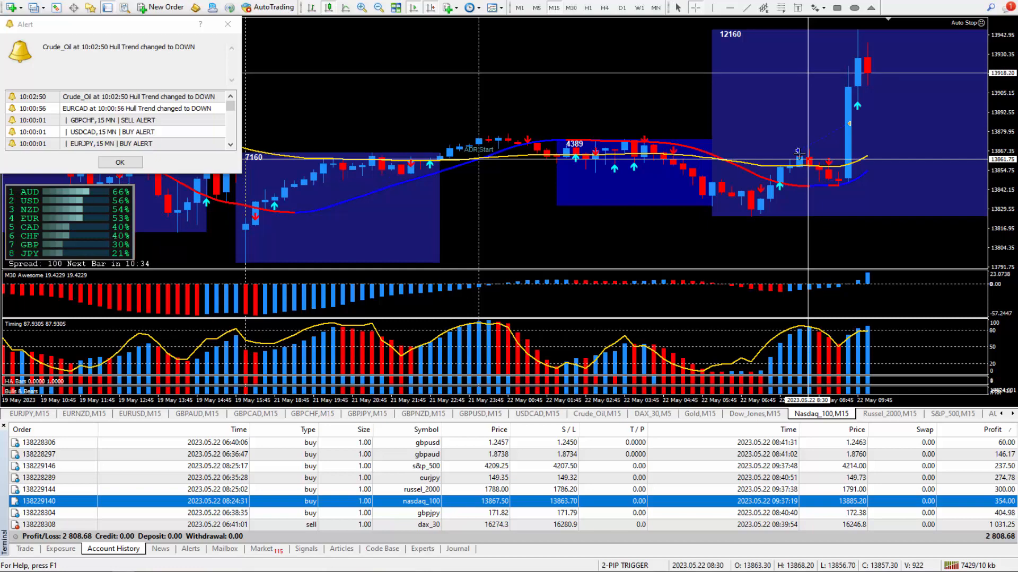
{"action": "mouse_move", "coordinate": [797, 151]}
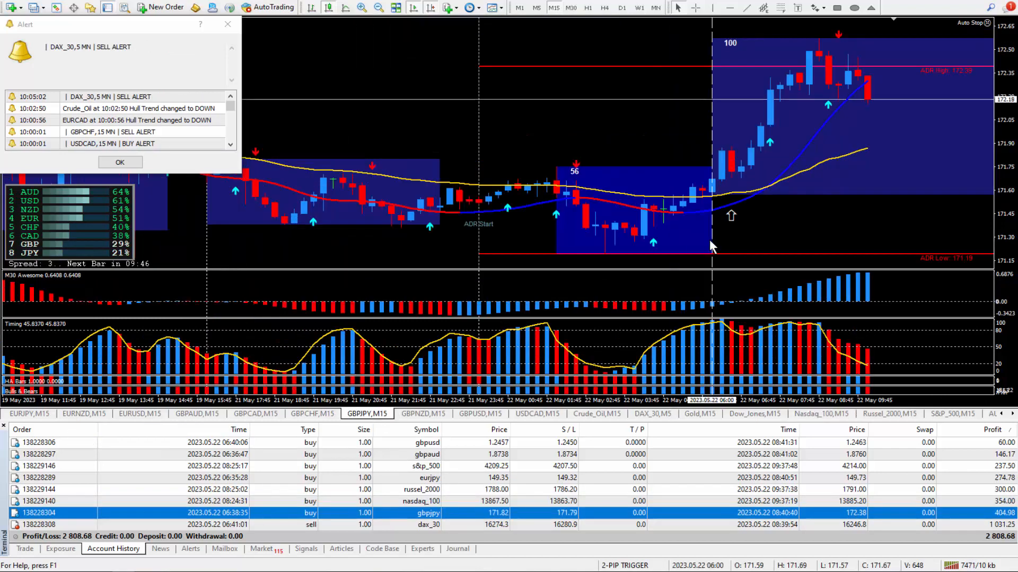
{"action": "mouse_move", "coordinate": [818, 195]}
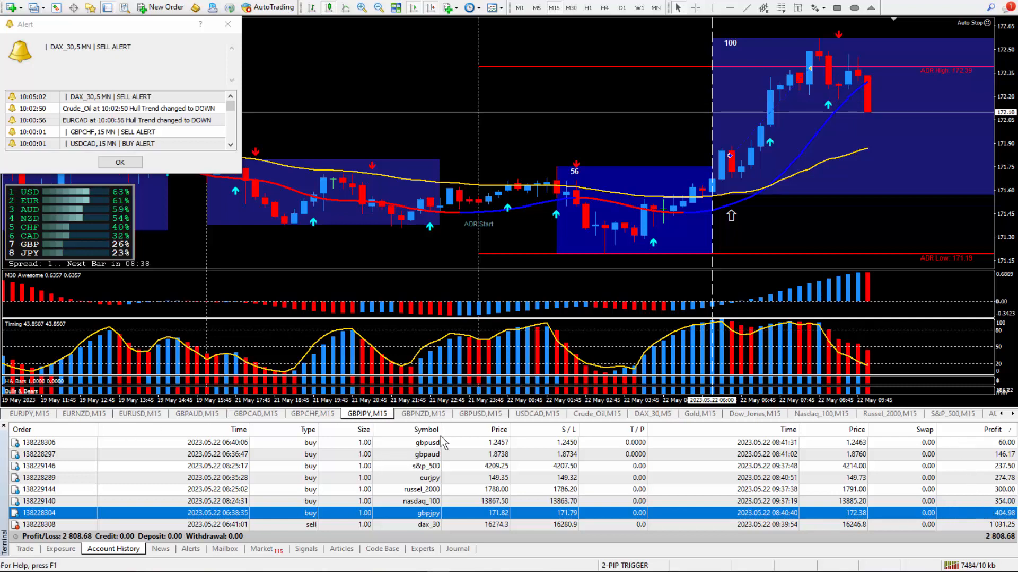
{"action": "mouse_move", "coordinate": [605, 531]}
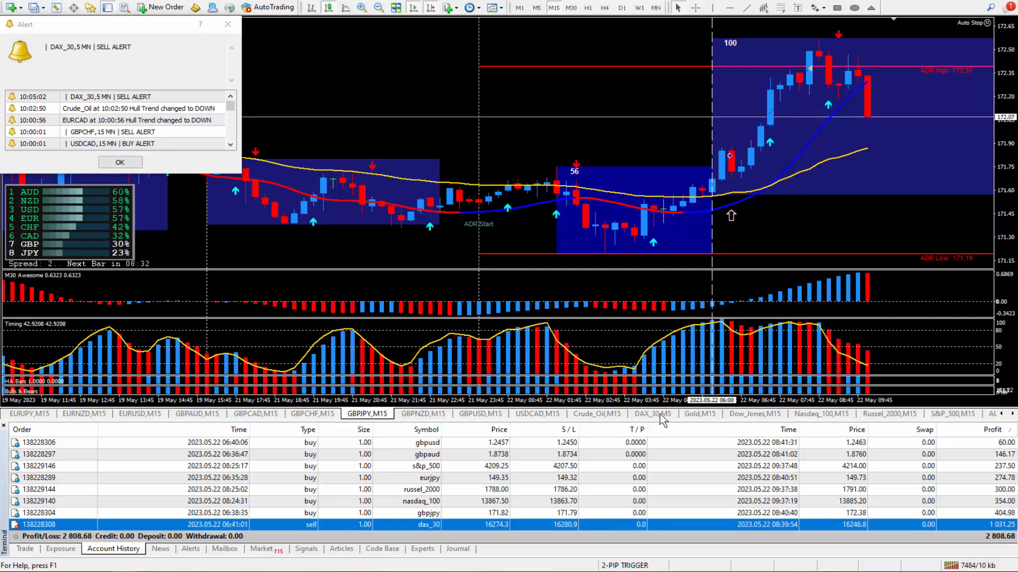
Show the DAX_30,M15 chart for the dax_30 sell trade (1,031.25 profit)
{"action": "left_click", "coordinate": [652, 415]}
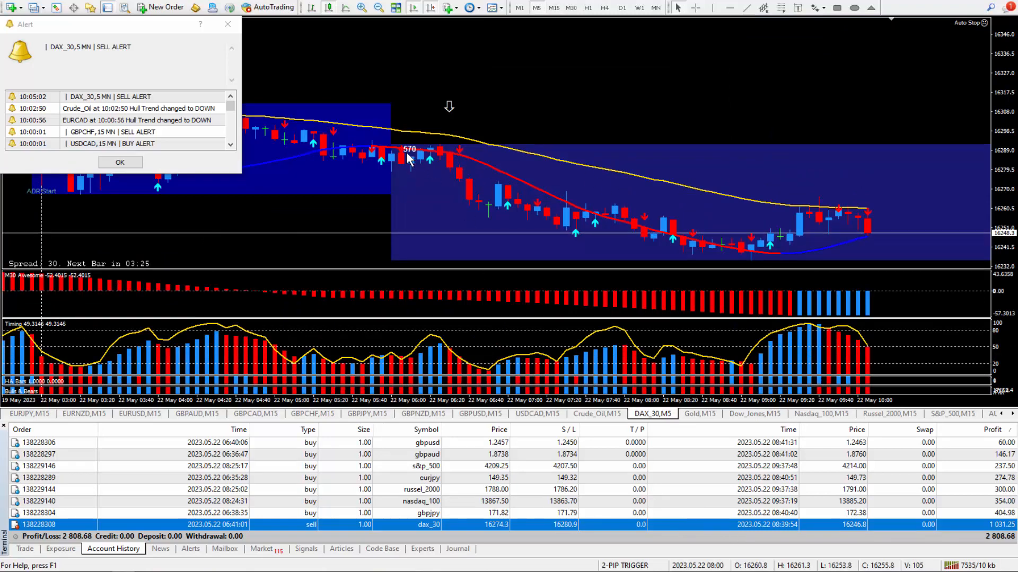
{"action": "mouse_move", "coordinate": [422, 182]}
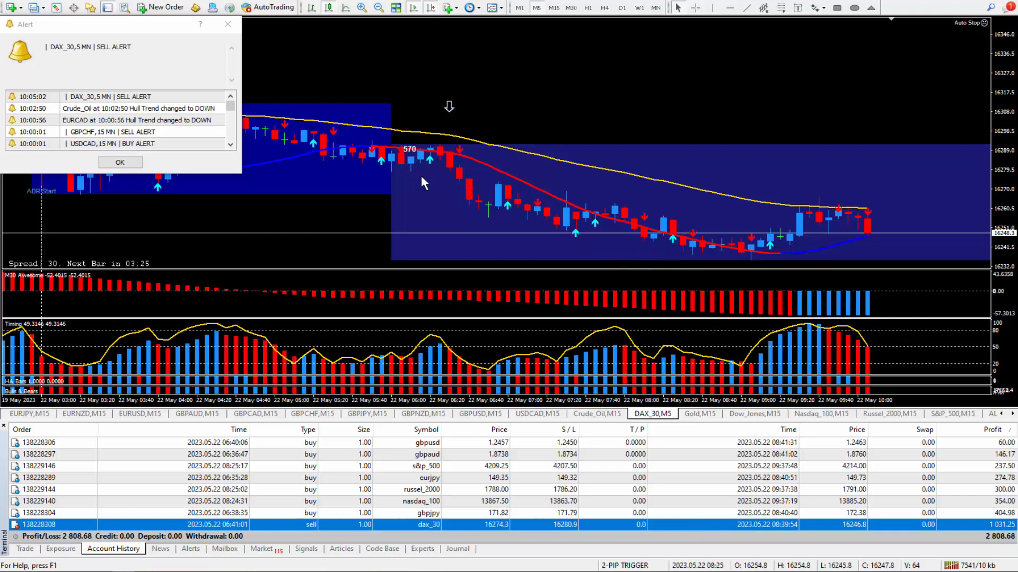
{"action": "mouse_move", "coordinate": [595, 264]}
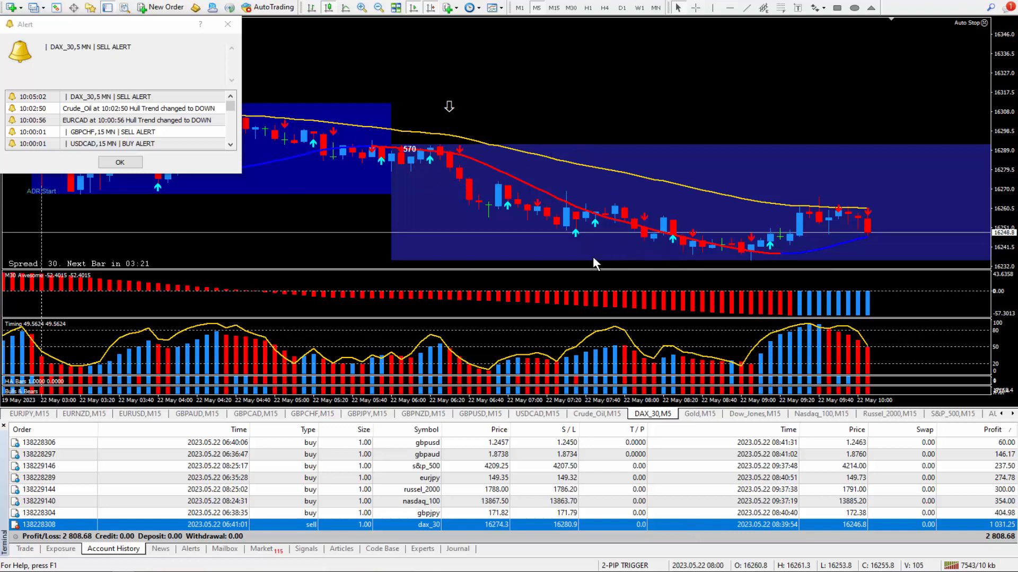
{"action": "mouse_move", "coordinate": [422, 159]}
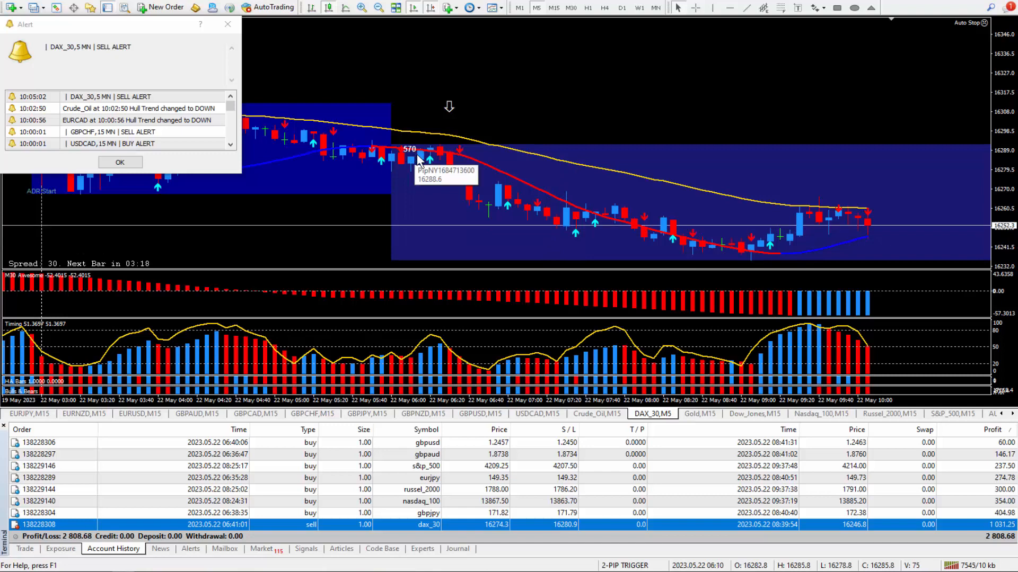
{"action": "mouse_move", "coordinate": [677, 531]}
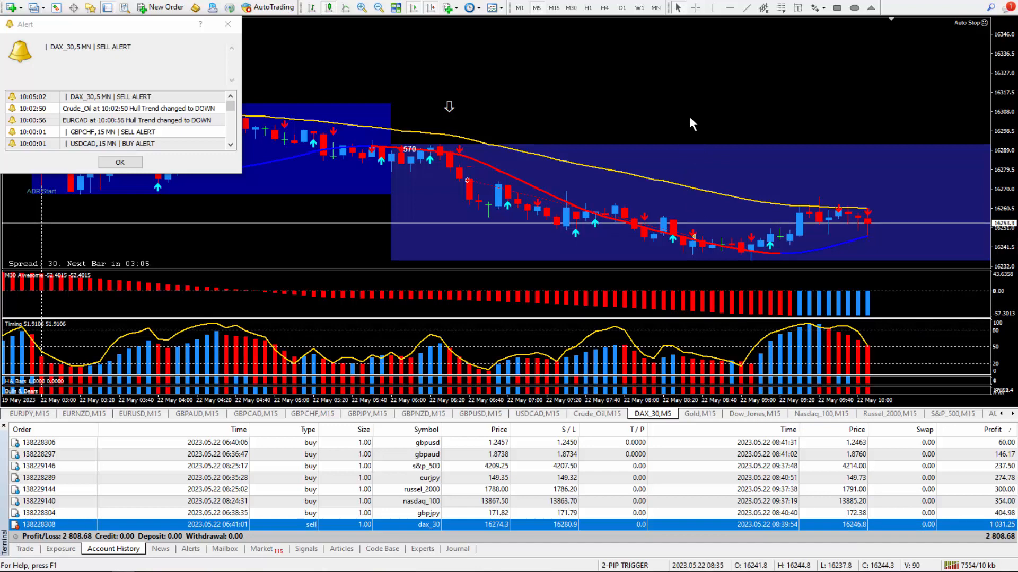
{"action": "mouse_move", "coordinate": [480, 224]}
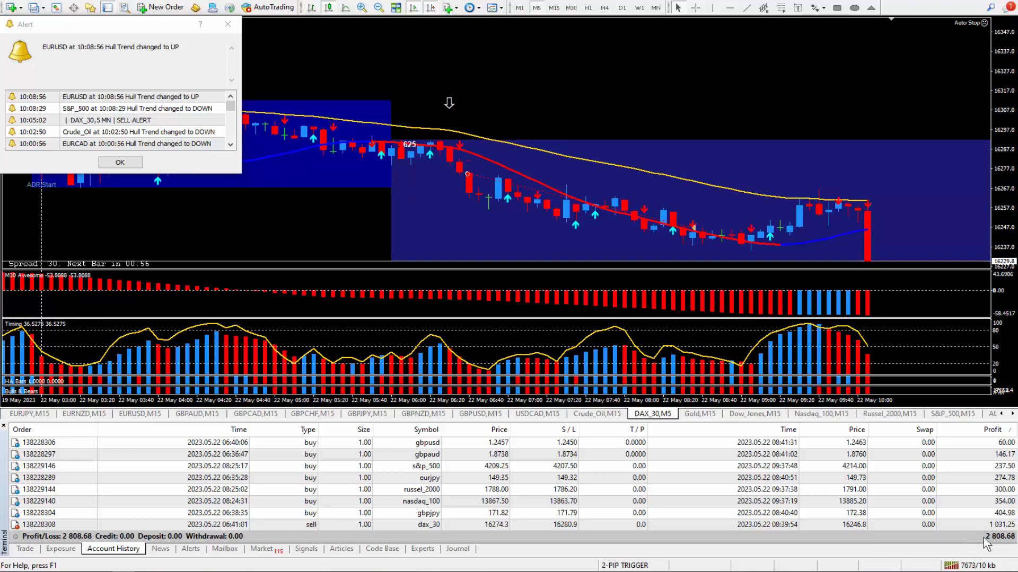
{"action": "mouse_move", "coordinate": [467, 535]}
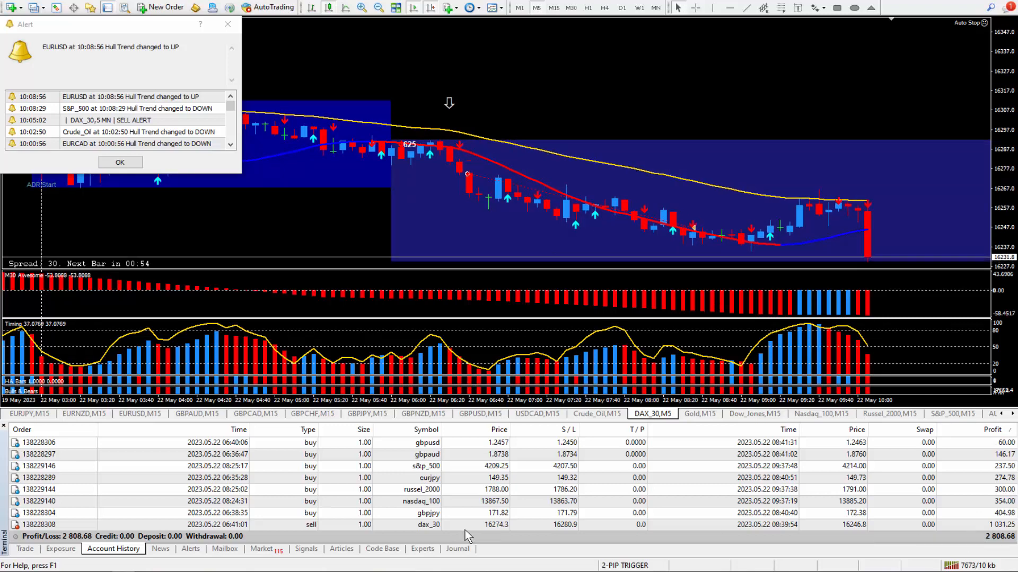
{"action": "mouse_move", "coordinate": [924, 544]}
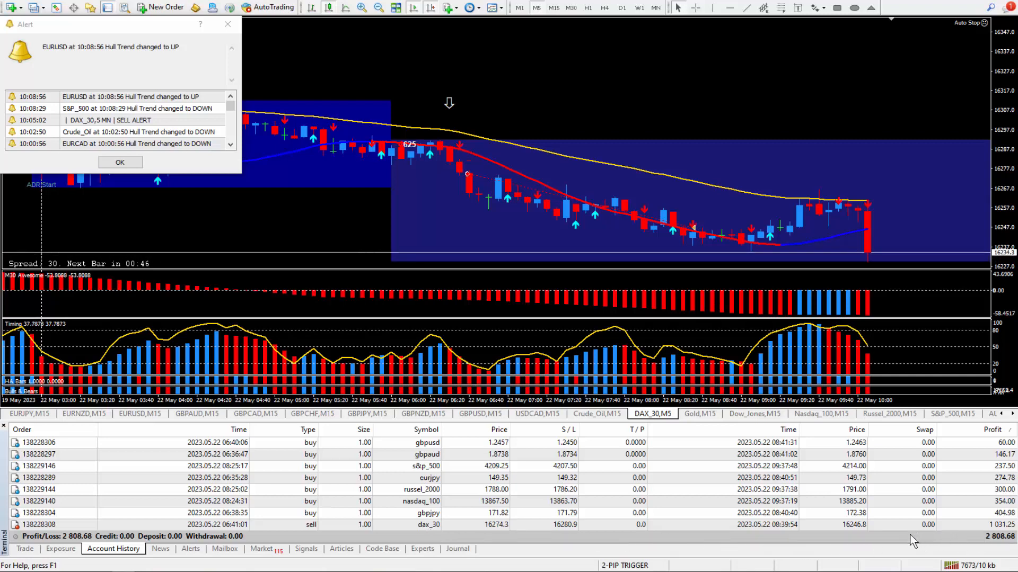
{"action": "mouse_move", "coordinate": [954, 538]}
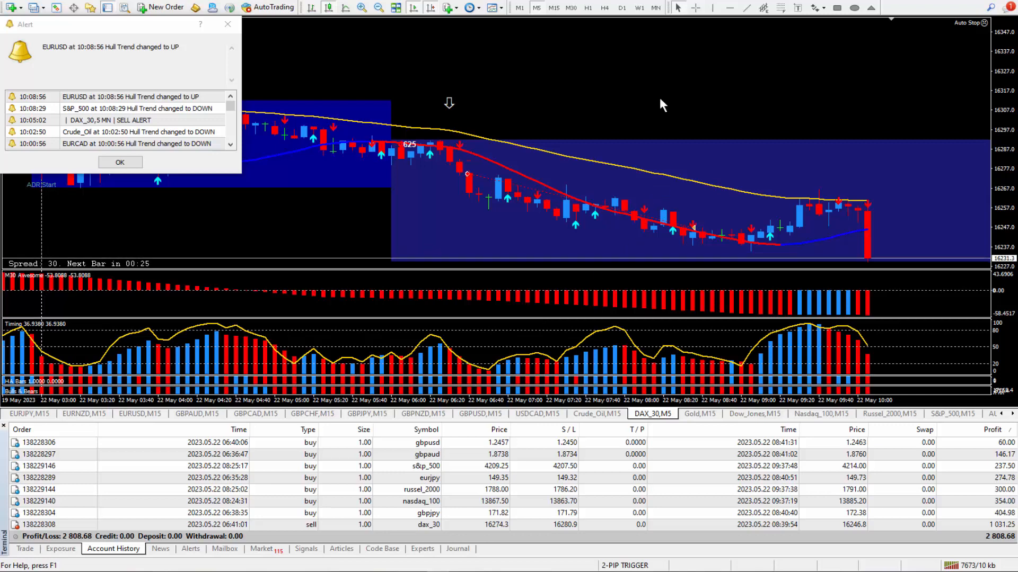
{"action": "mouse_move", "coordinate": [646, 118]}
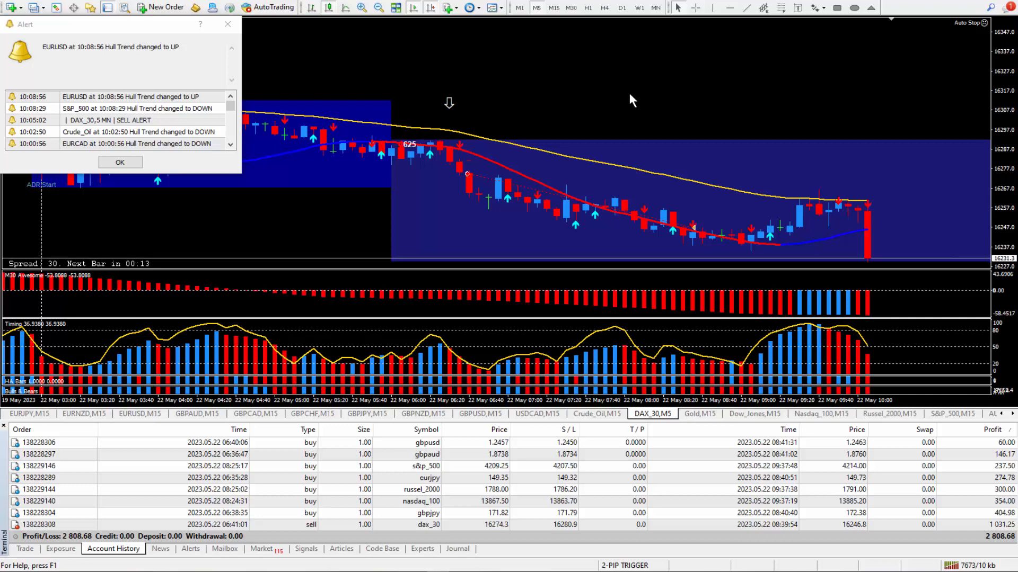
{"action": "mouse_move", "coordinate": [639, 97]}
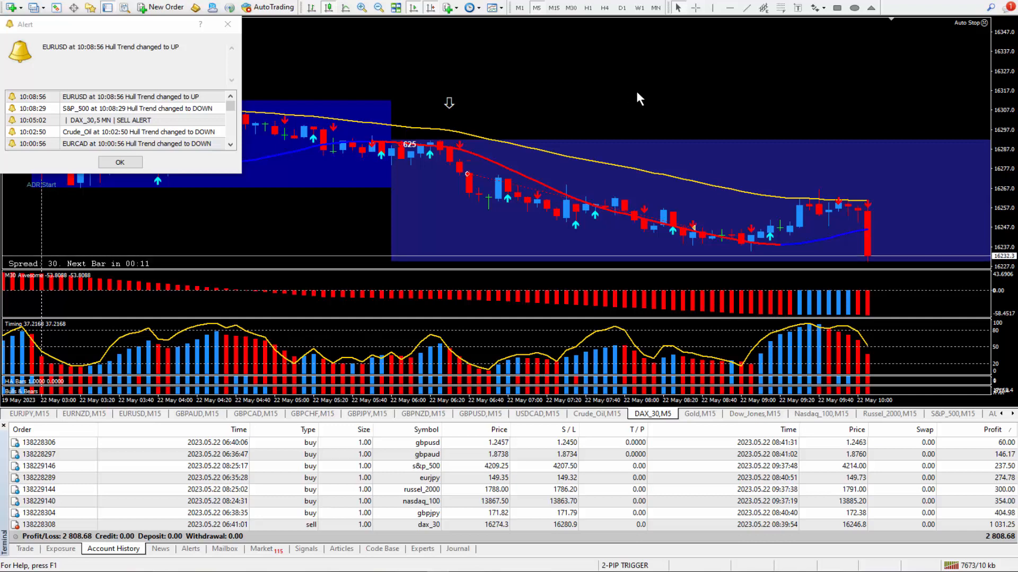
{"action": "mouse_move", "coordinate": [351, 244]}
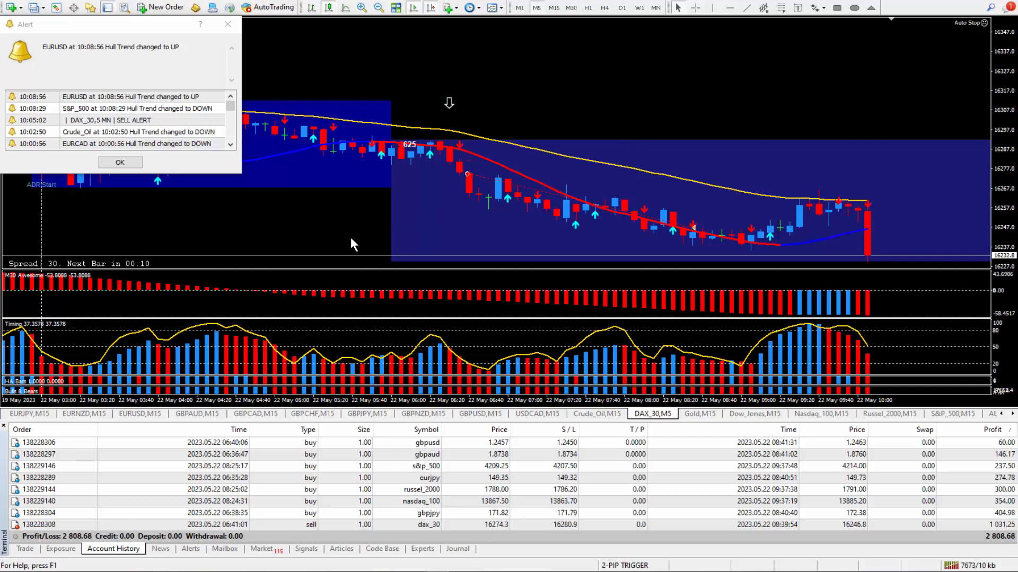
{"action": "mouse_move", "coordinate": [664, 131]}
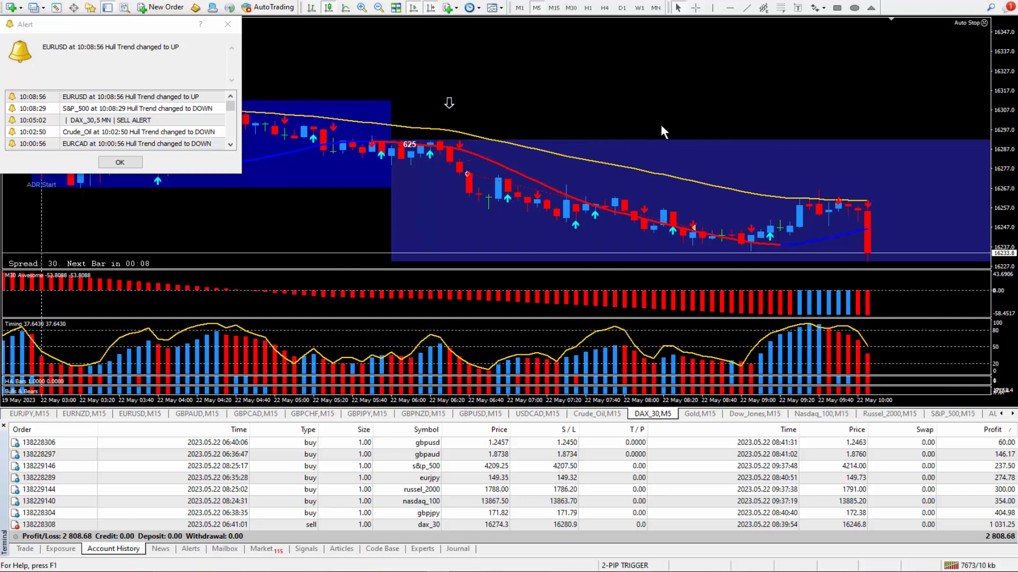
{"action": "mouse_move", "coordinate": [515, 237]}
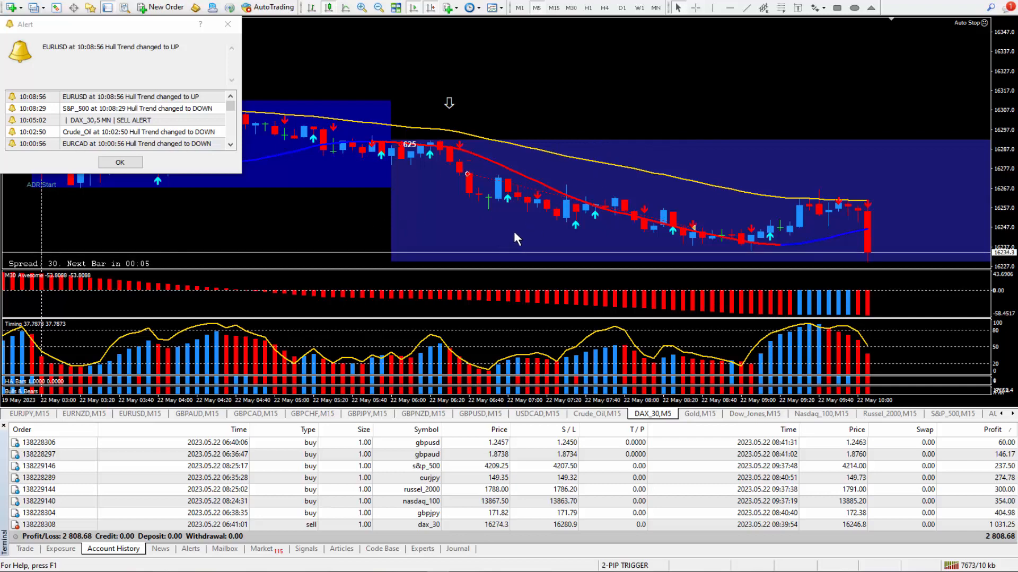
{"action": "mouse_move", "coordinate": [551, 143]}
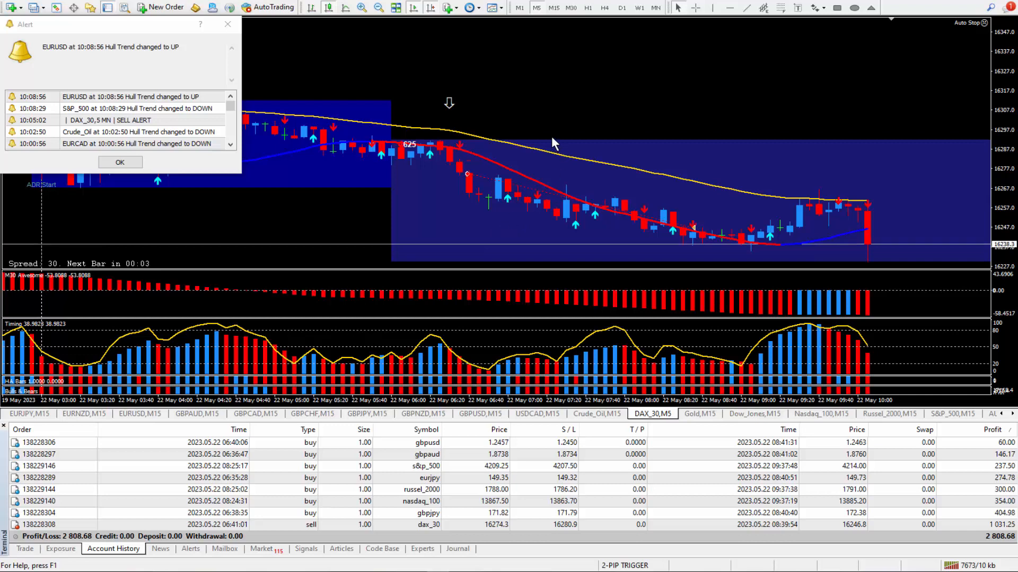
{"action": "mouse_move", "coordinate": [524, 166]}
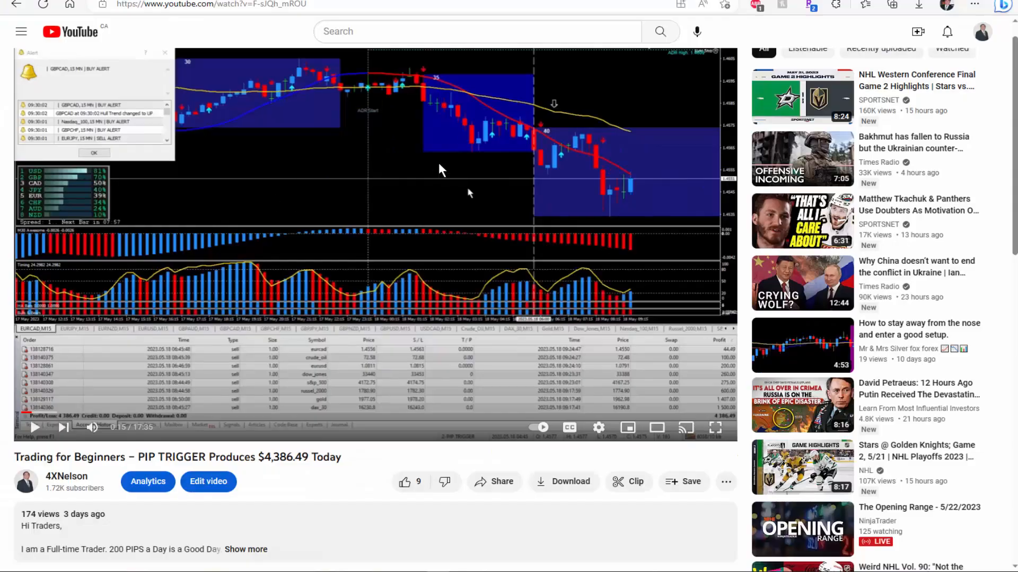
{"action": "mouse_move", "coordinate": [163, 541]}
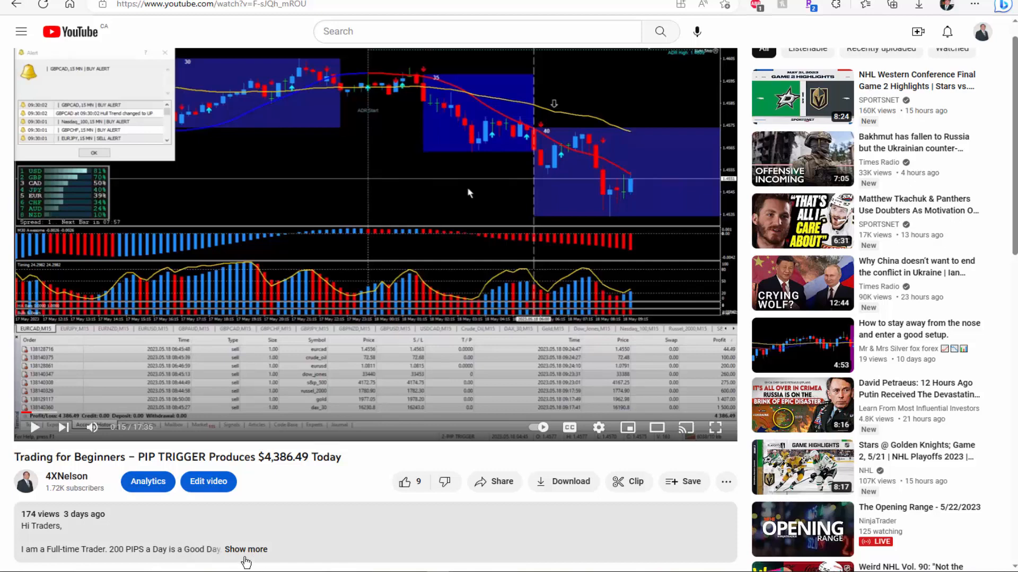
Expand the PIP TRIGGER video description to the four $250.00 trading packages and contact details
{"action": "left_click", "coordinate": [244, 549]}
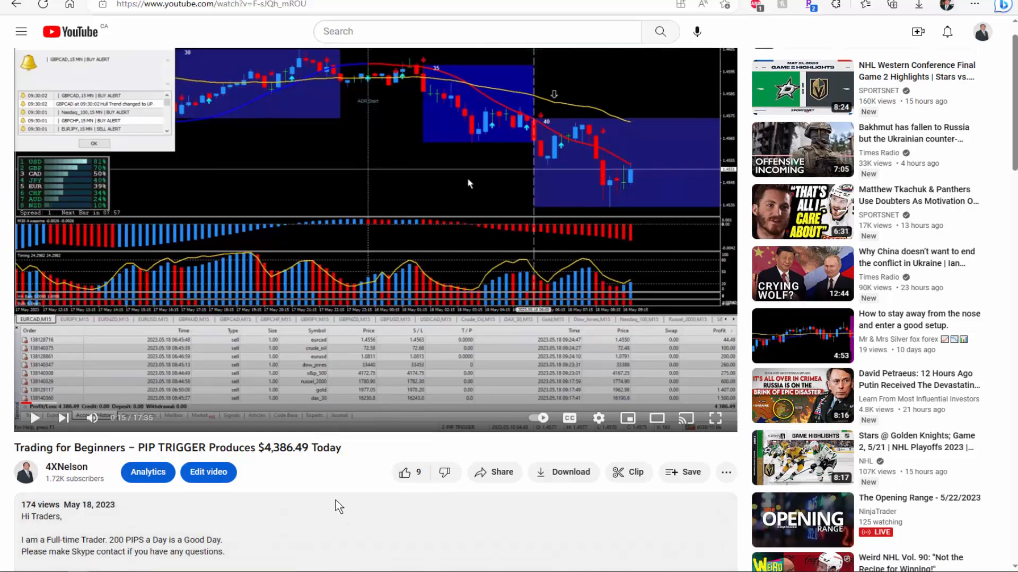
{"action": "scroll", "scroll_direction": "down", "scroll_amount": 3}
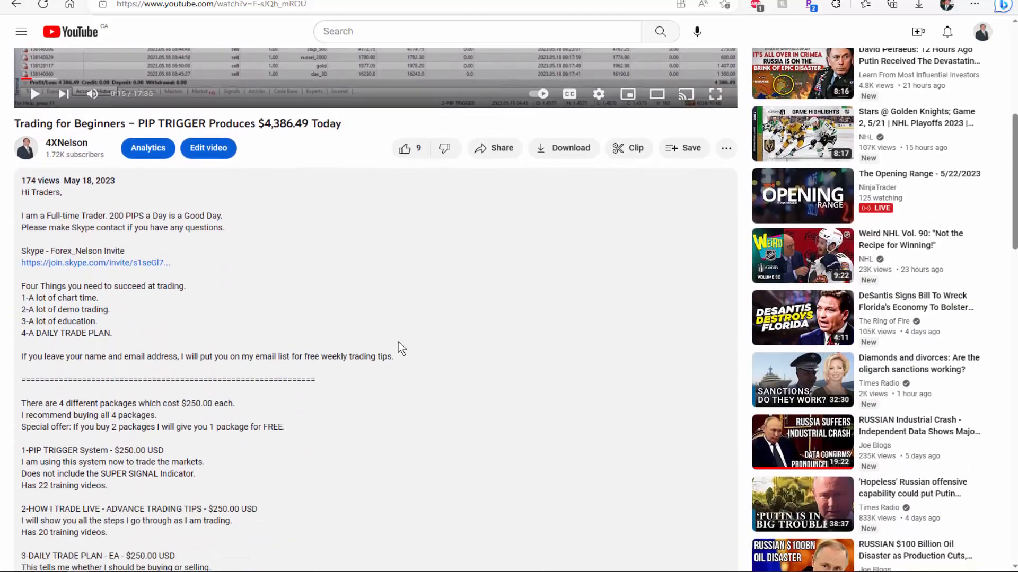
{"action": "scroll", "scroll_direction": "down", "scroll_amount": 3}
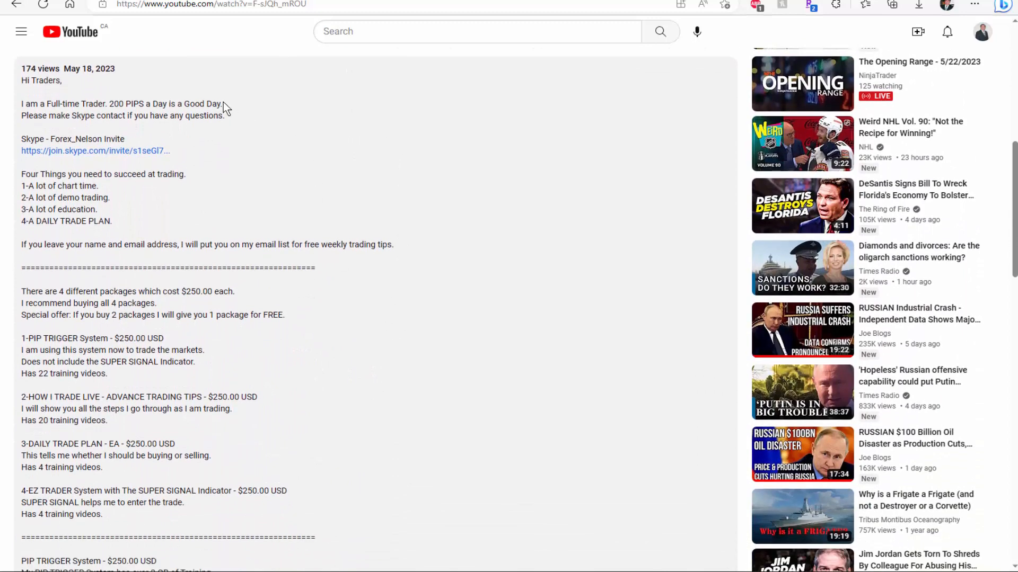
{"action": "mouse_move", "coordinate": [82, 150]}
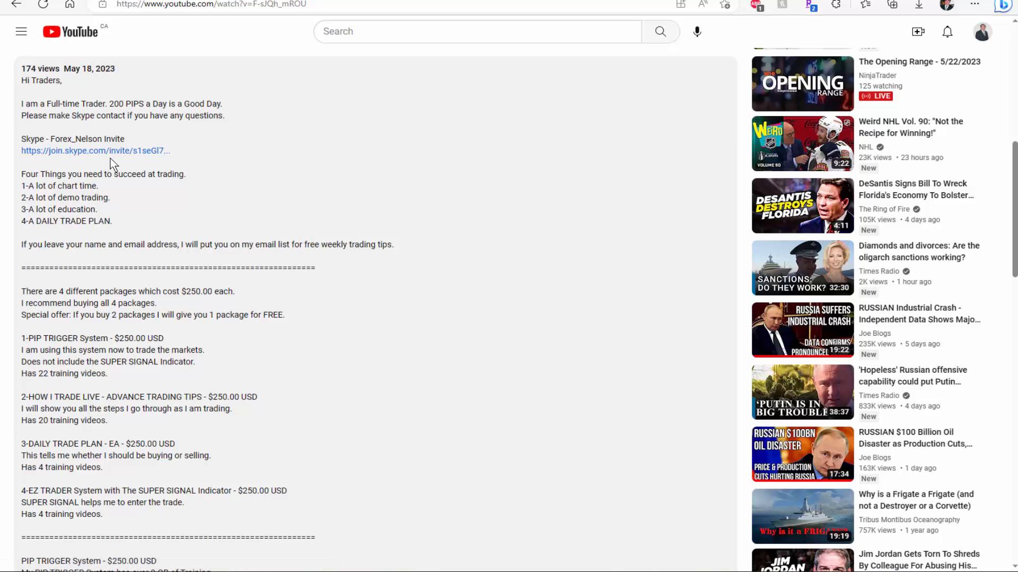
{"action": "mouse_move", "coordinate": [96, 150]}
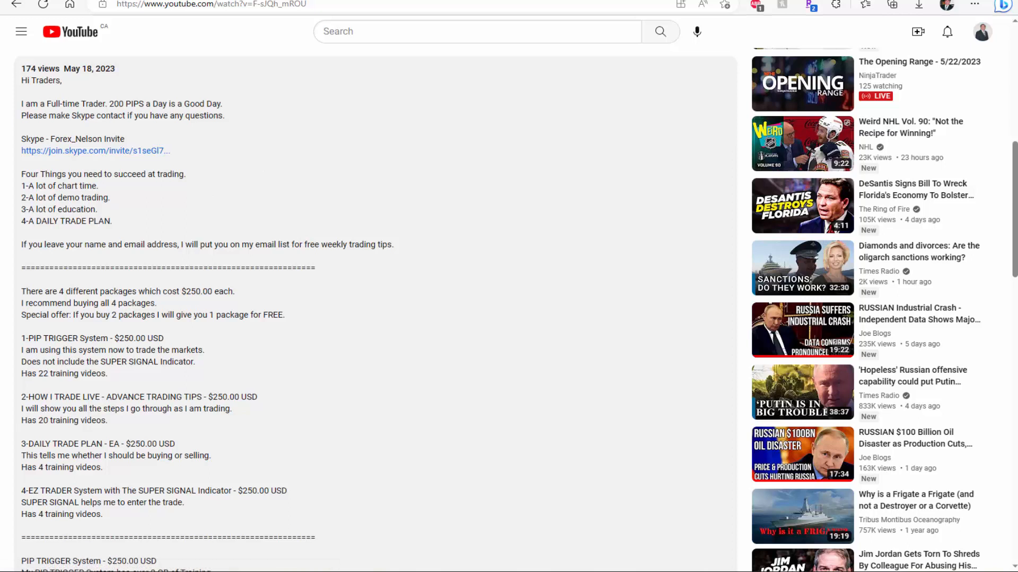
{"action": "mouse_move", "coordinate": [116, 195]}
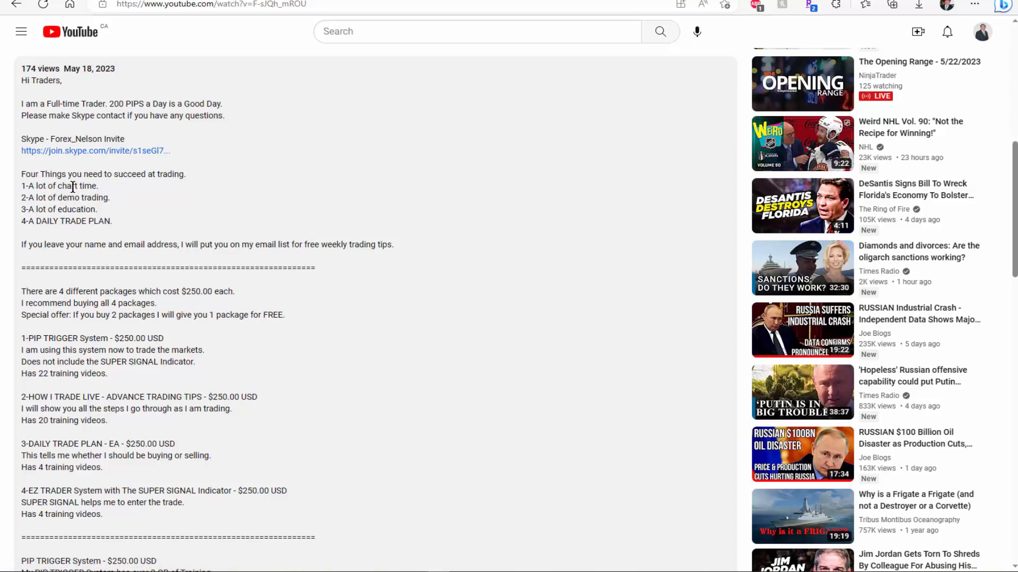
{"action": "mouse_move", "coordinate": [128, 198]}
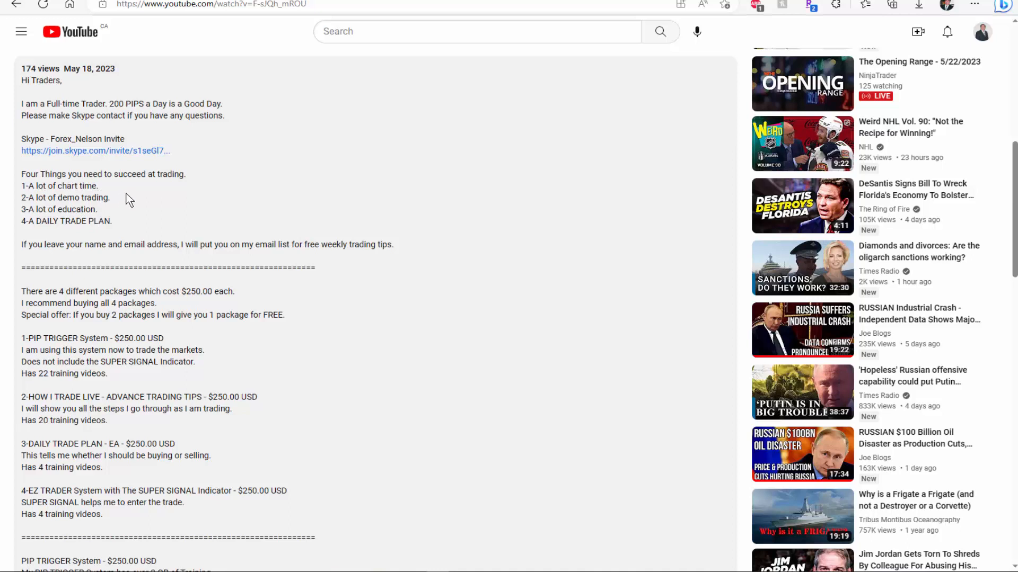
{"action": "mouse_move", "coordinate": [272, 259]}
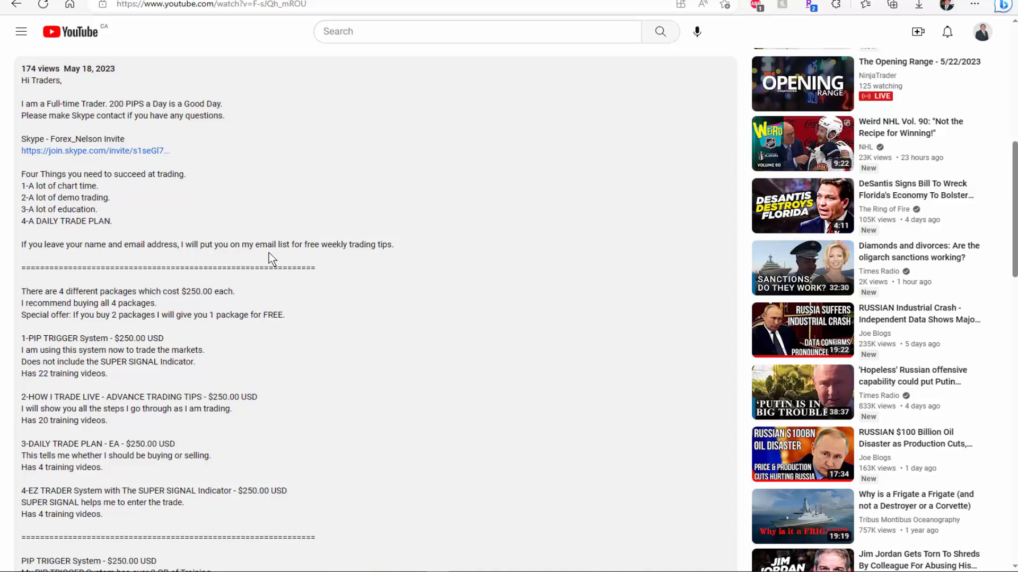
{"action": "mouse_move", "coordinate": [330, 260]}
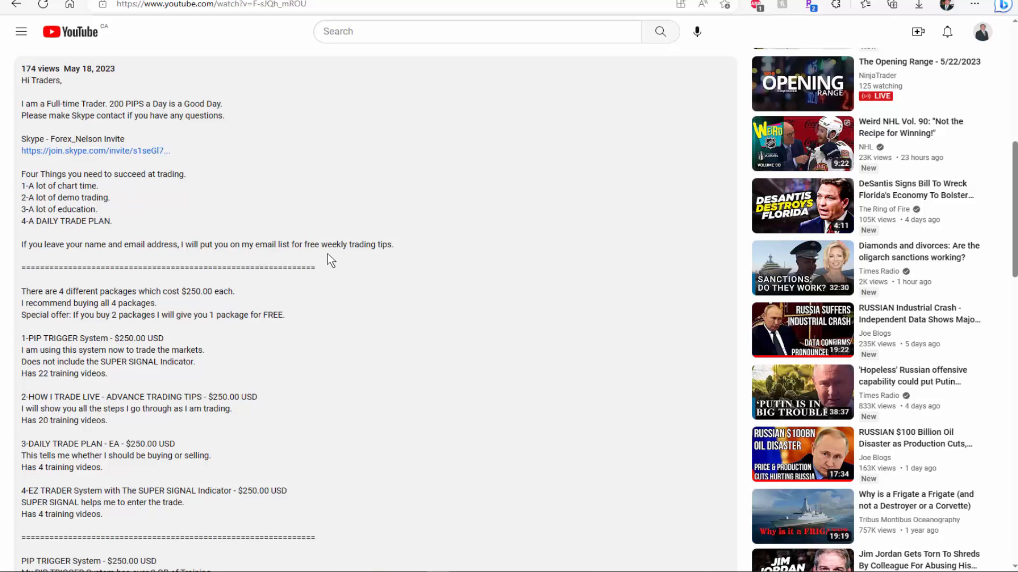
{"action": "scroll", "scroll_direction": "down", "scroll_amount": 3}
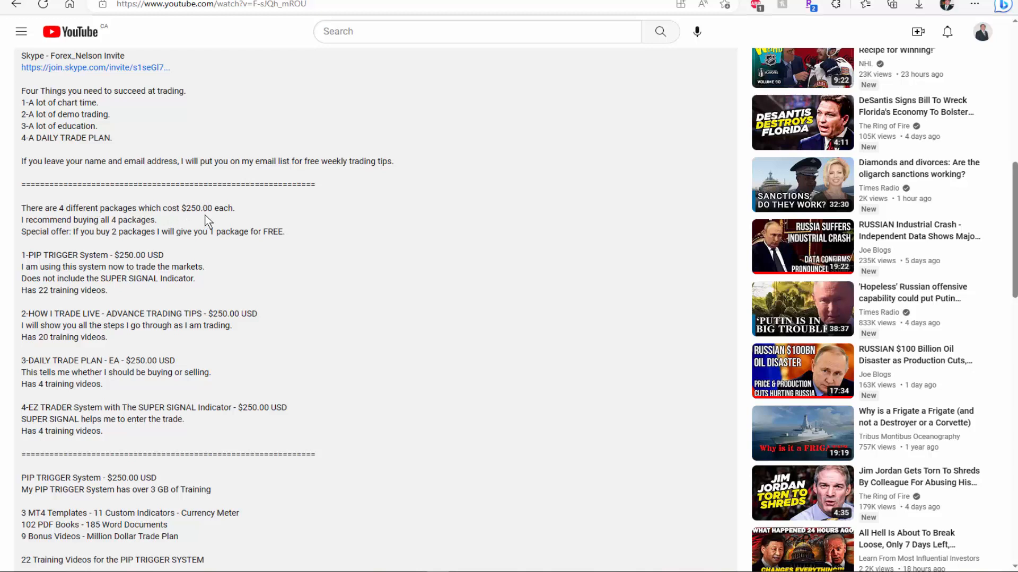
{"action": "mouse_move", "coordinate": [180, 229]}
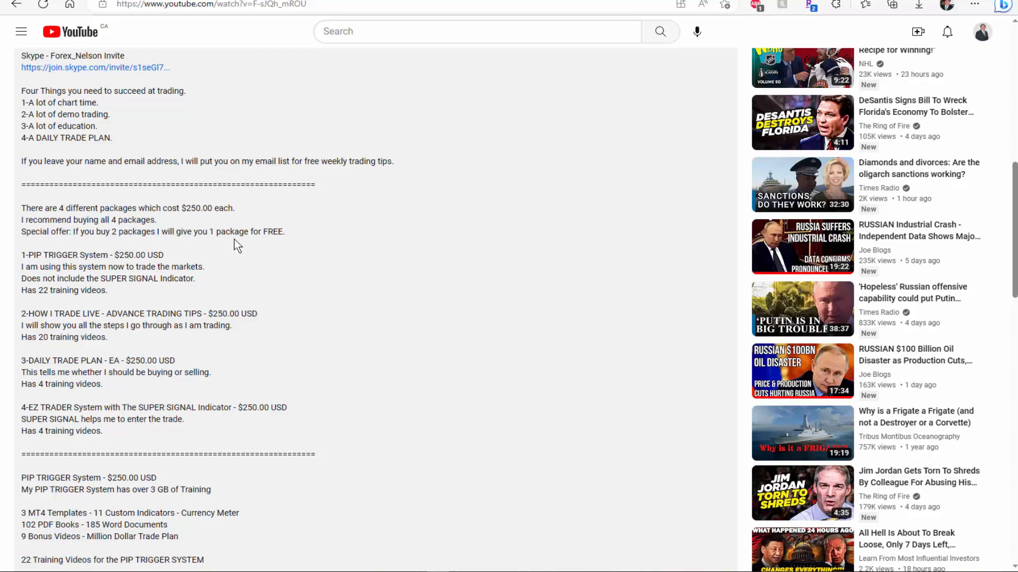
{"action": "mouse_move", "coordinate": [277, 260]}
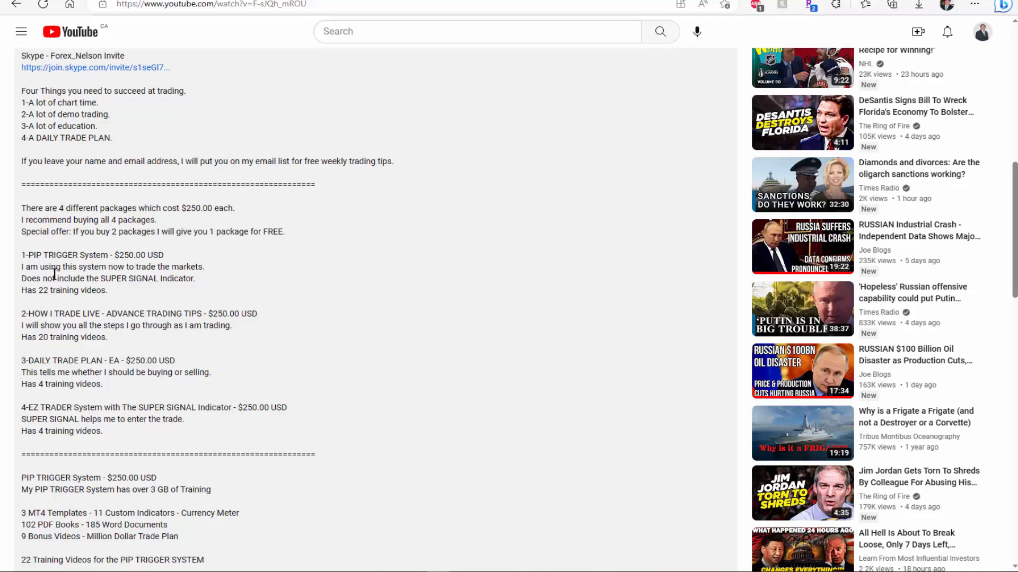
{"action": "mouse_move", "coordinate": [113, 293]}
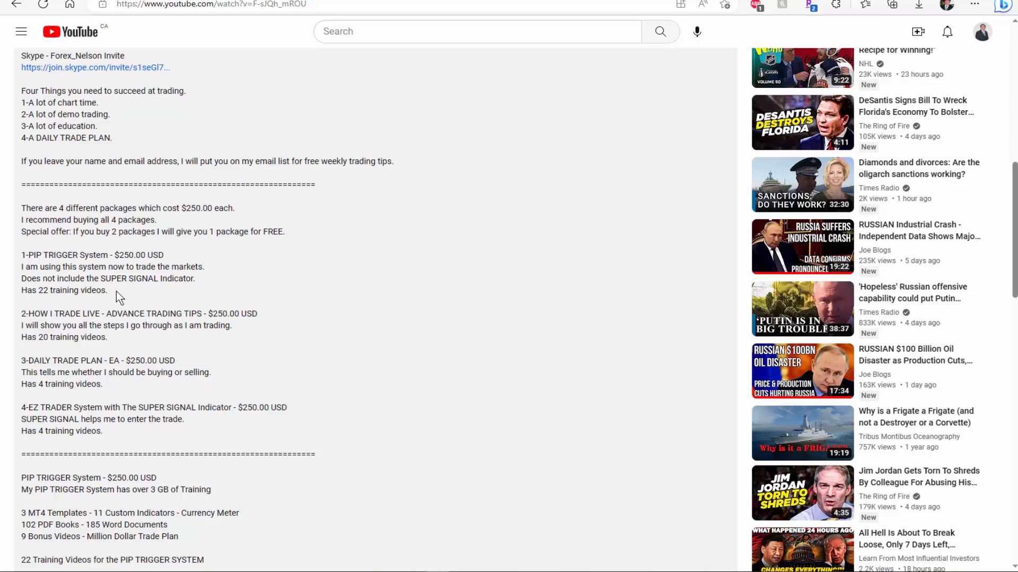
{"action": "mouse_move", "coordinate": [41, 420]}
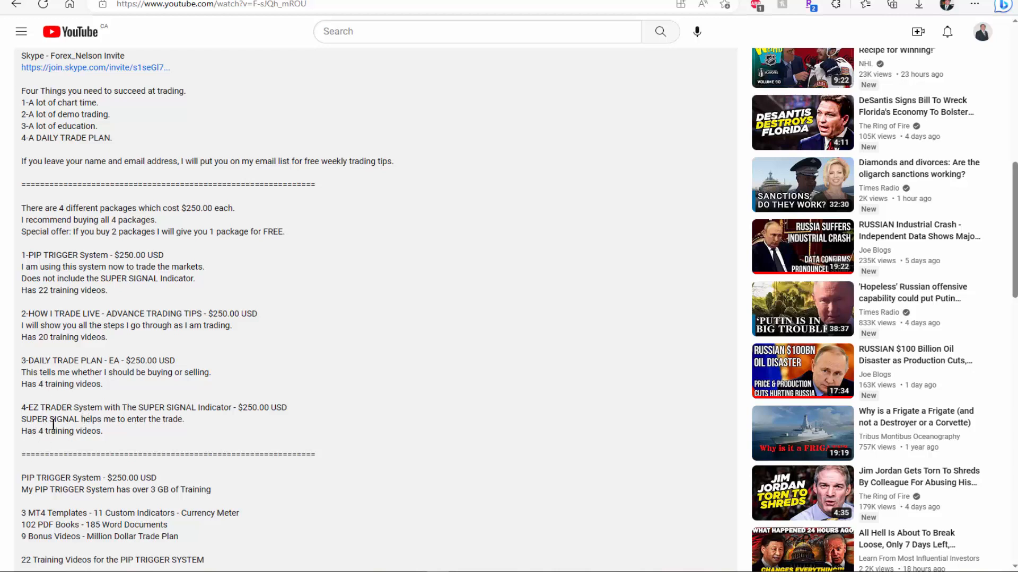
{"action": "mouse_move", "coordinate": [88, 418]}
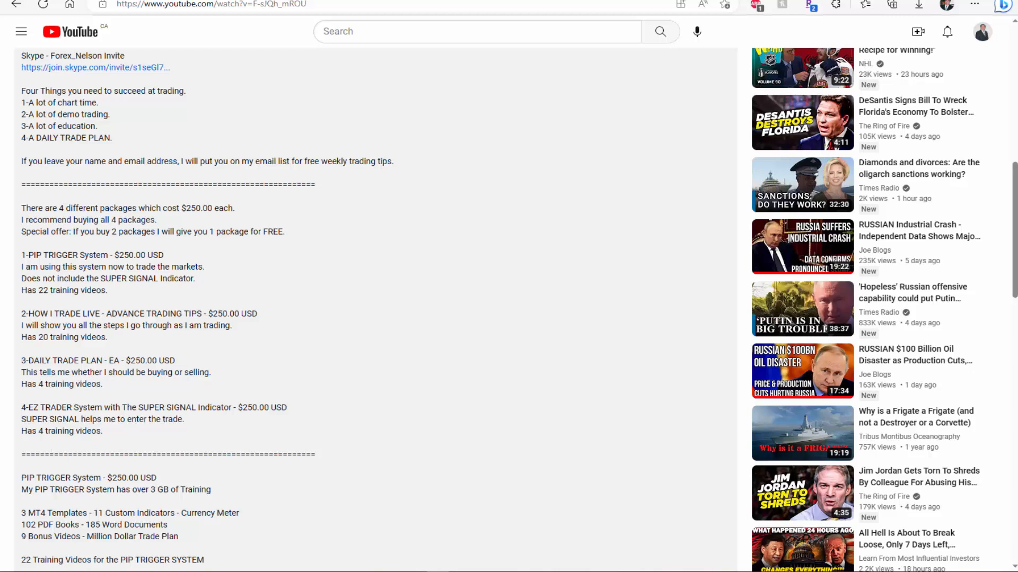
{"action": "mouse_move", "coordinate": [133, 231]}
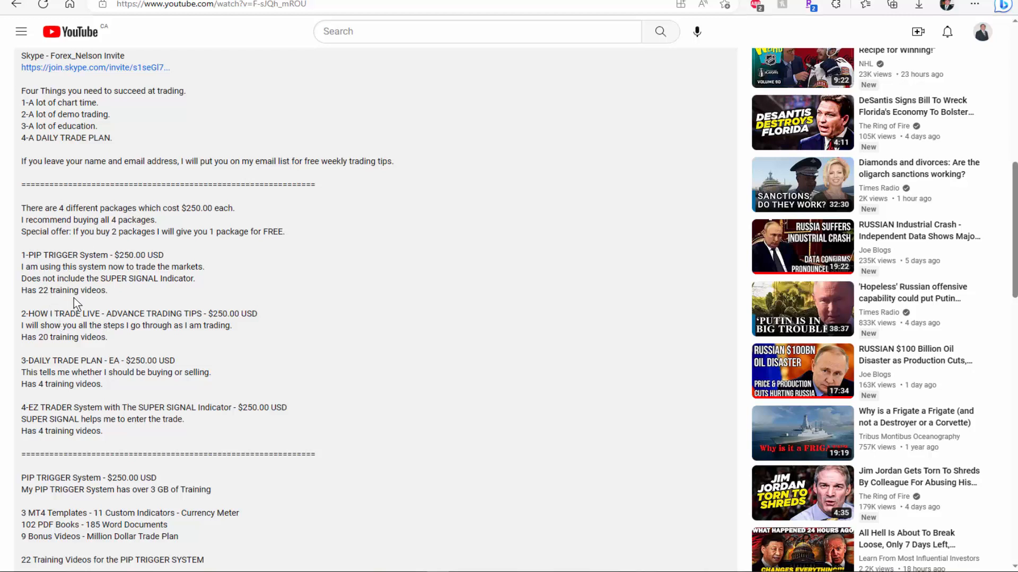
{"action": "mouse_move", "coordinate": [51, 325]}
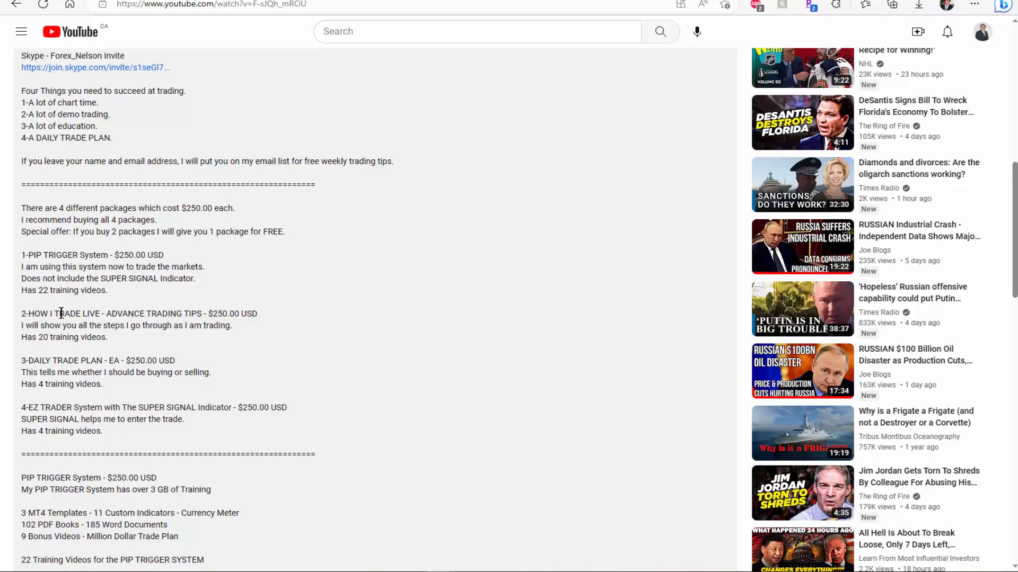
{"action": "mouse_move", "coordinate": [161, 310]}
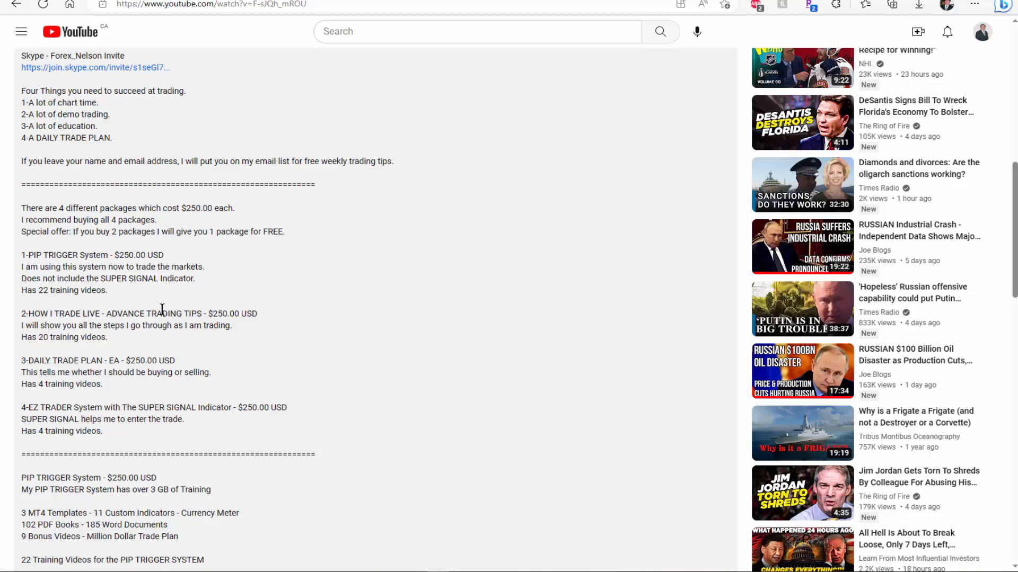
{"action": "mouse_move", "coordinate": [183, 326]}
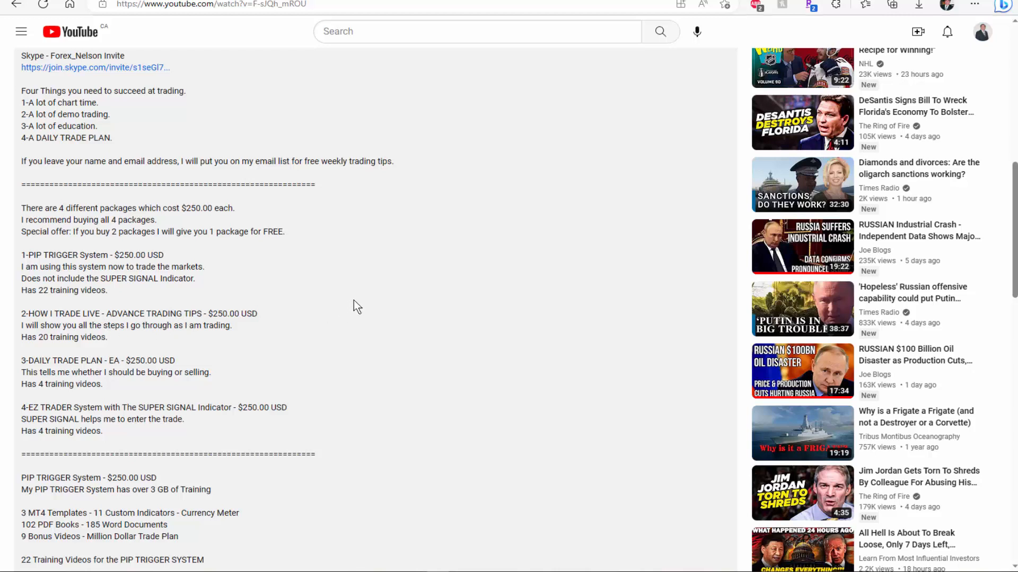
{"action": "mouse_move", "coordinate": [237, 302]}
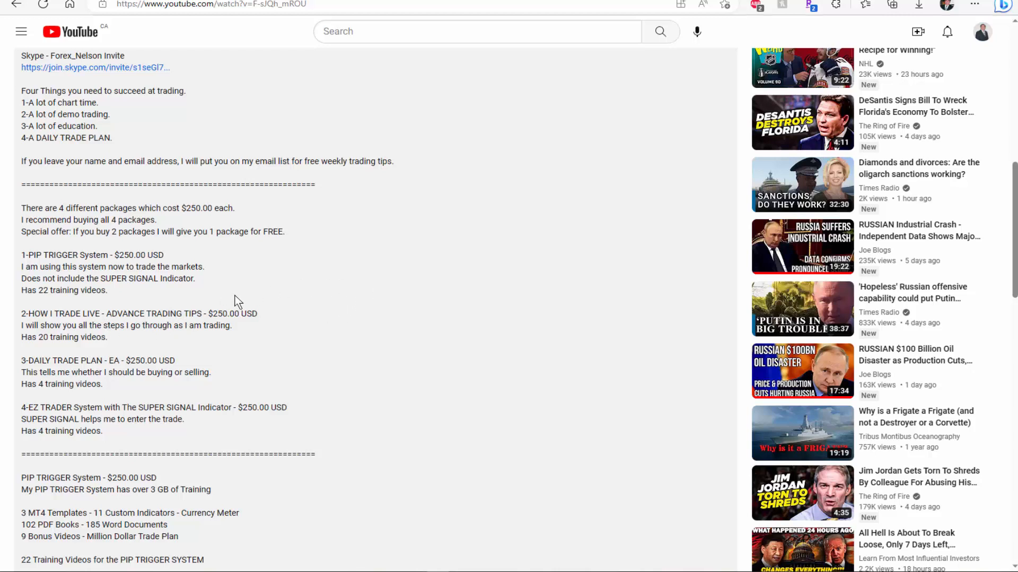
{"action": "mouse_move", "coordinate": [70, 349]}
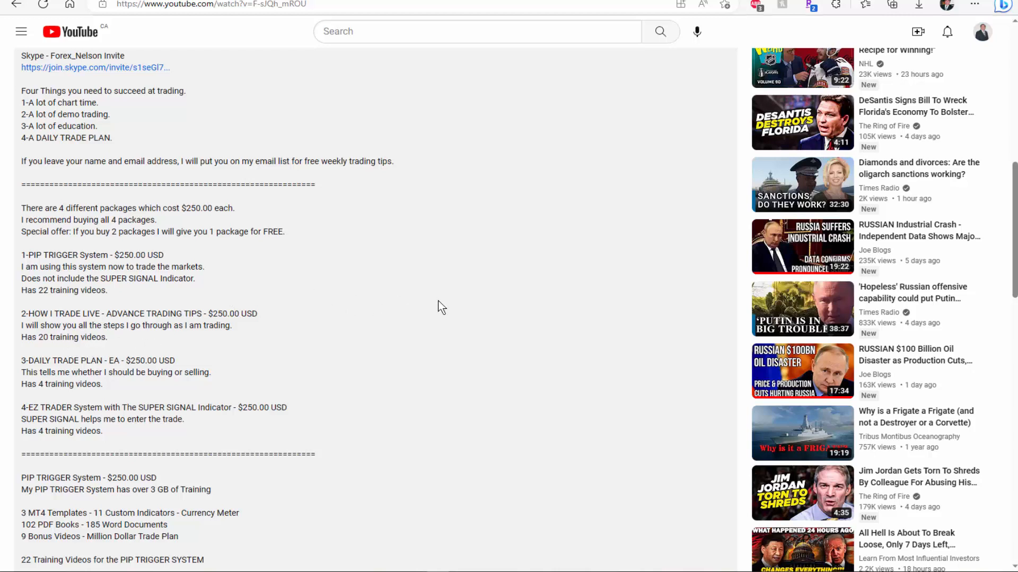
{"action": "mouse_move", "coordinate": [325, 270]}
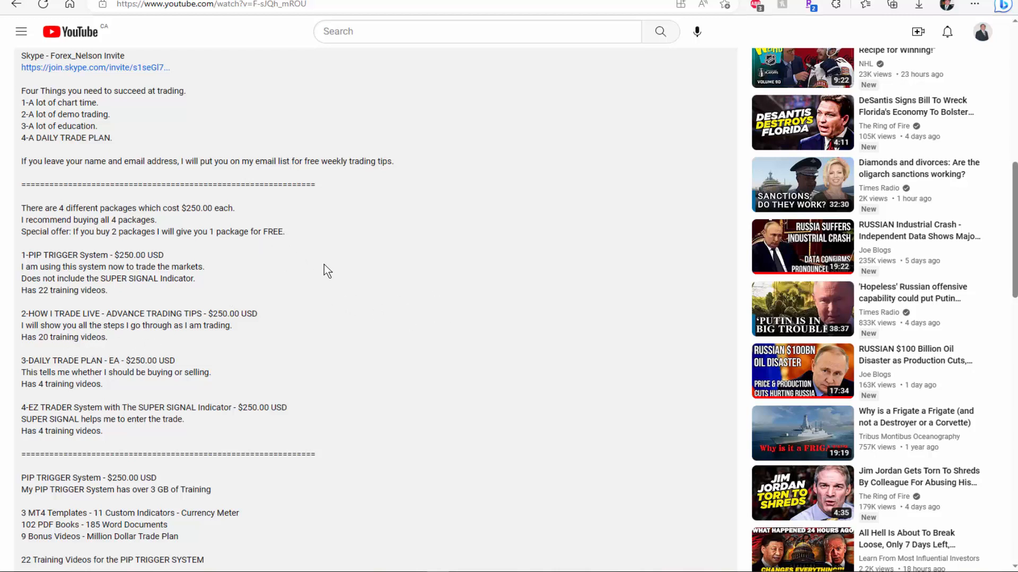
Scroll the description to the HOW I TRADE LIVE, DAILY TRADE PLAN and EZ TRADER package training lists
{"action": "scroll", "scroll_direction": "down", "scroll_amount": 3}
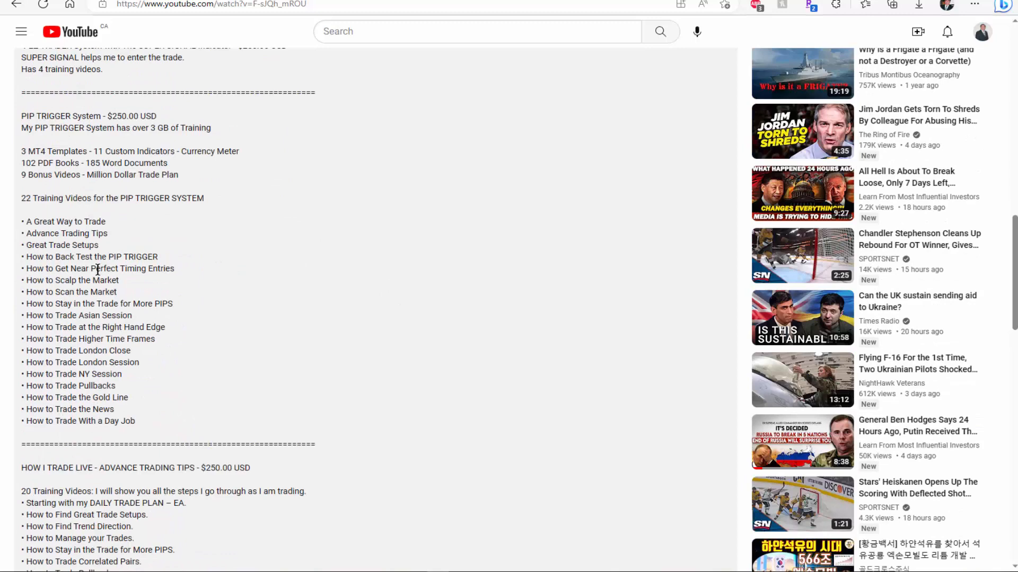
{"action": "mouse_move", "coordinate": [389, 207]}
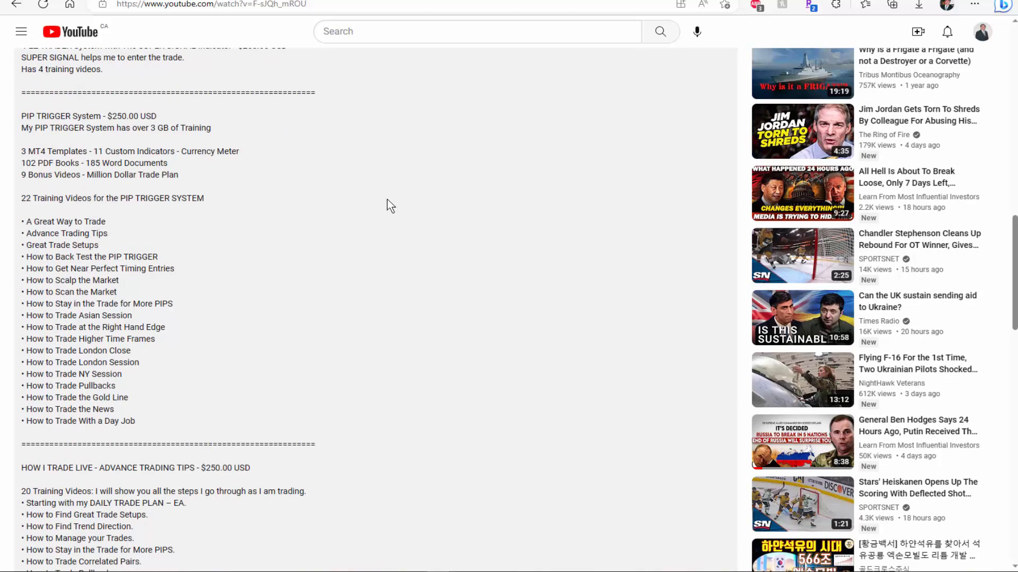
{"action": "scroll", "scroll_direction": "down", "scroll_amount": 3}
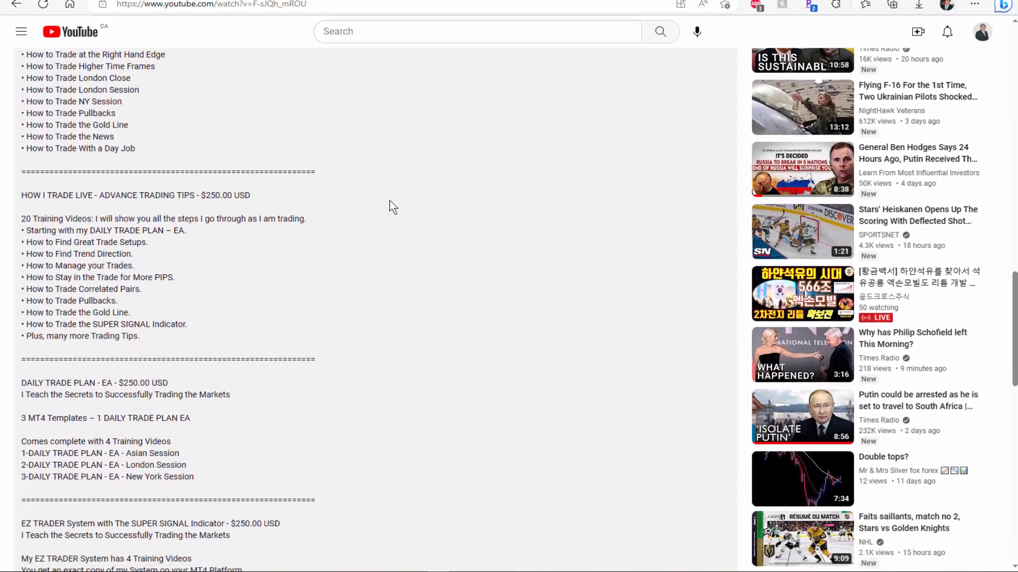
{"action": "scroll", "scroll_direction": "down", "scroll_amount": 3}
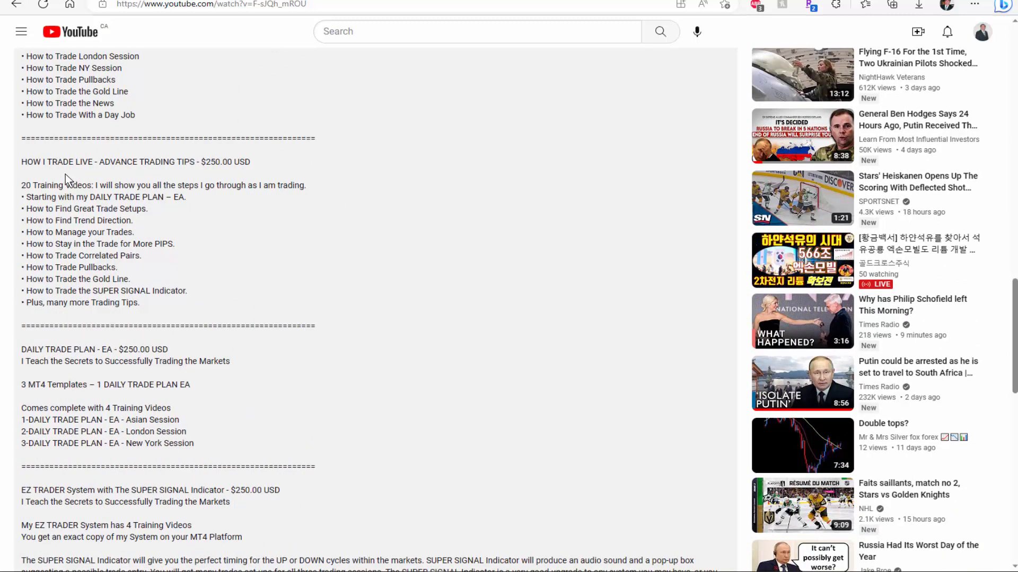
{"action": "mouse_move", "coordinate": [160, 286]}
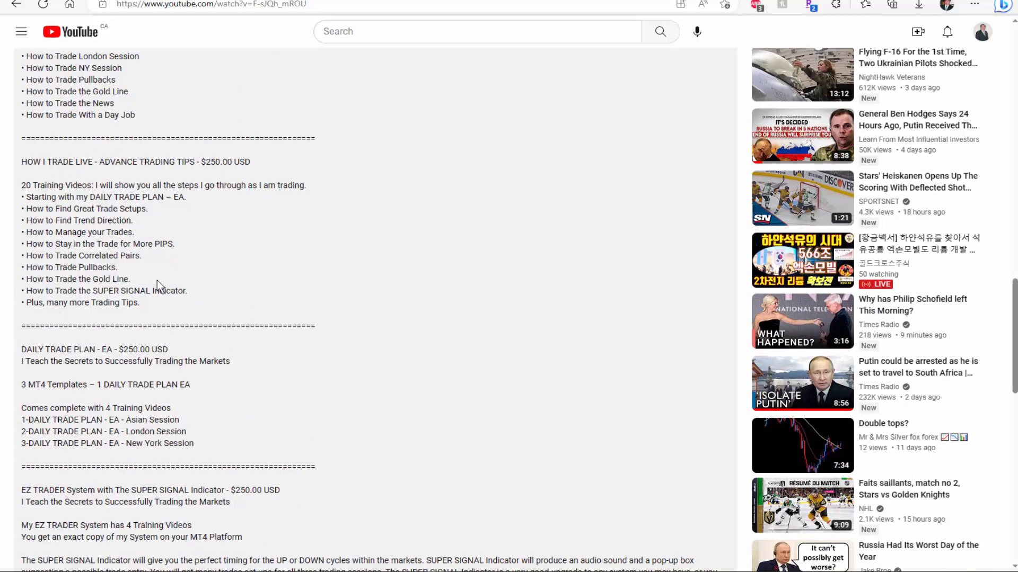
{"action": "mouse_move", "coordinate": [83, 262]}
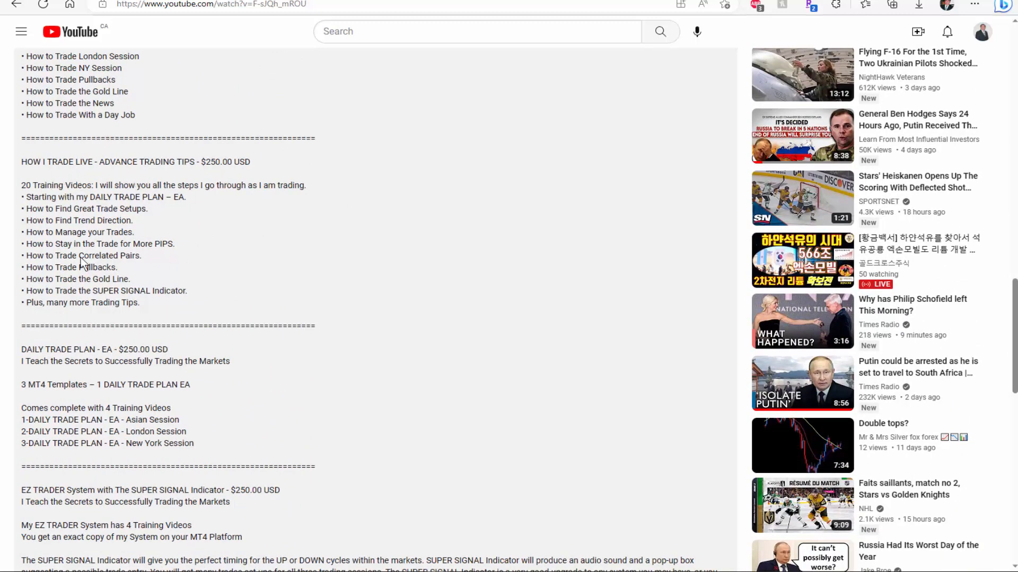
{"action": "scroll", "scroll_direction": "down", "scroll_amount": 3}
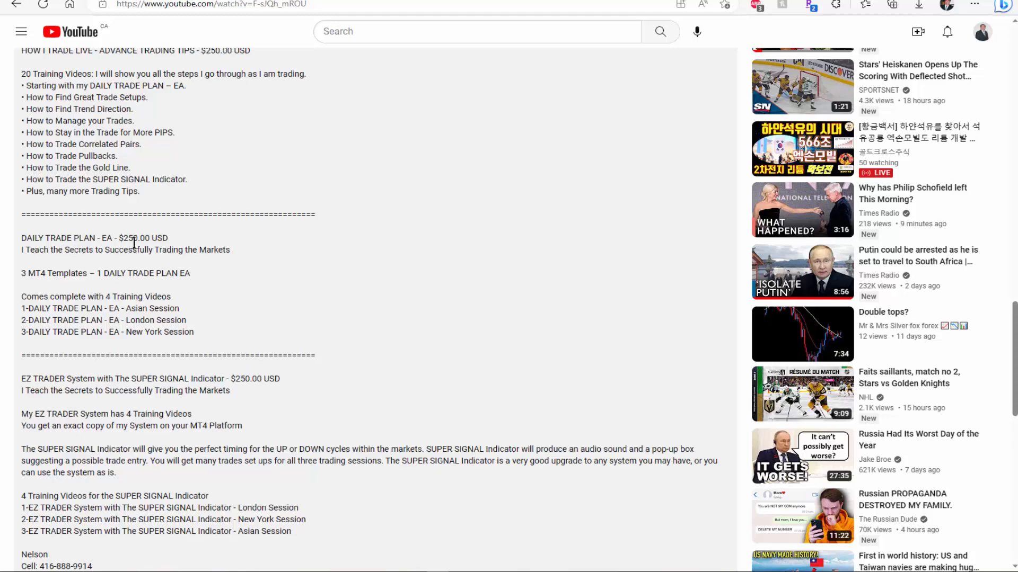
Scroll to the description's closing contact details, Skype invite link and no-refunds note
{"action": "scroll", "scroll_direction": "down", "scroll_amount": 3}
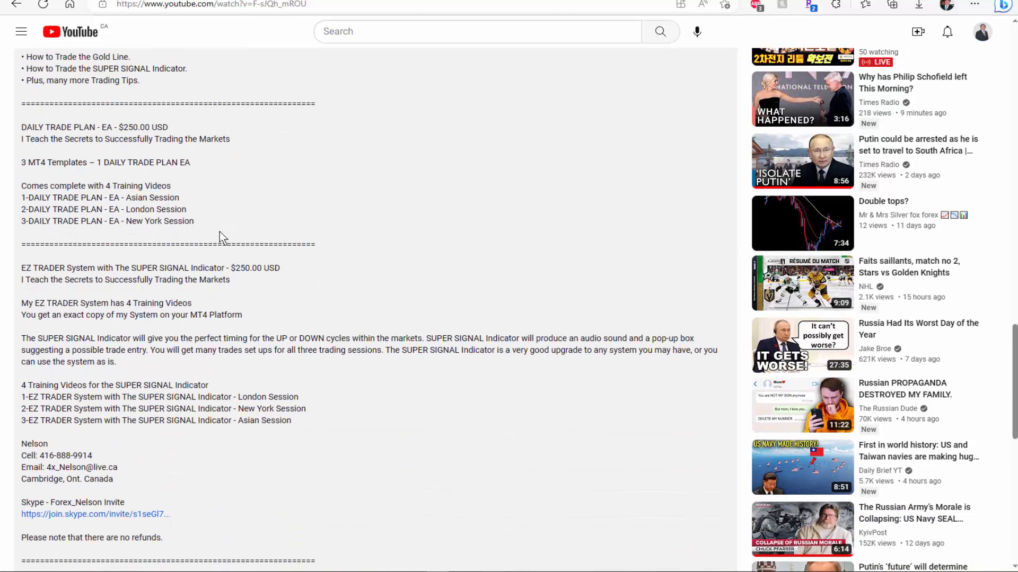
{"action": "mouse_move", "coordinate": [37, 280]}
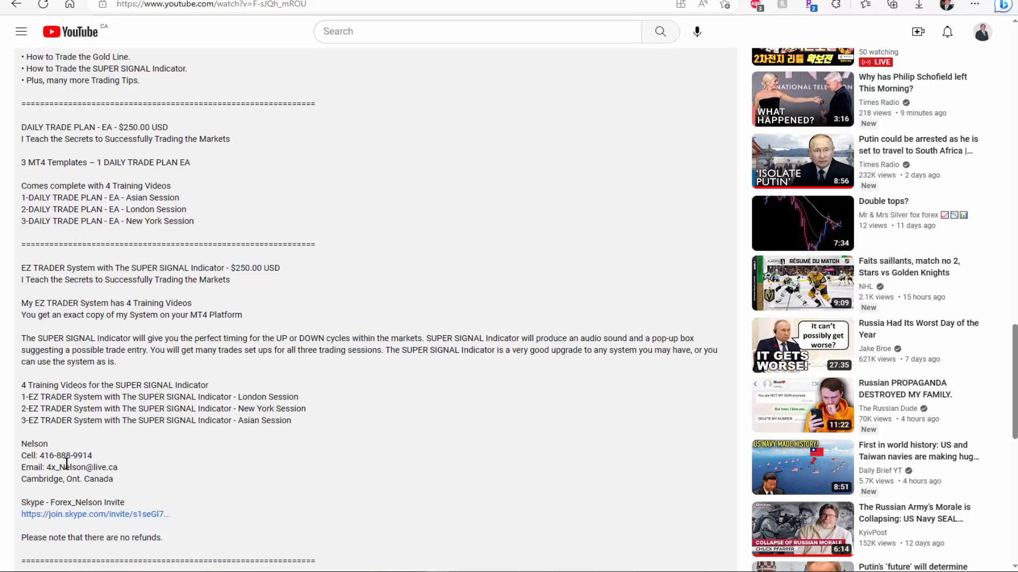
{"action": "mouse_move", "coordinate": [107, 466]}
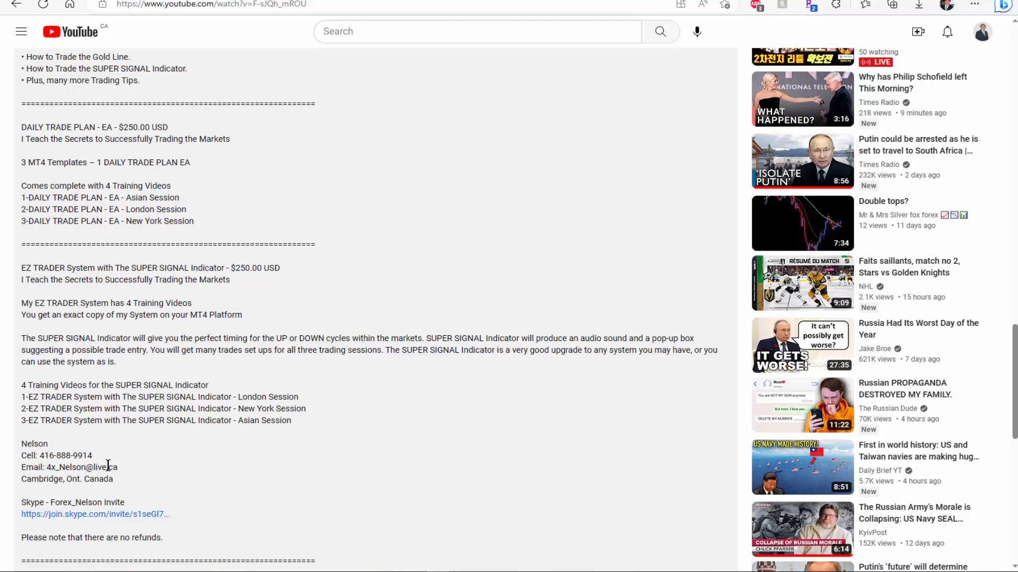
{"action": "mouse_move", "coordinate": [94, 494]}
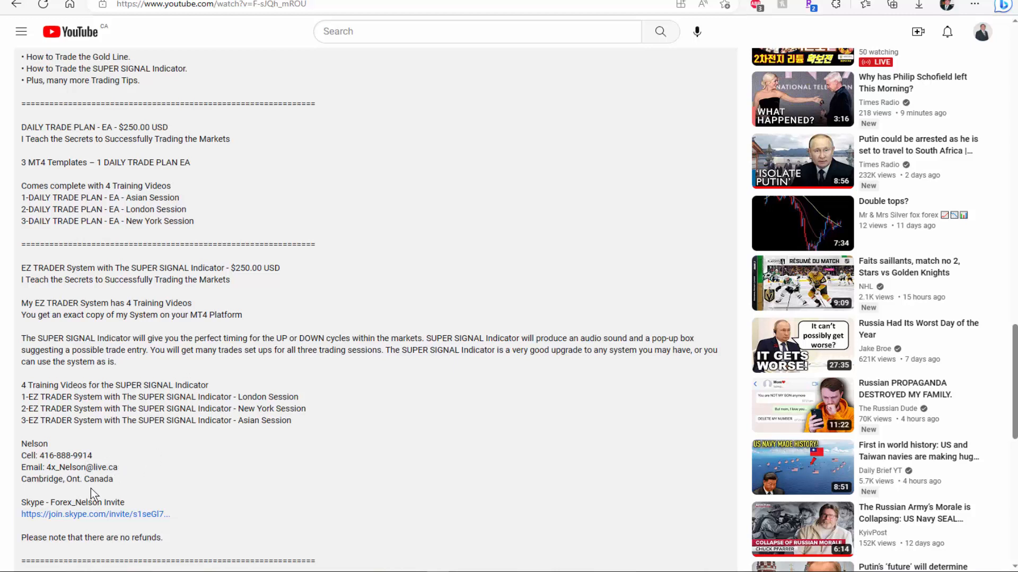
{"action": "mouse_move", "coordinate": [70, 514]}
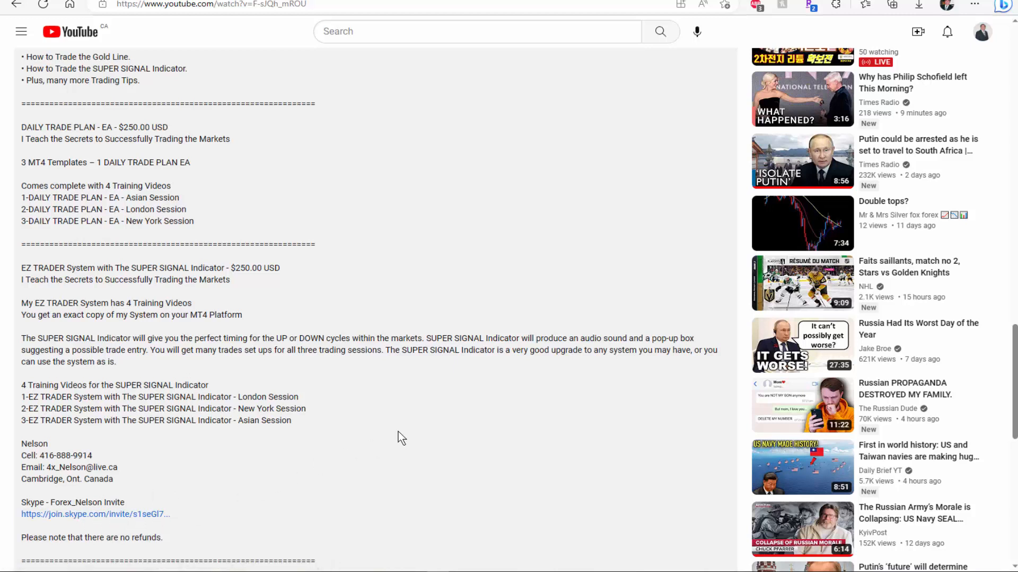
{"action": "mouse_move", "coordinate": [531, 211]}
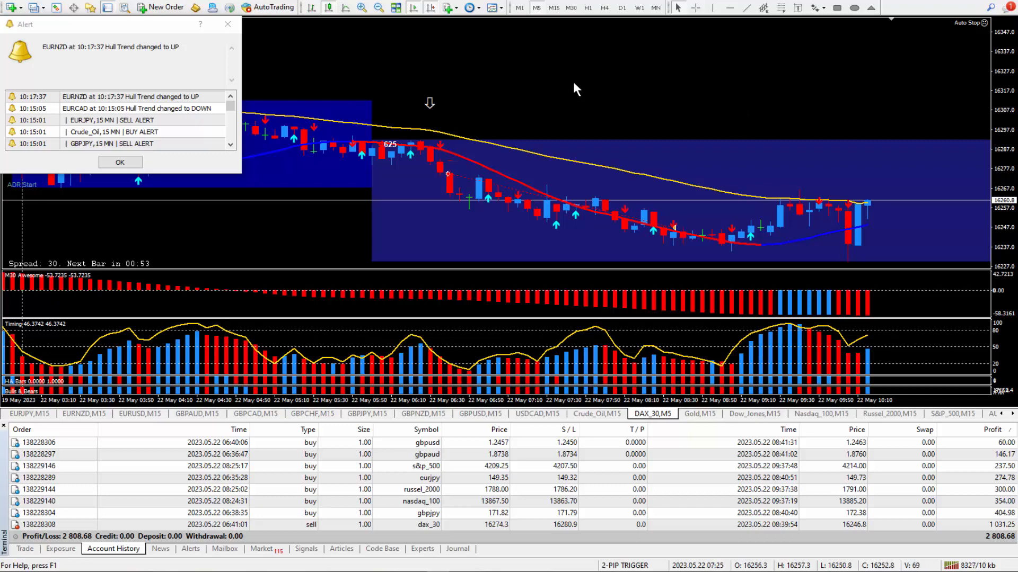
{"action": "mouse_move", "coordinate": [578, 88]}
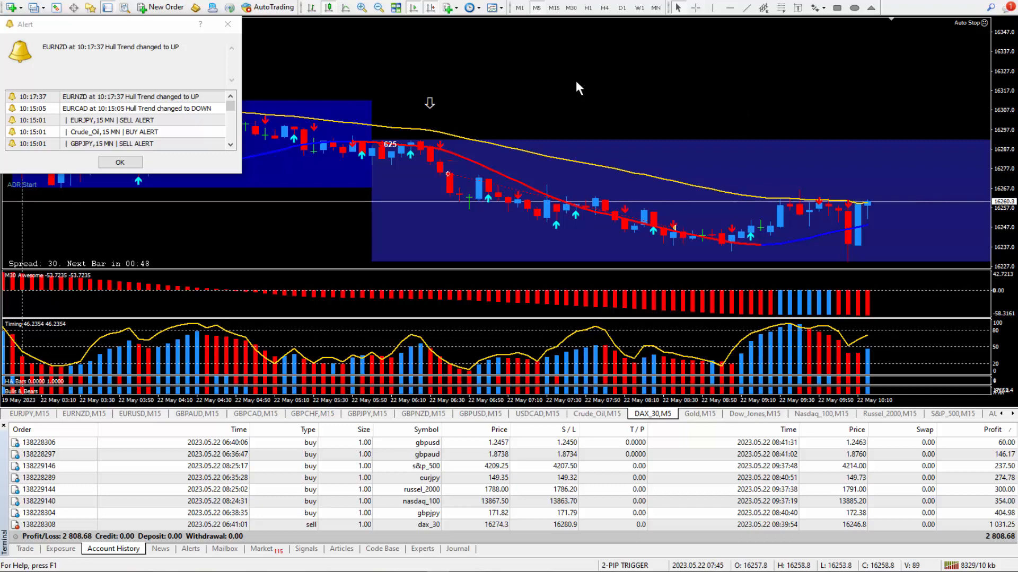
{"action": "mouse_move", "coordinate": [655, 93]}
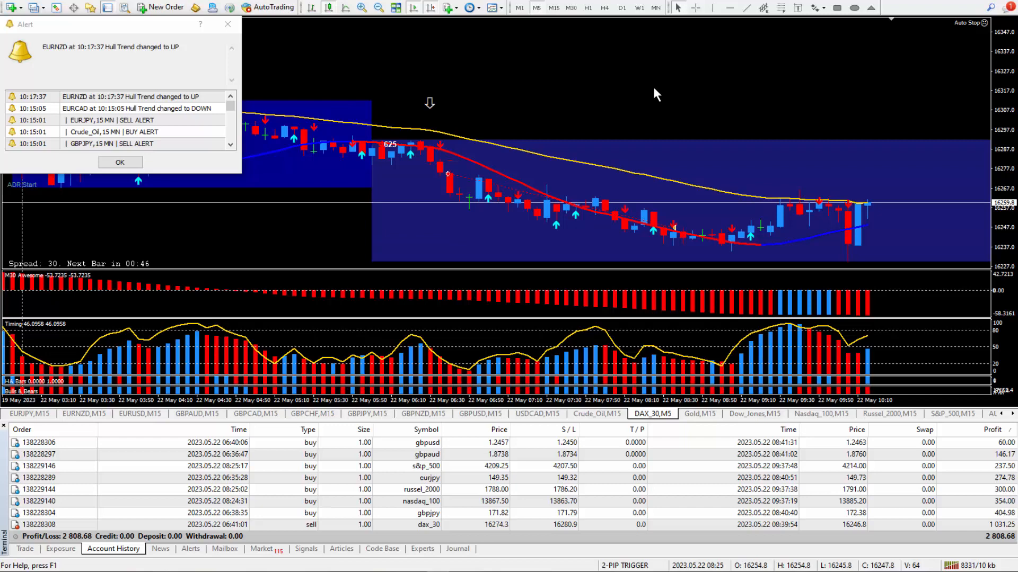
{"action": "mouse_move", "coordinate": [777, 91]}
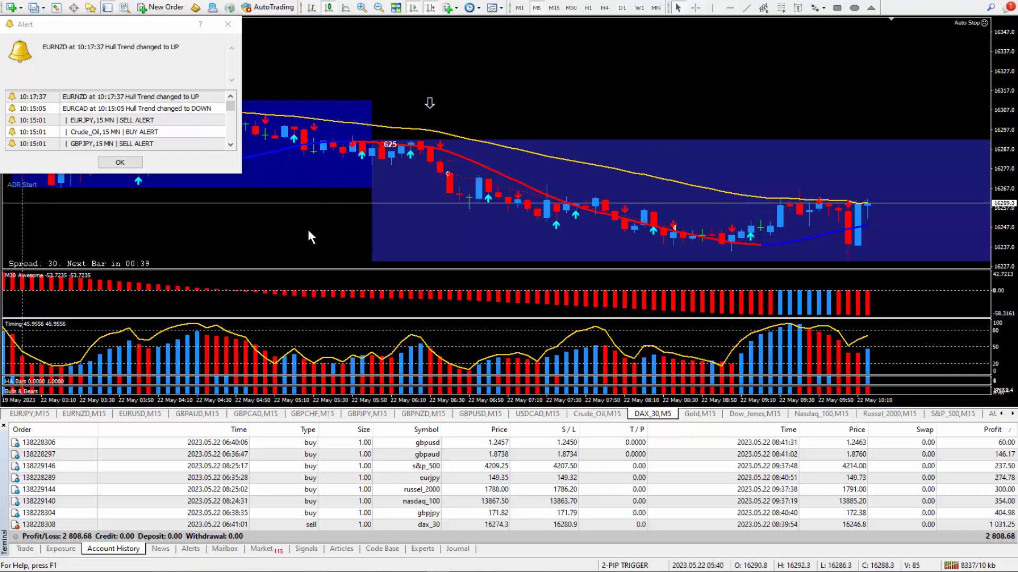
{"action": "mouse_move", "coordinate": [342, 228]}
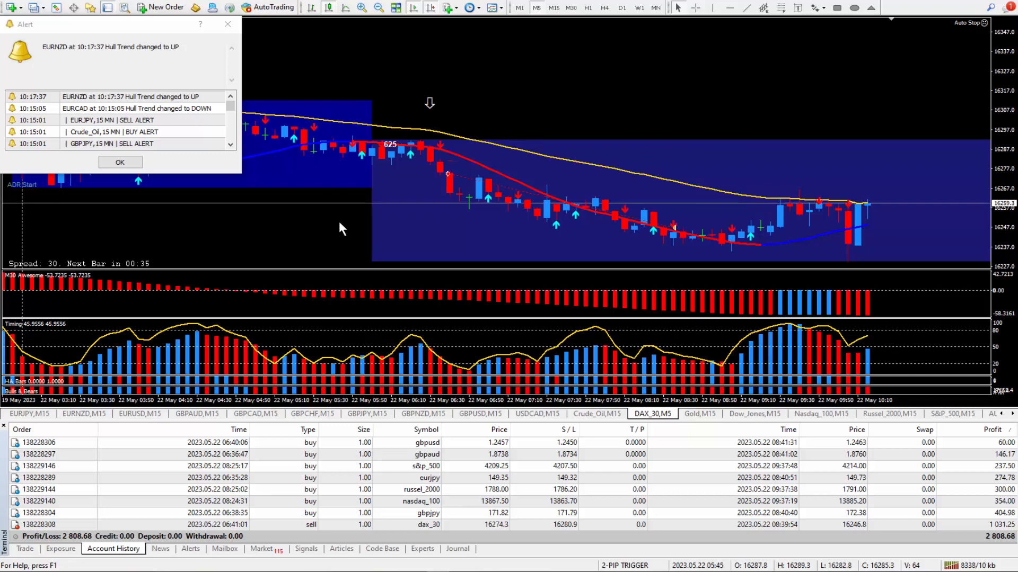
{"action": "mouse_move", "coordinate": [348, 198]}
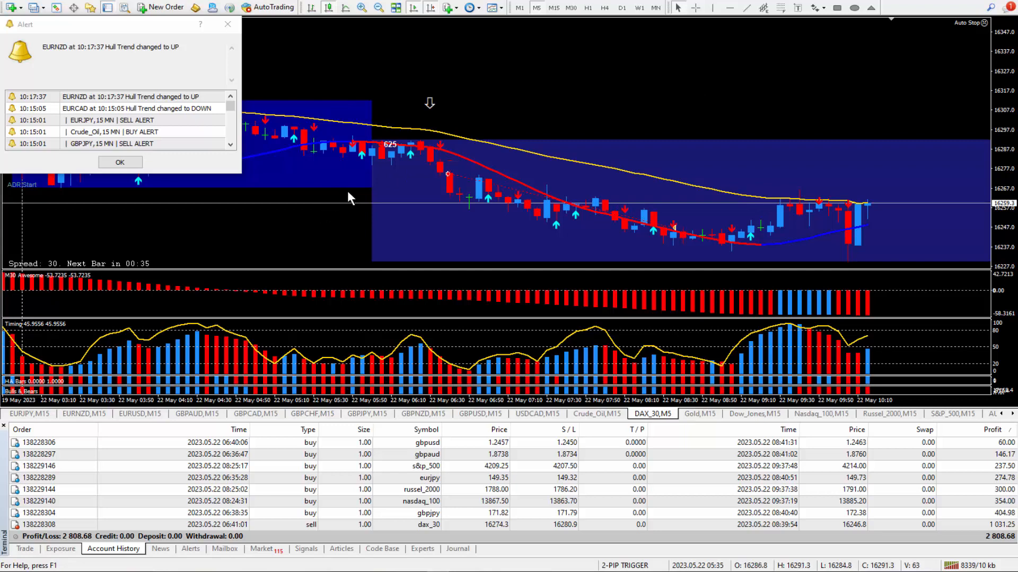
{"action": "mouse_move", "coordinate": [234, 214]}
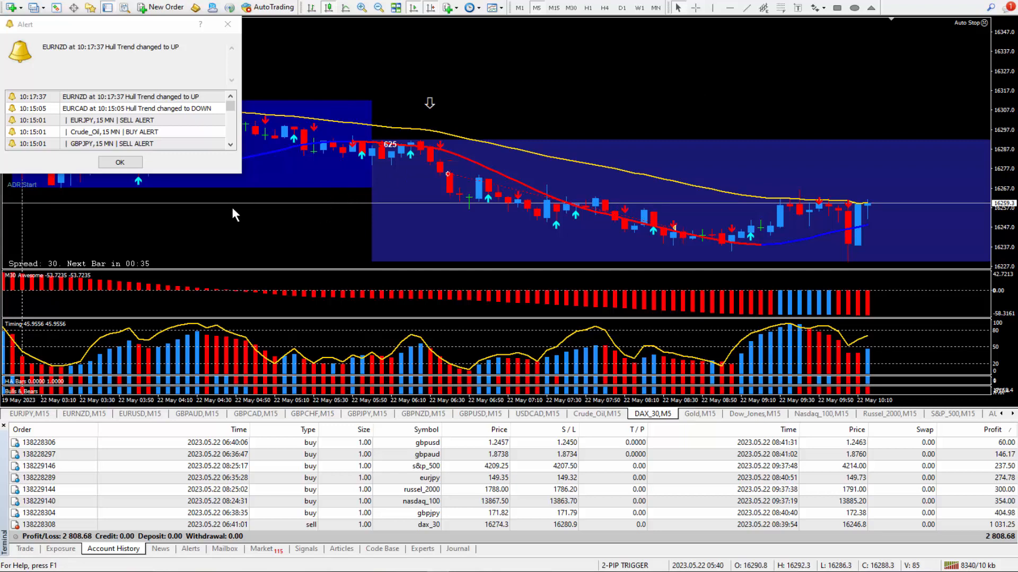